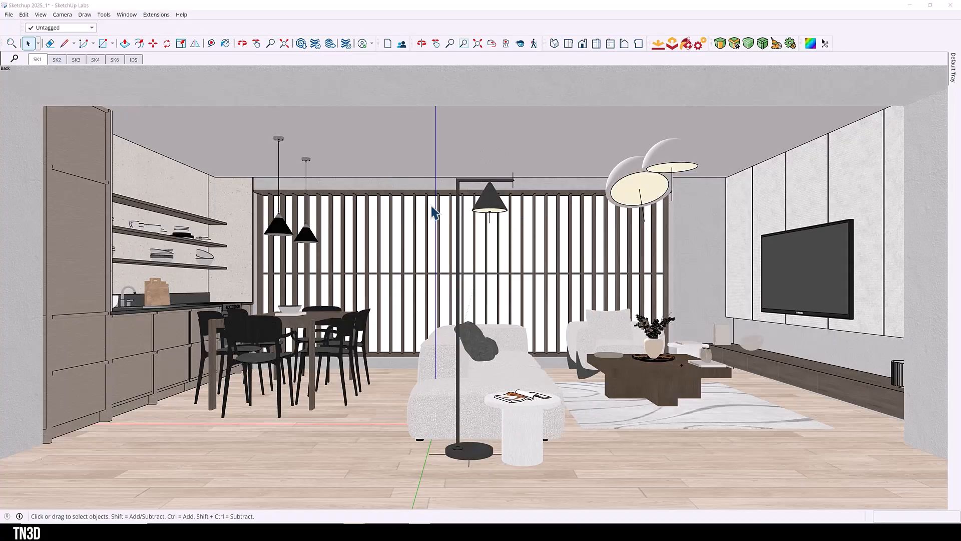
pyautogui.moveTo(371, 263)
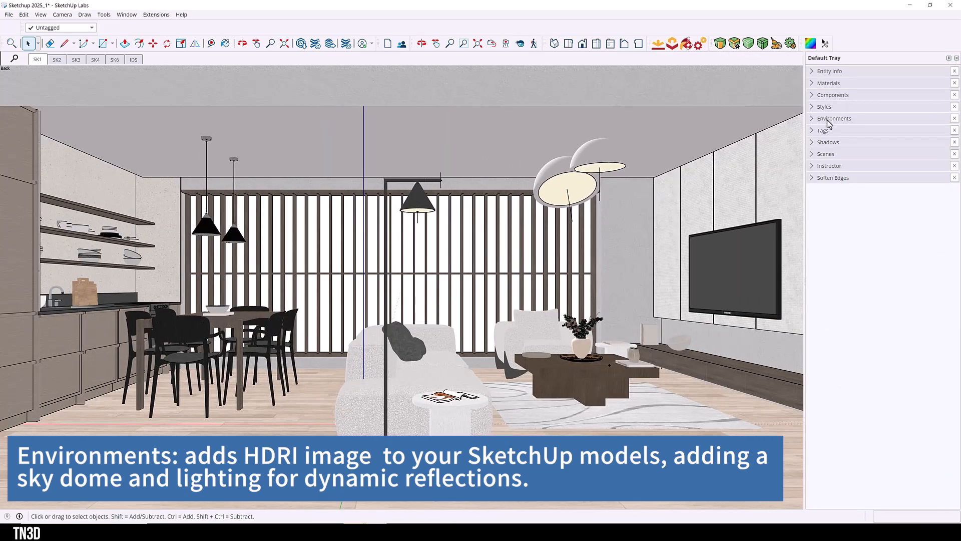
# - Try the Breezeway and Empty Field environments, then light the room with Farm 2K IBL
pyautogui.click(834, 118)
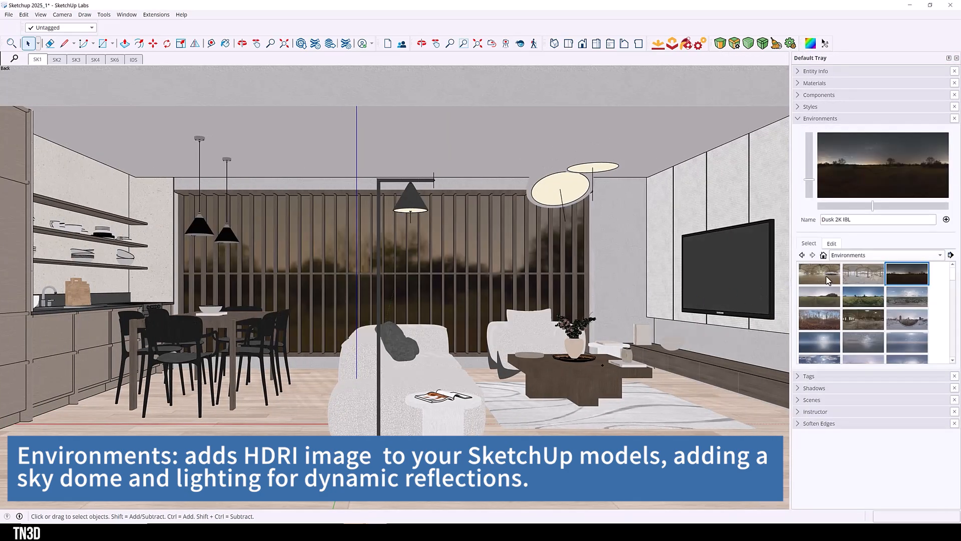
pyautogui.click(820, 273)
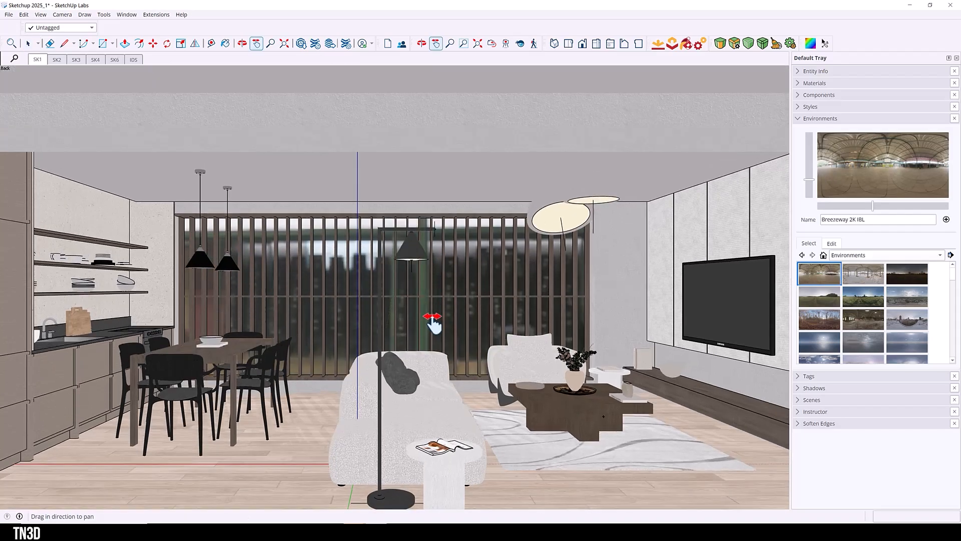
pyautogui.click(819, 296)
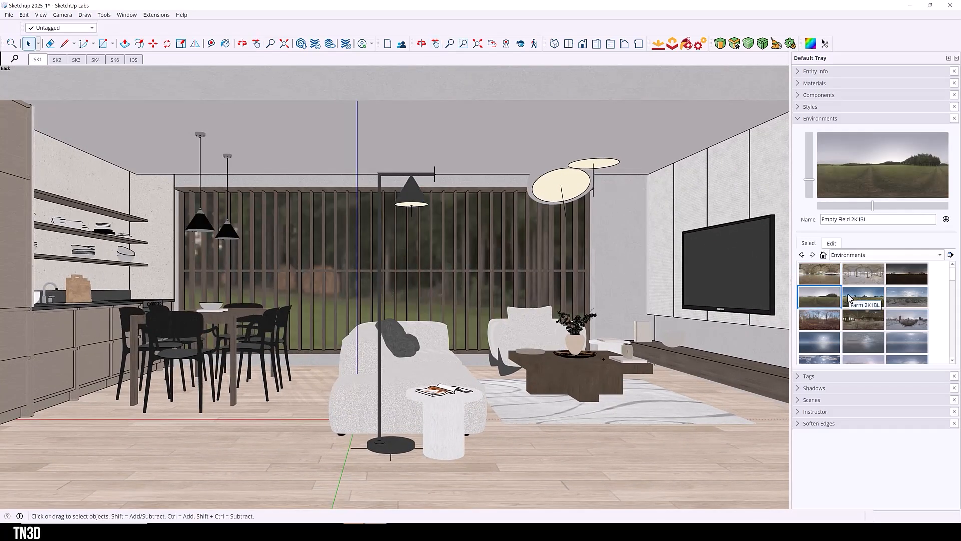
pyautogui.click(864, 296)
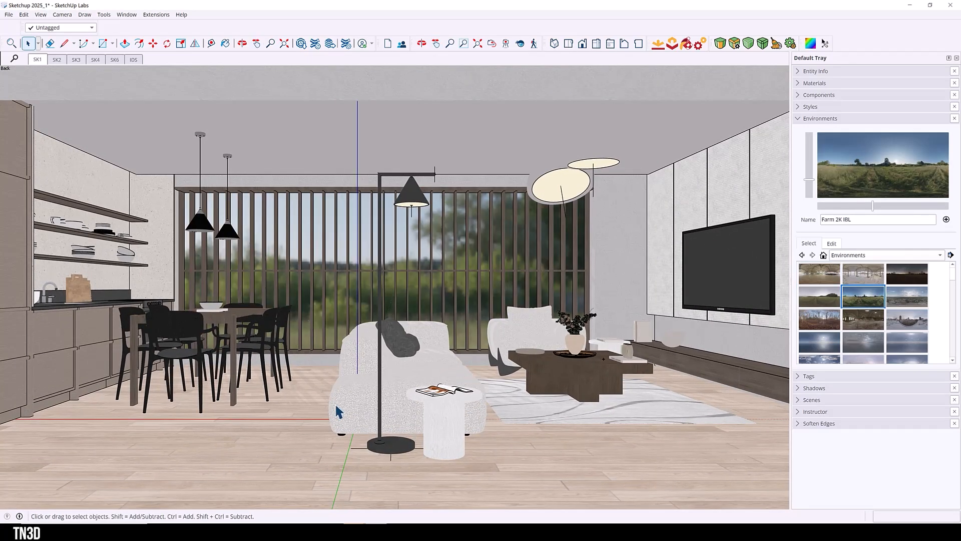
pyautogui.moveTo(564, 368)
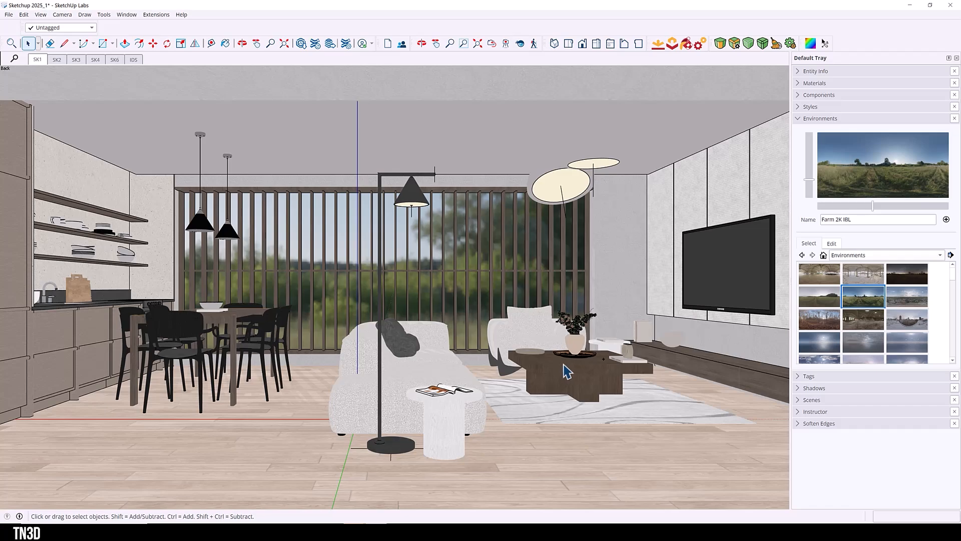
# - Collapse Environments and expand the Materials panel on Brushed Nickel1's PBR settings
pyautogui.click(820, 118)
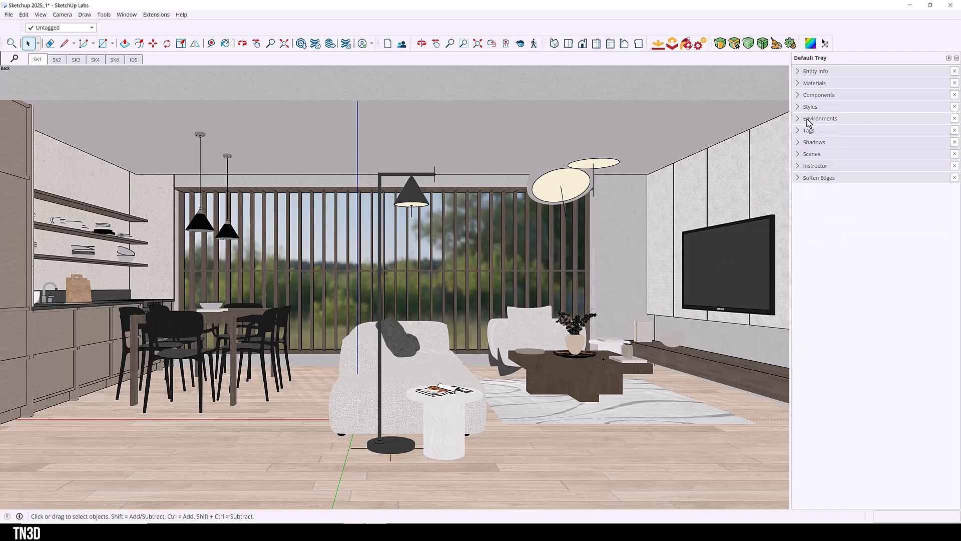
pyautogui.moveTo(821, 84)
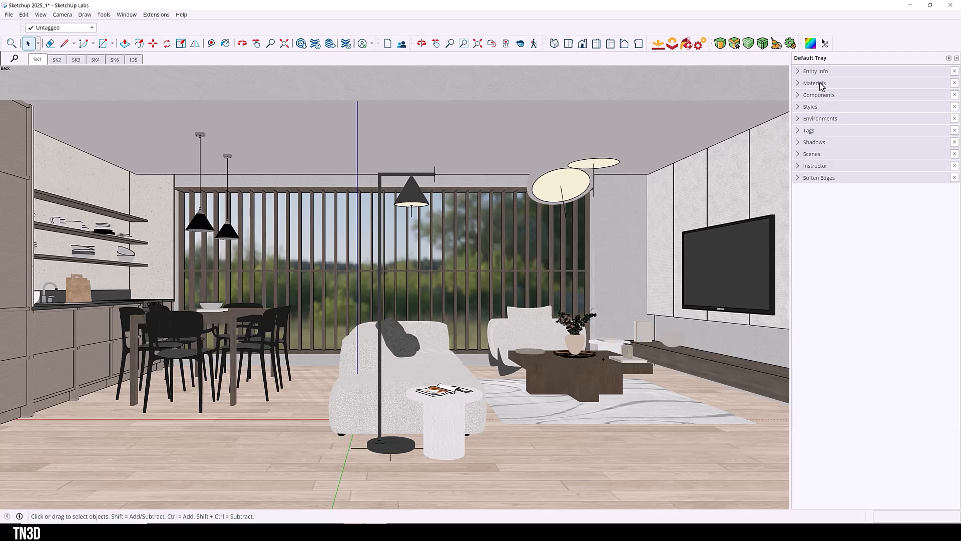
pyautogui.click(814, 83)
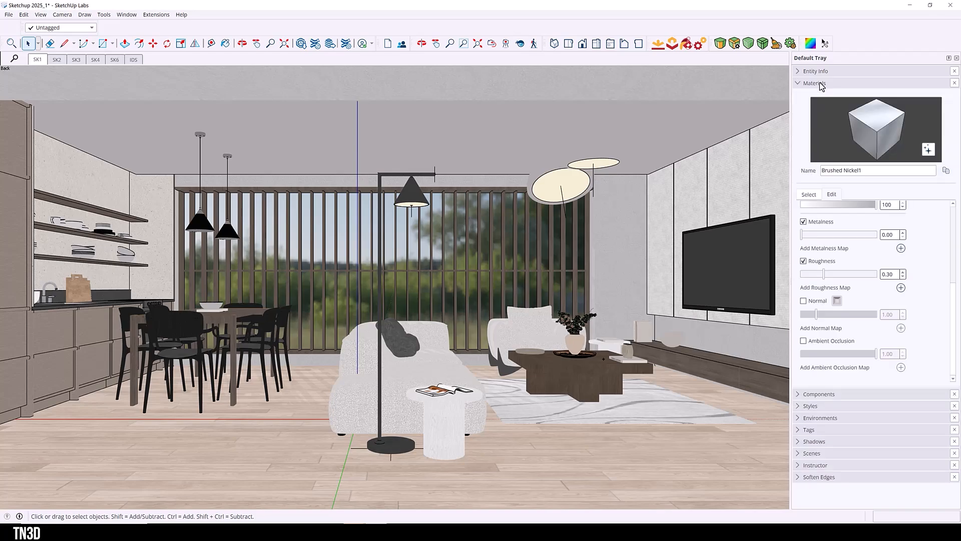
pyautogui.moveTo(802, 131)
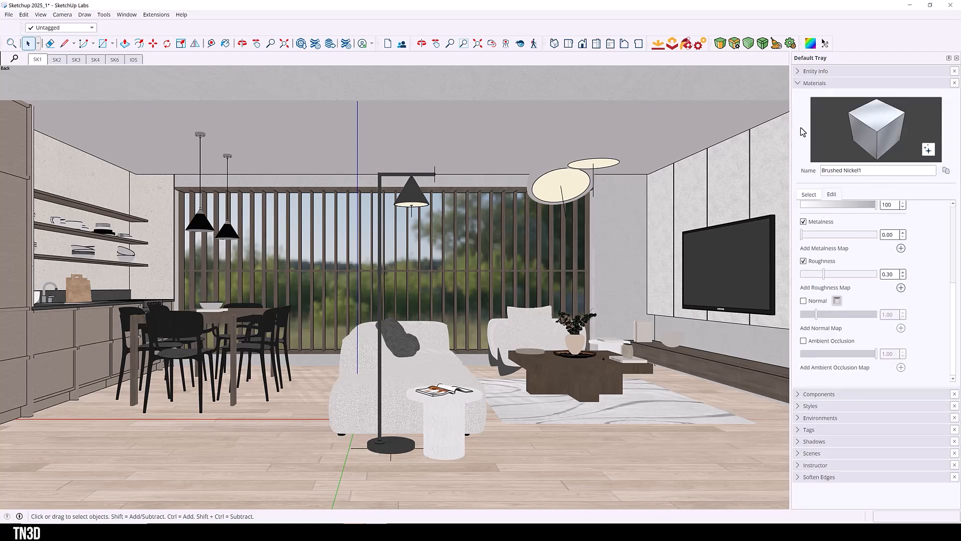
# - Collapse the Materials panel and expand Styles to reach the face style settings
pyautogui.click(798, 83)
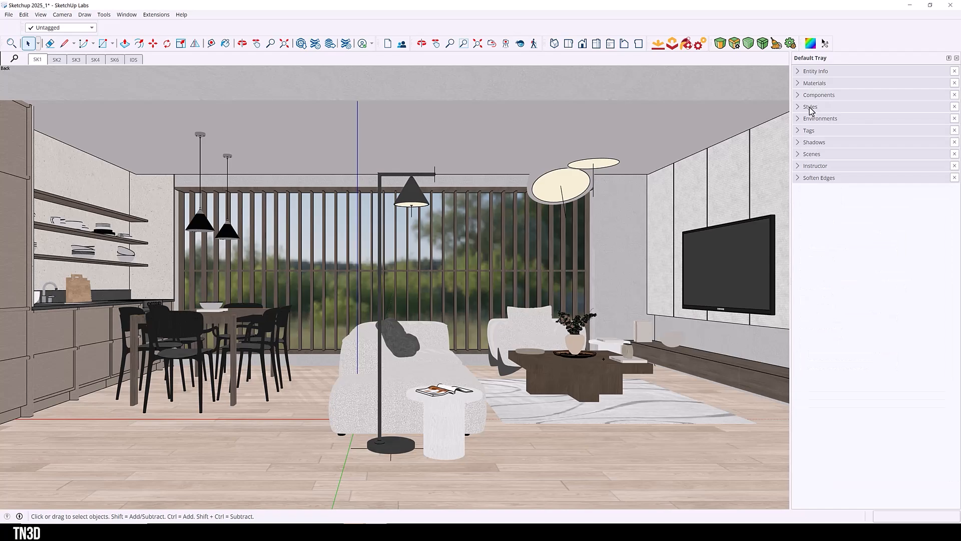
pyautogui.click(810, 106)
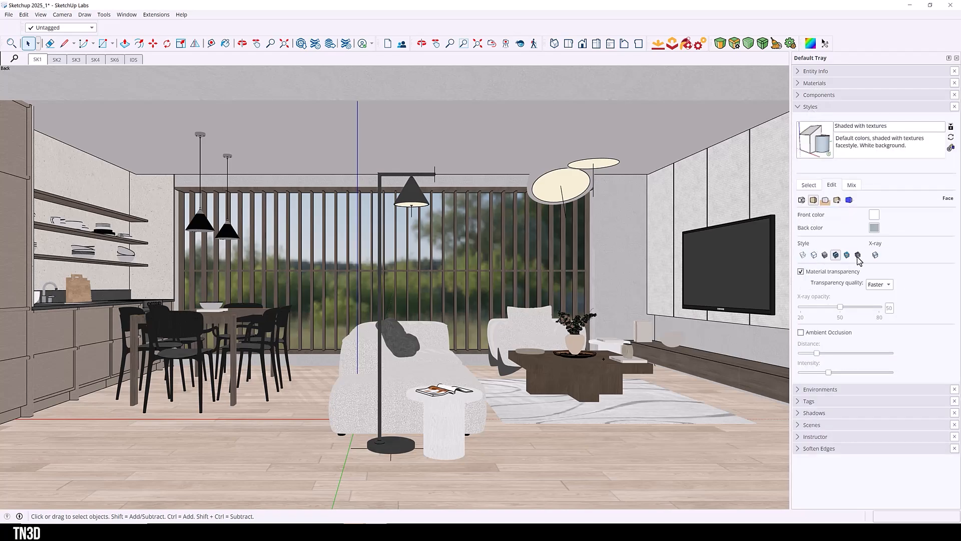
pyautogui.moveTo(858, 255)
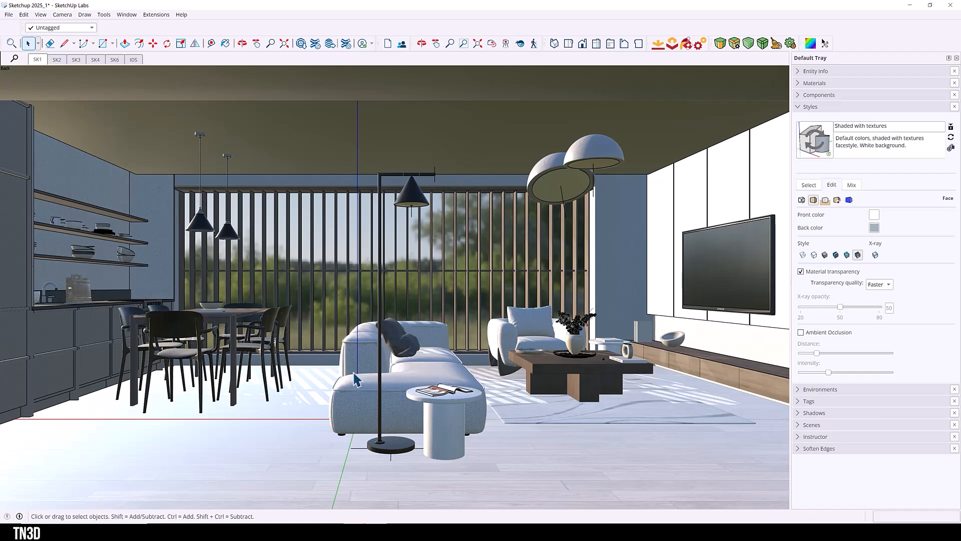
pyautogui.moveTo(373, 86)
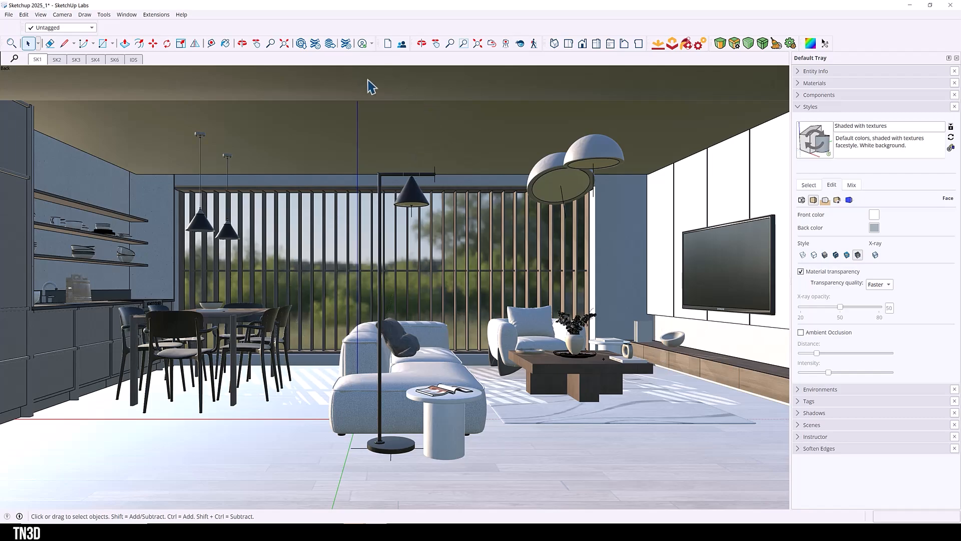
pyautogui.moveTo(513, 444)
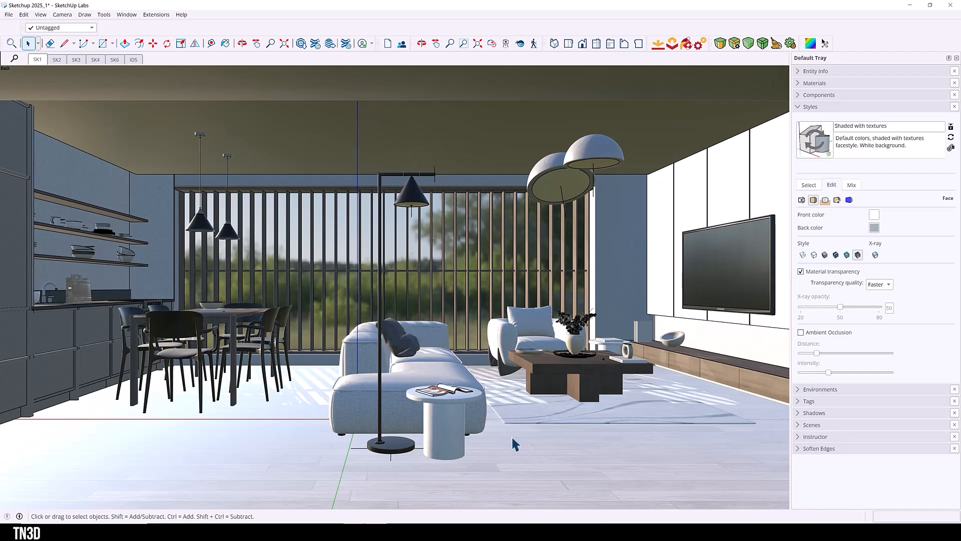
pyautogui.moveTo(355, 220)
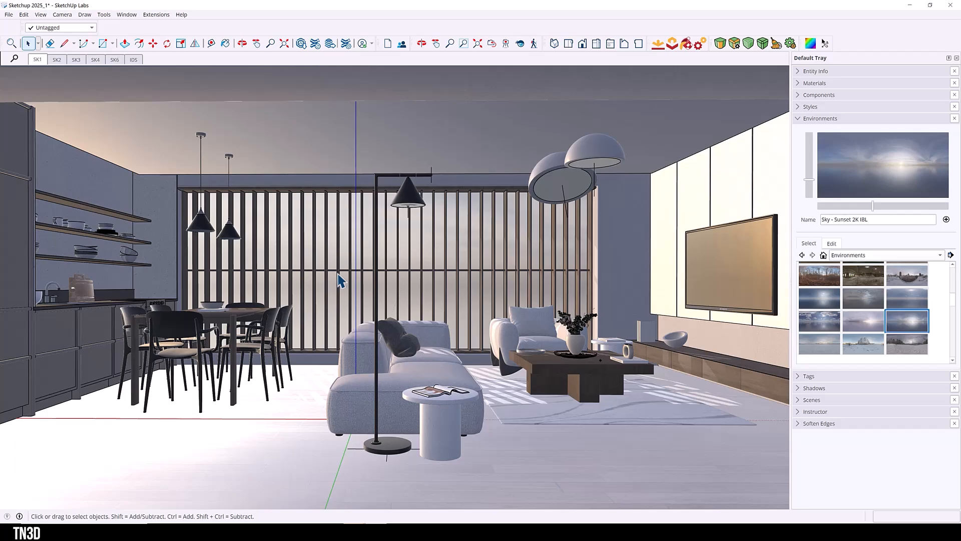
pyautogui.moveTo(839, 259)
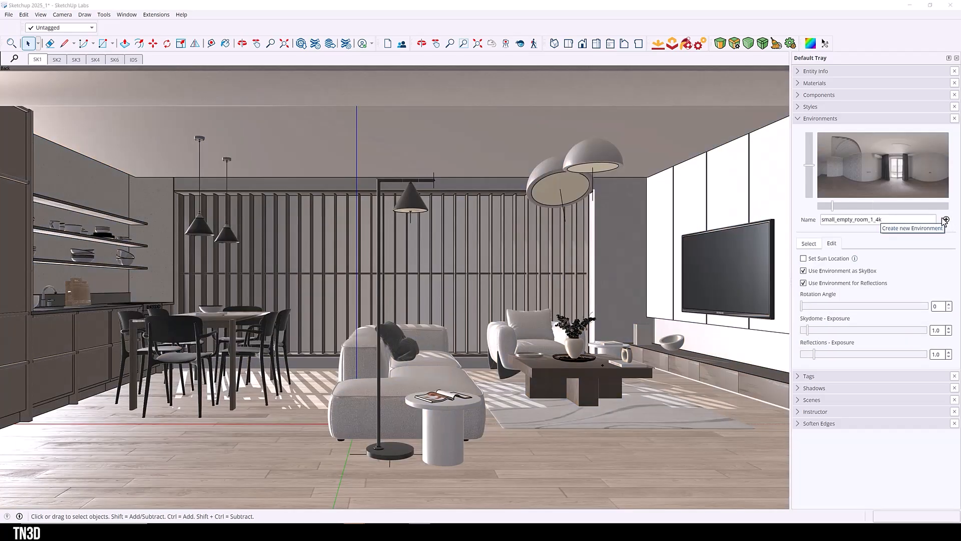
pyautogui.moveTo(676, 258)
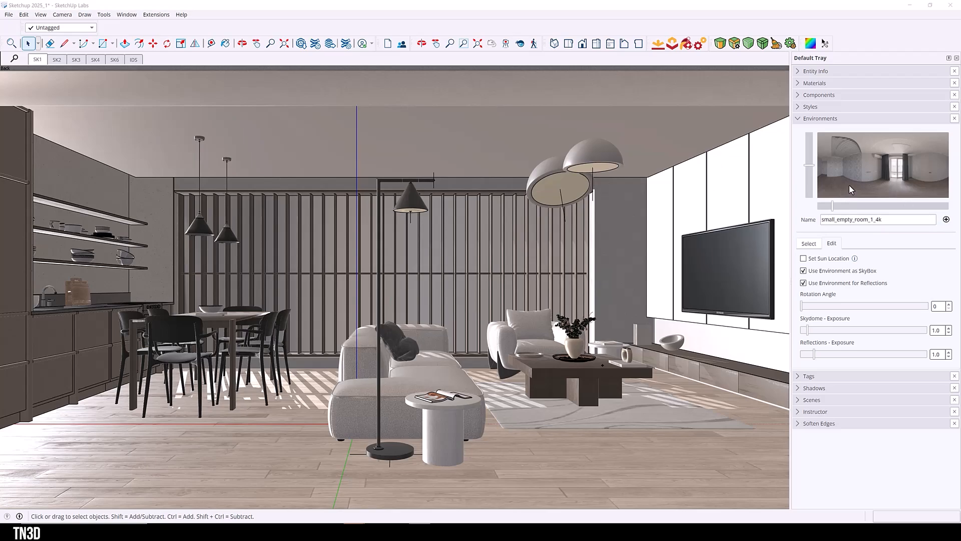
pyautogui.moveTo(845, 182)
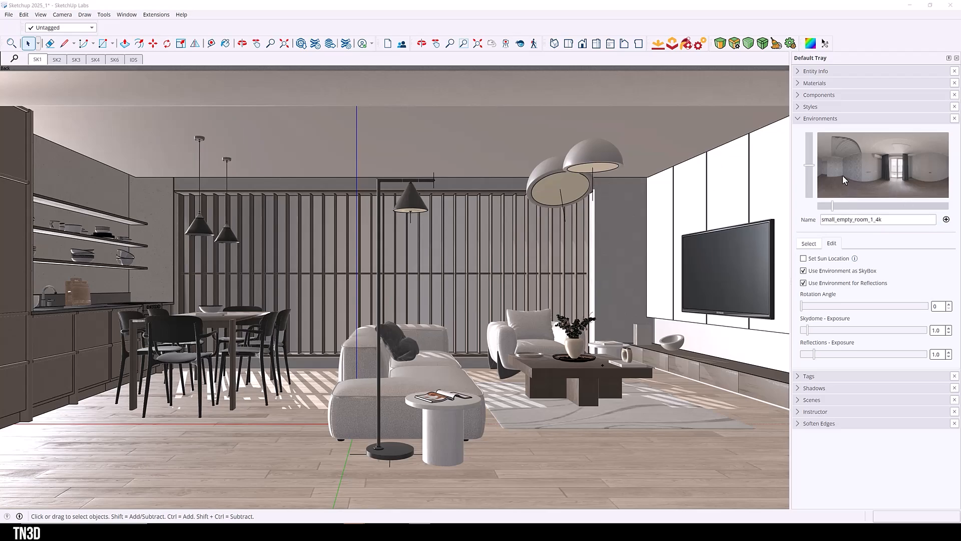
pyautogui.moveTo(615, 297)
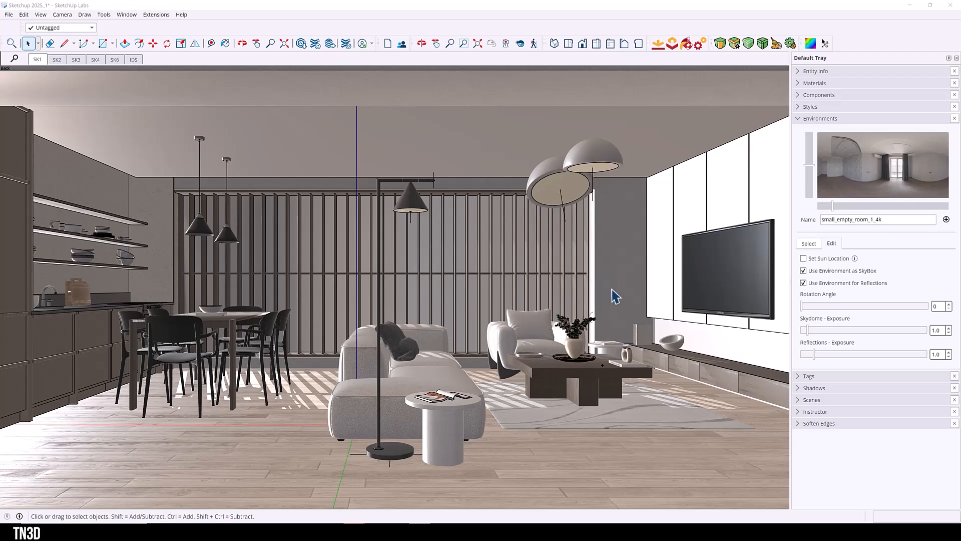
pyautogui.moveTo(673, 264)
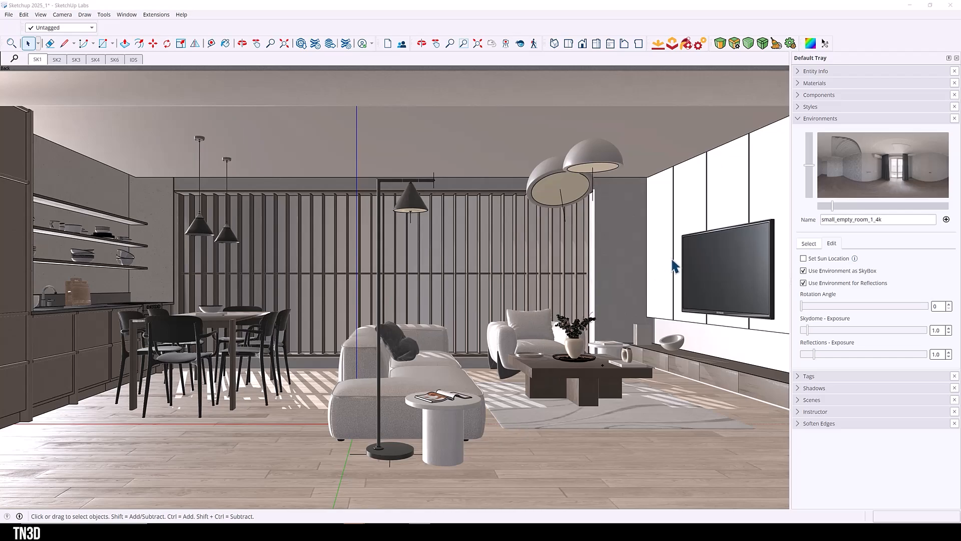
pyautogui.moveTo(865, 247)
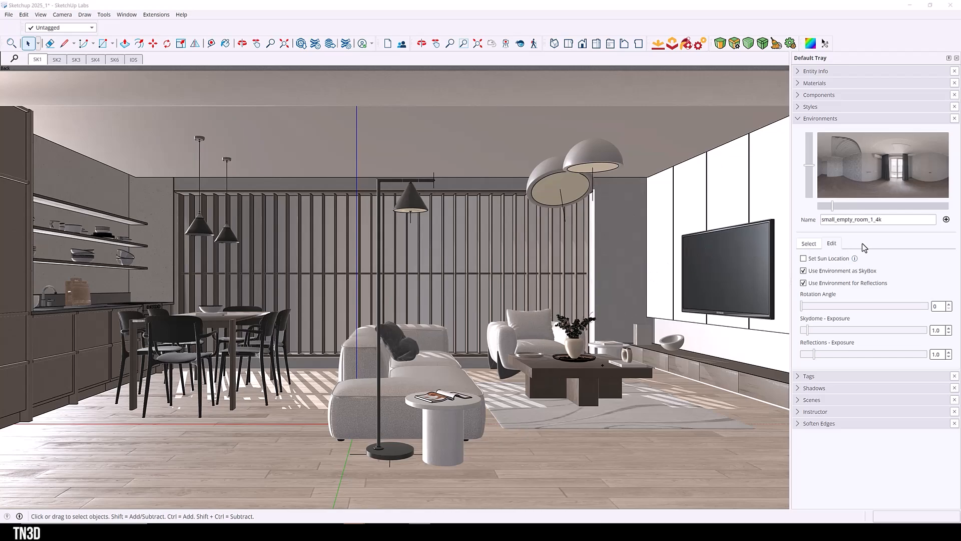
# - Return to small_empty_room_1_4k's edit options and enable Set Sun Location from the panorama
pyautogui.click(808, 243)
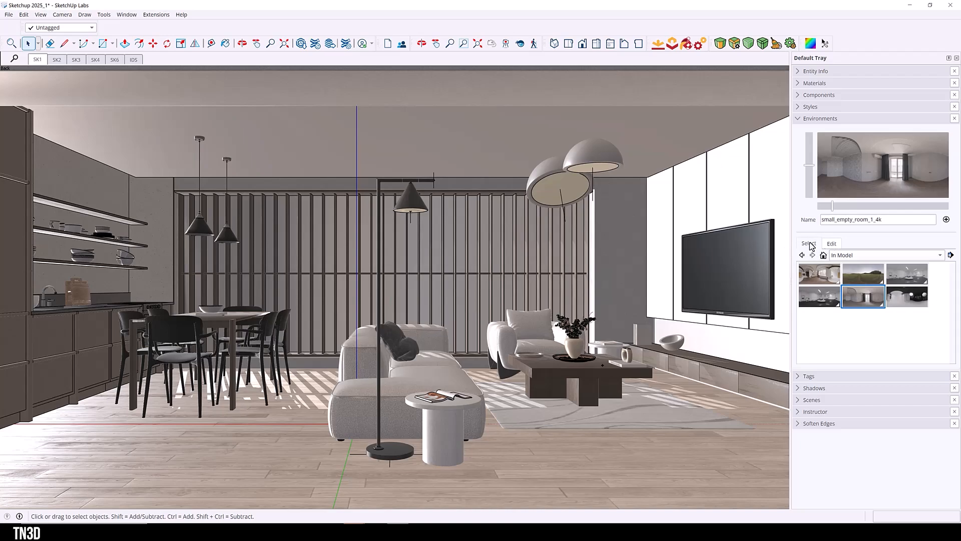
pyautogui.click(831, 244)
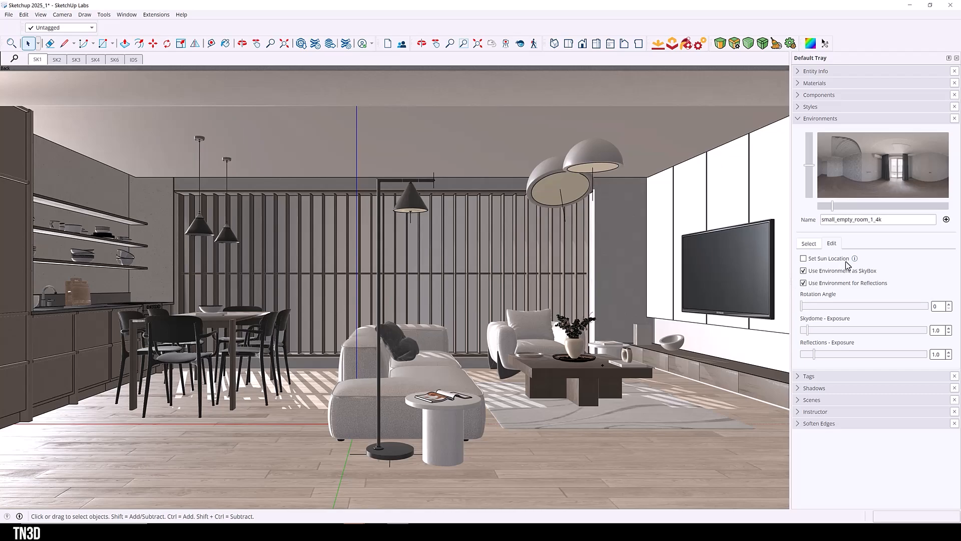
pyautogui.click(804, 258)
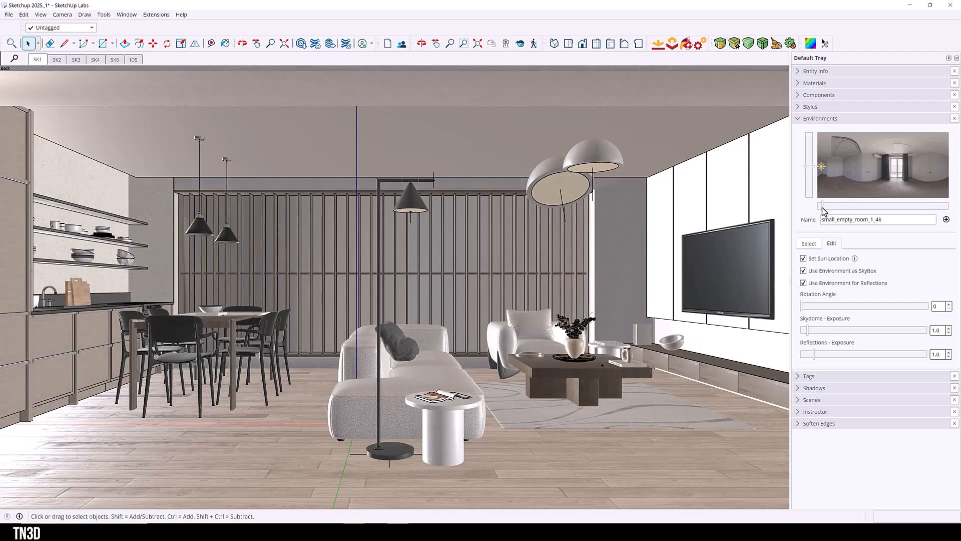
pyautogui.click(804, 270)
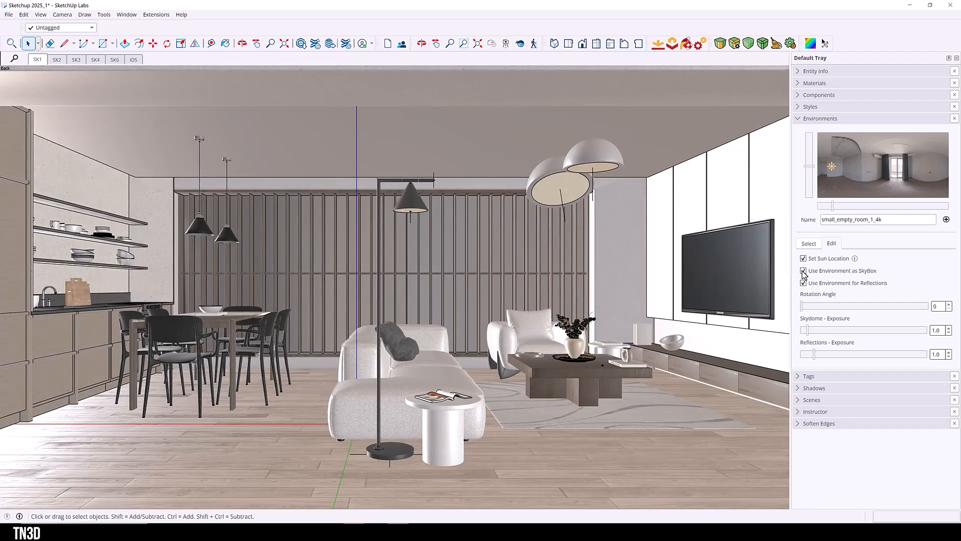
# - Keep the environment as skybox background and enable Use Environment for Reflections
pyautogui.click(804, 271)
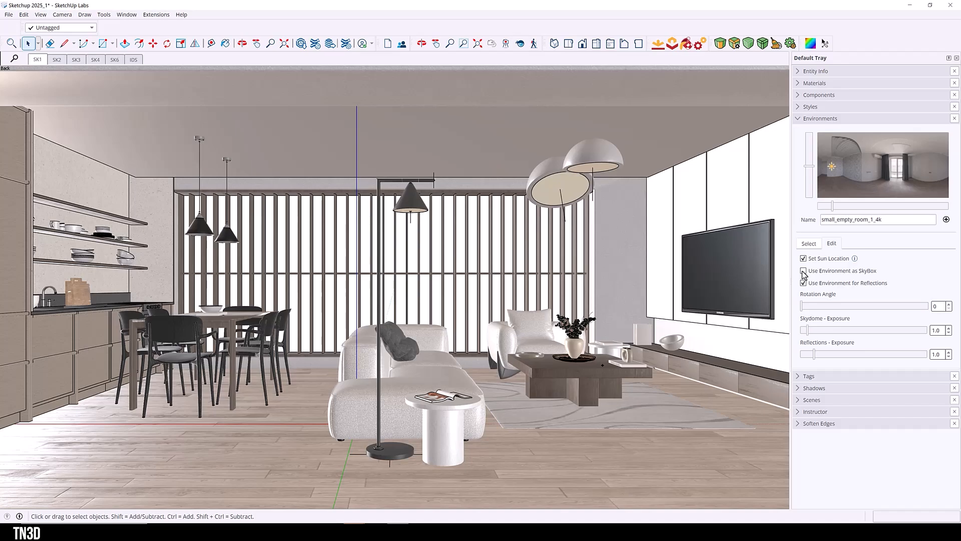
pyautogui.click(804, 271)
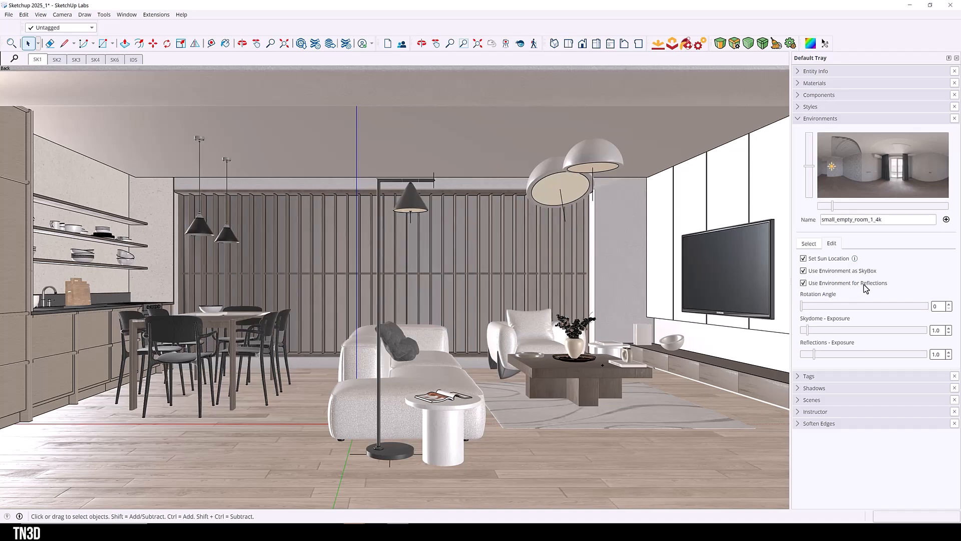
pyautogui.click(804, 282)
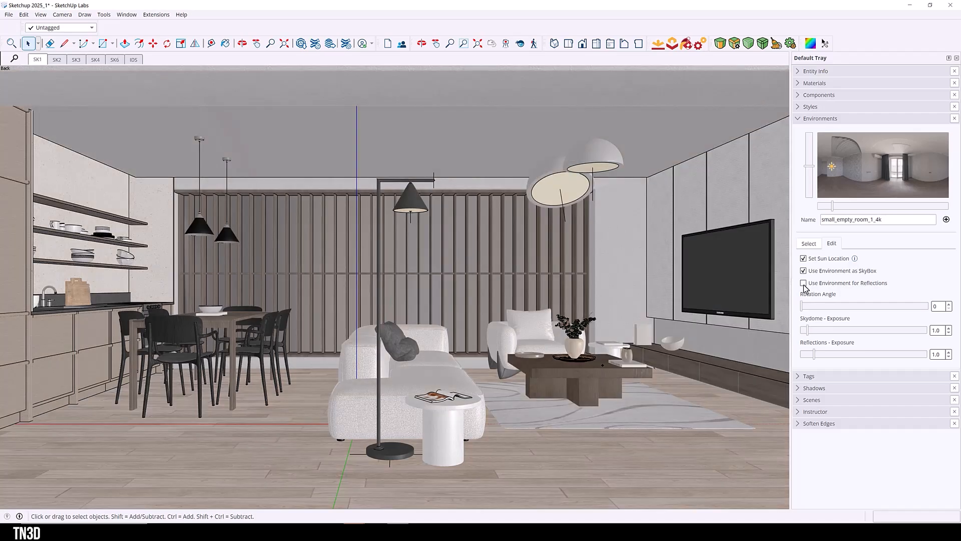
pyautogui.click(803, 282)
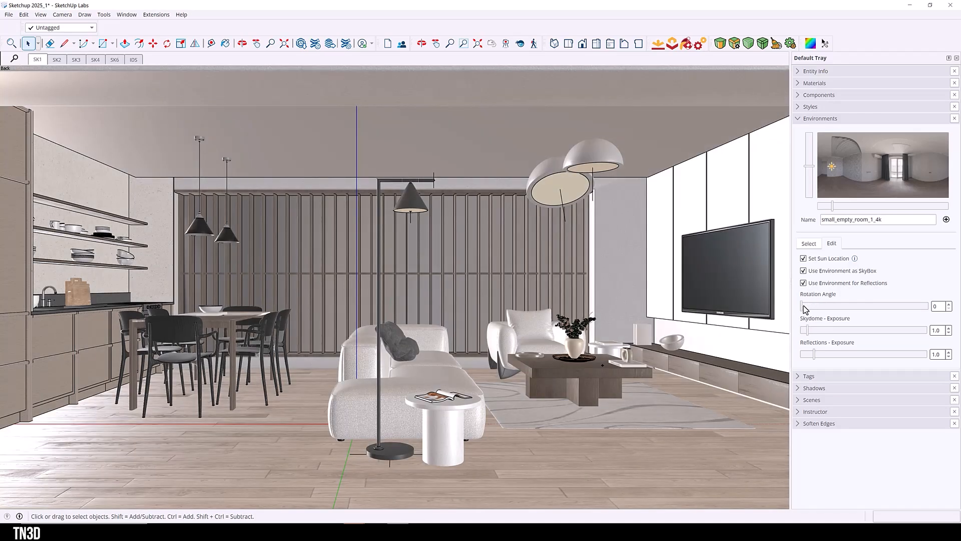
# - Rotate the environment to about 308 degrees so bright light comes from the window wall
pyautogui.moveTo(815, 306); pyautogui.dragTo(831, 307)
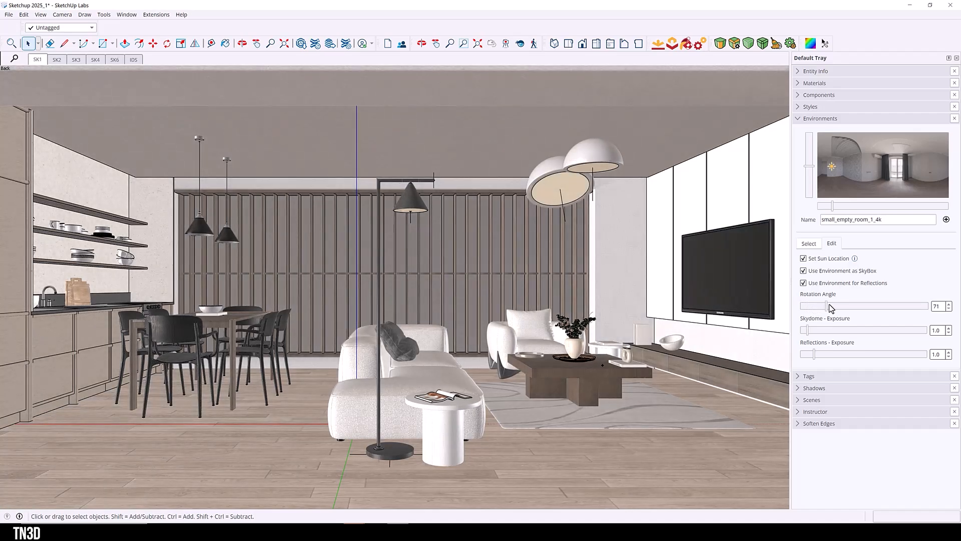
pyautogui.moveTo(823, 306); pyautogui.dragTo(879, 306)
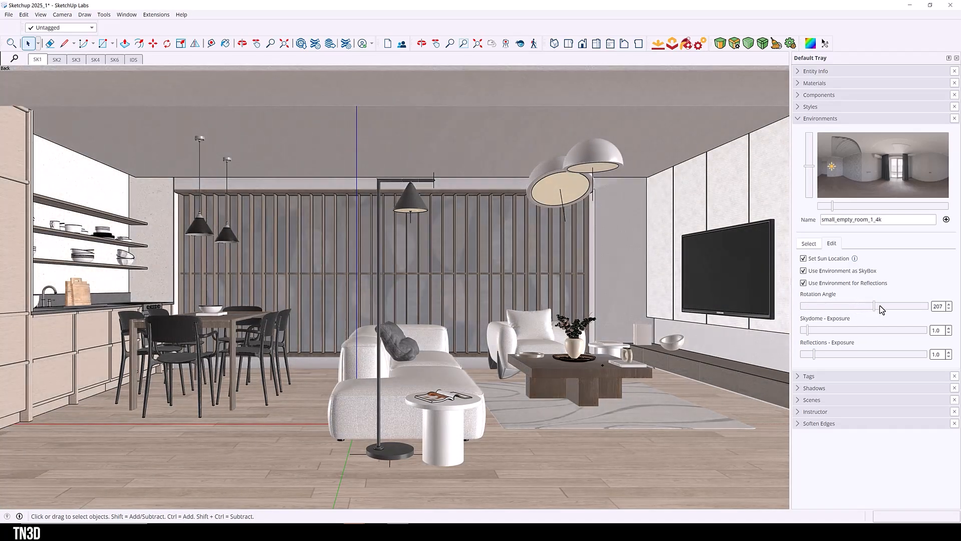
pyautogui.moveTo(878, 306); pyautogui.dragTo(907, 306)
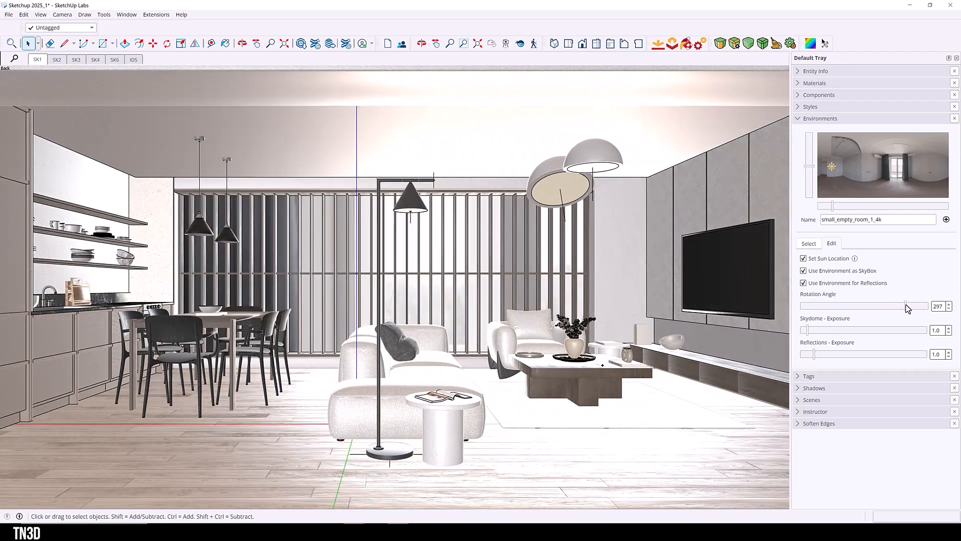
pyautogui.moveTo(901, 307); pyautogui.dragTo(913, 306)
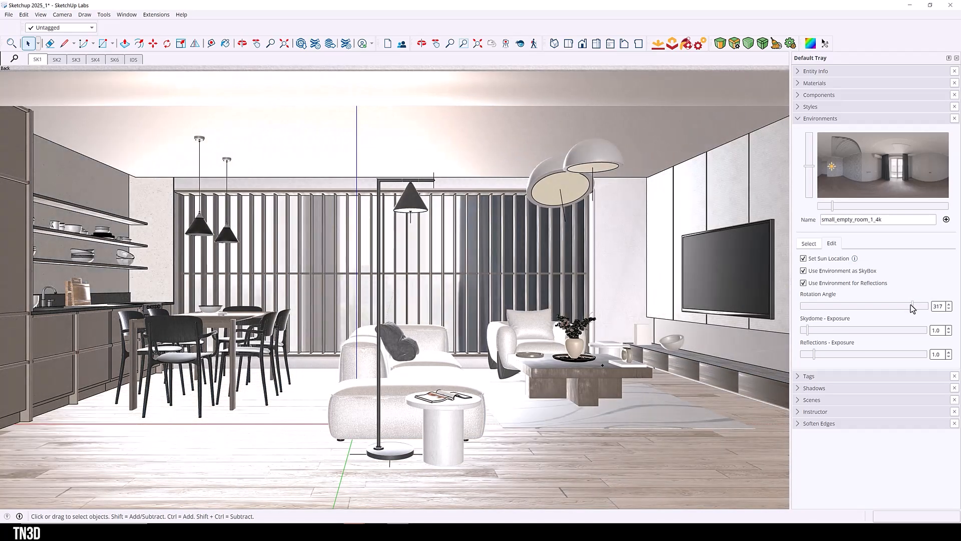
pyautogui.moveTo(916, 305); pyautogui.dragTo(910, 305)
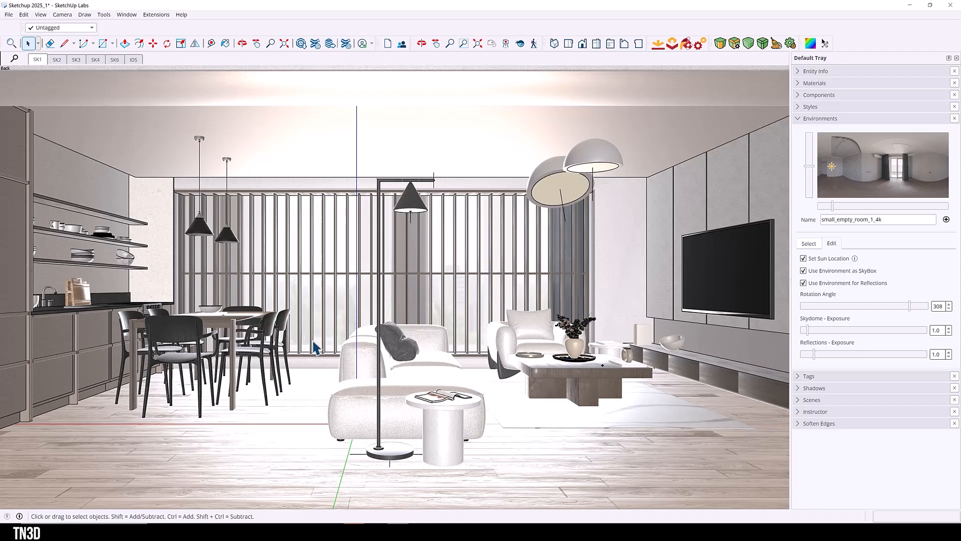
pyautogui.moveTo(309, 406)
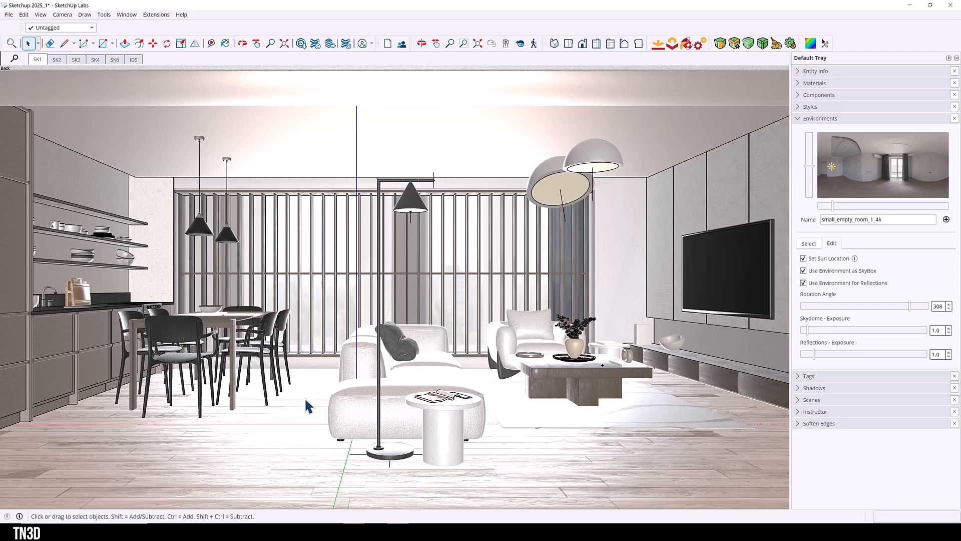
pyautogui.moveTo(820, 344)
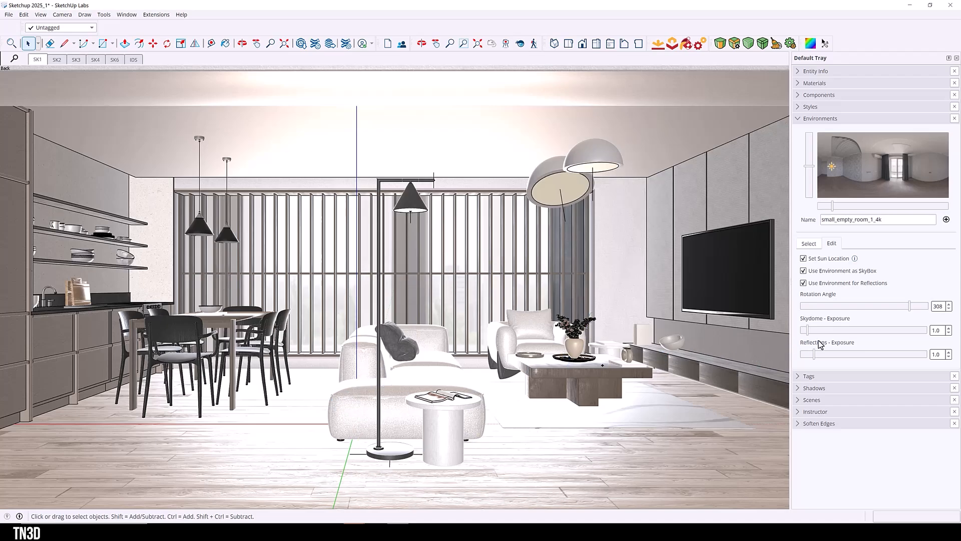
pyautogui.moveTo(810, 331)
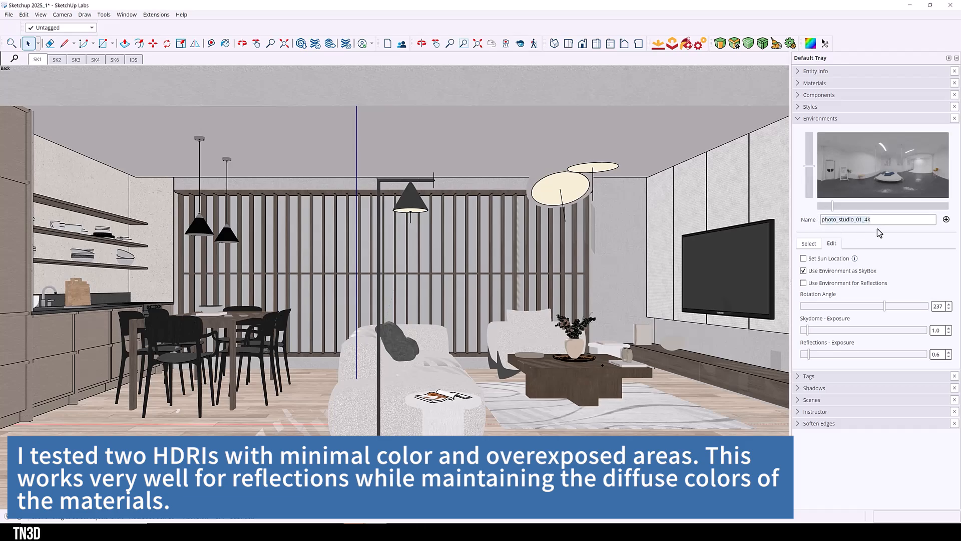
# - Let the photo_studio_01_4k environment set the sun position
pyautogui.click(56, 59)
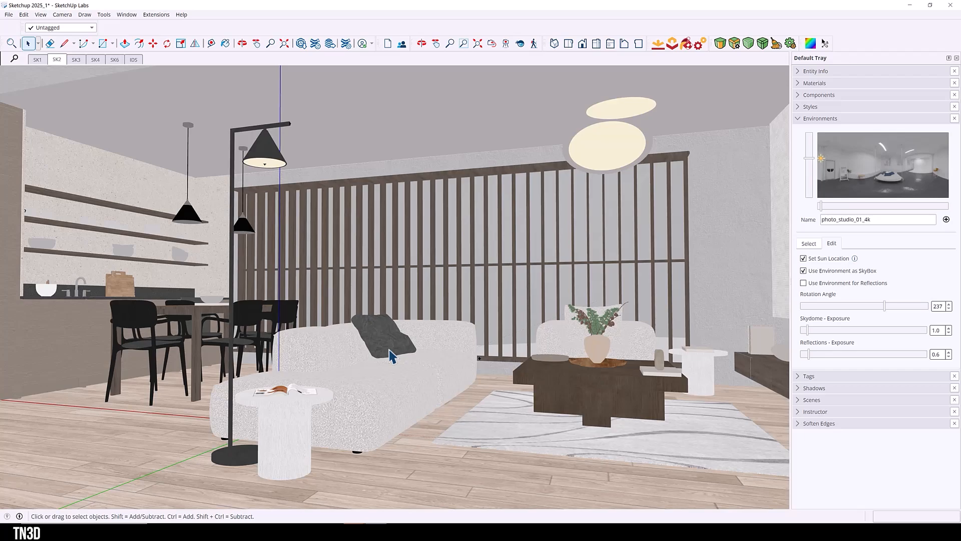
# - Switch to the SK4 coffee table close-up and expand the Materials panel on its wood
pyautogui.click(95, 59)
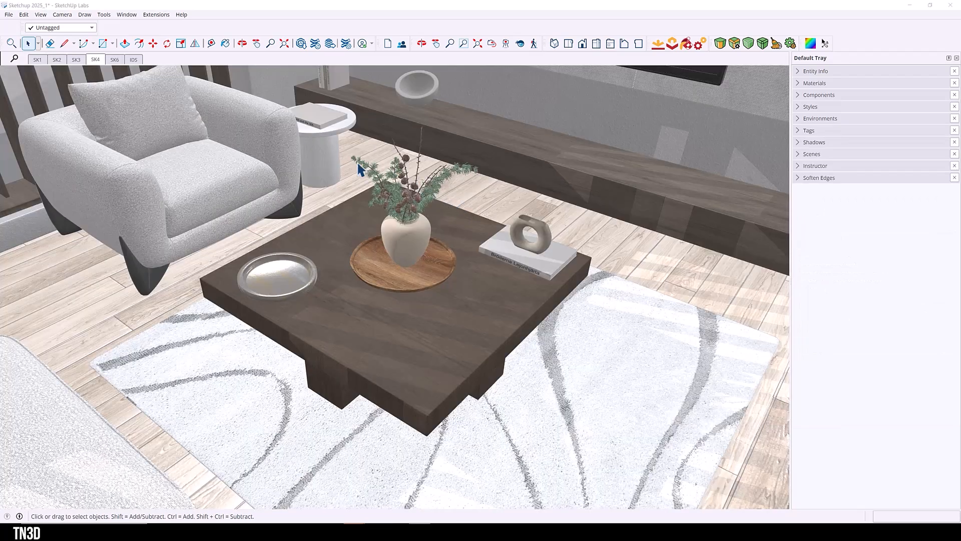
pyautogui.moveTo(550, 344)
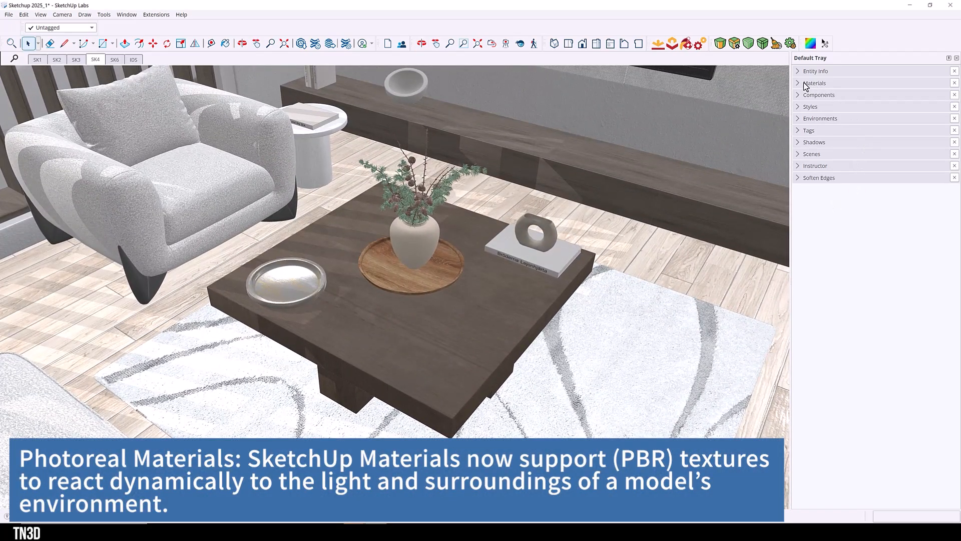
pyautogui.click(815, 83)
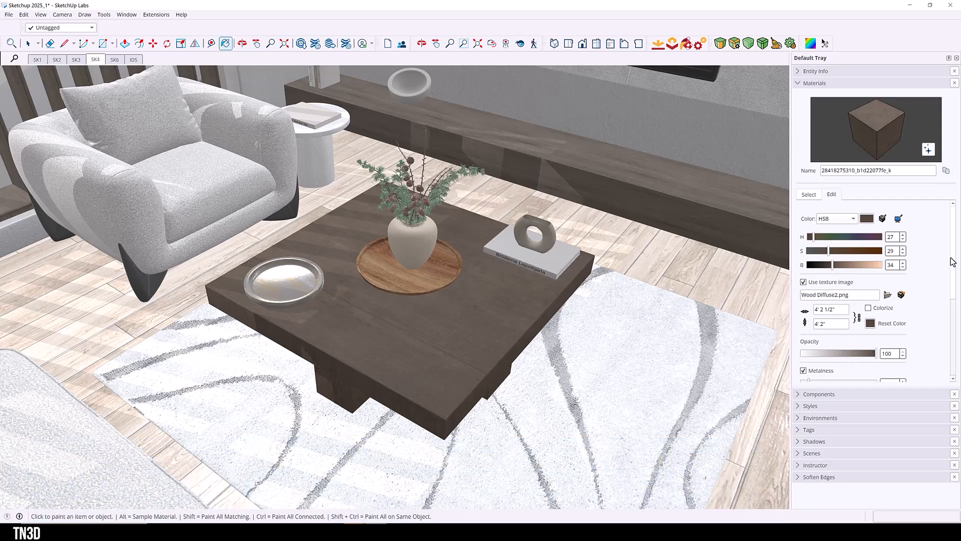
# - Test metallic sheen on the table wood, then settle Metalness back at 0
pyautogui.scroll(-3)
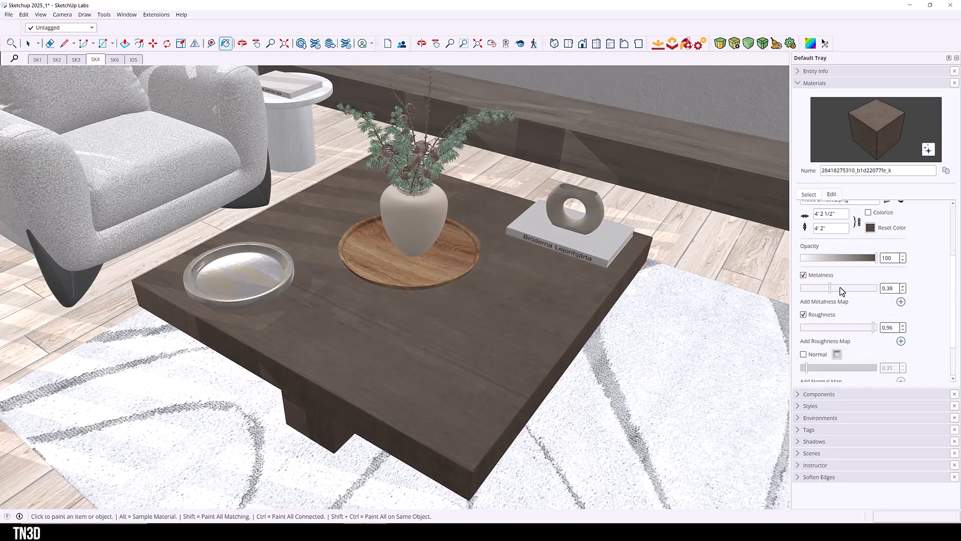
pyautogui.moveTo(823, 287); pyautogui.dragTo(841, 287)
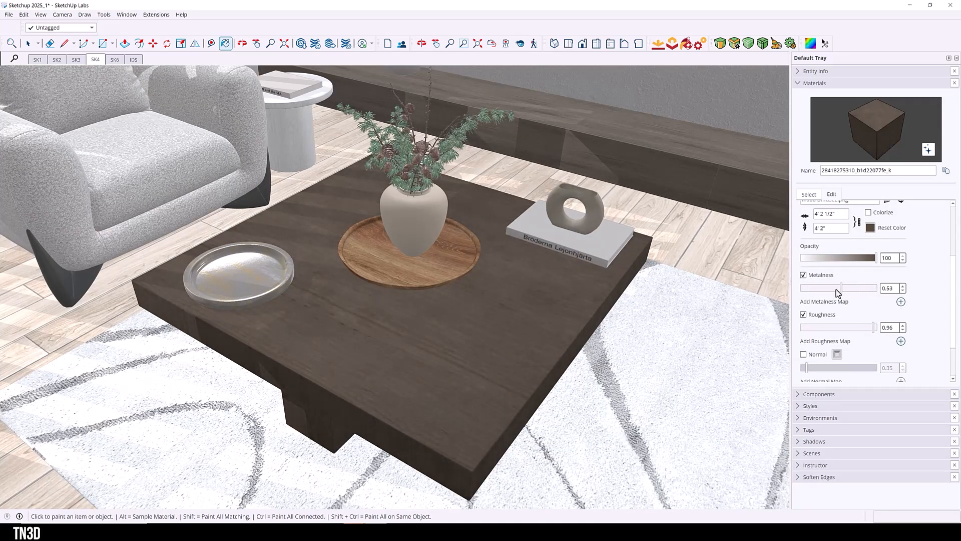
pyautogui.moveTo(840, 288); pyautogui.dragTo(867, 289)
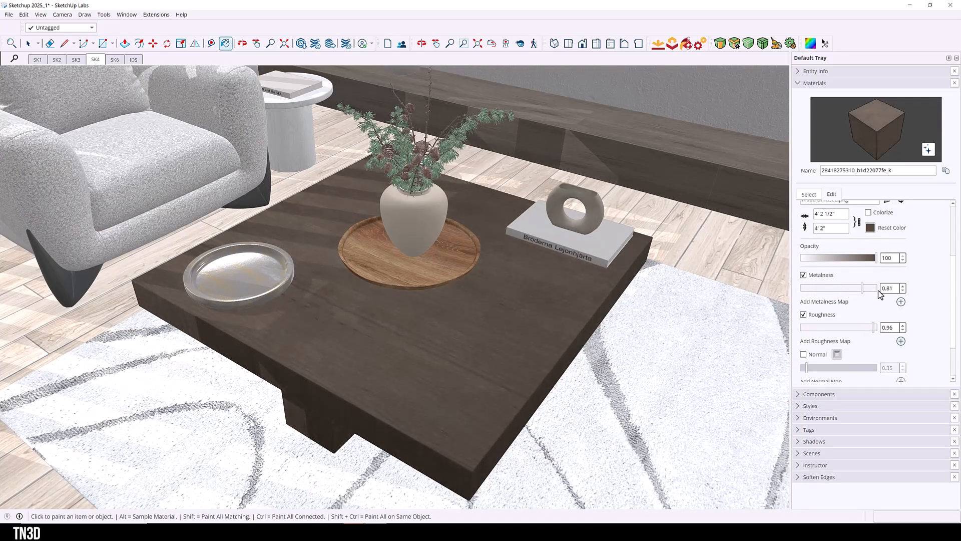
pyautogui.moveTo(864, 288); pyautogui.dragTo(800, 287)
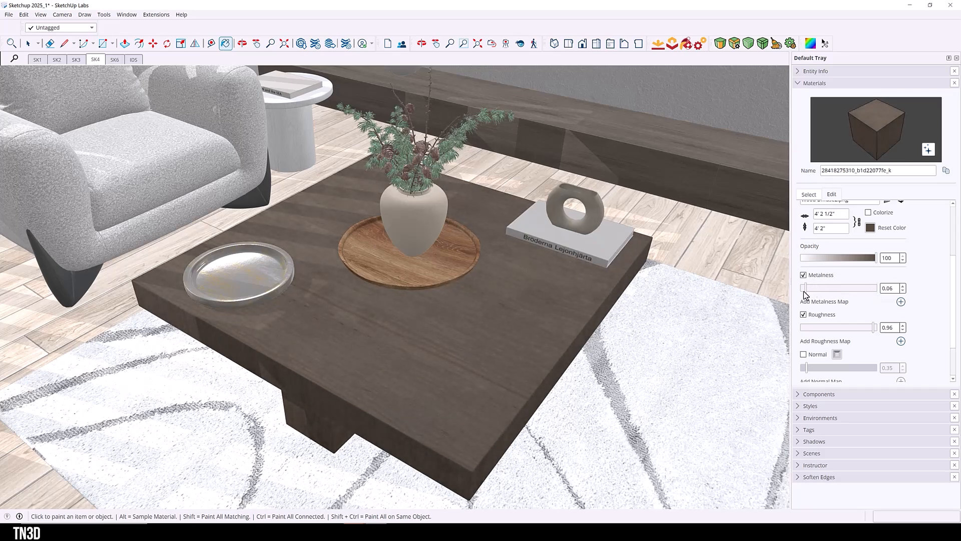
pyautogui.moveTo(806, 288); pyautogui.dragTo(803, 289)
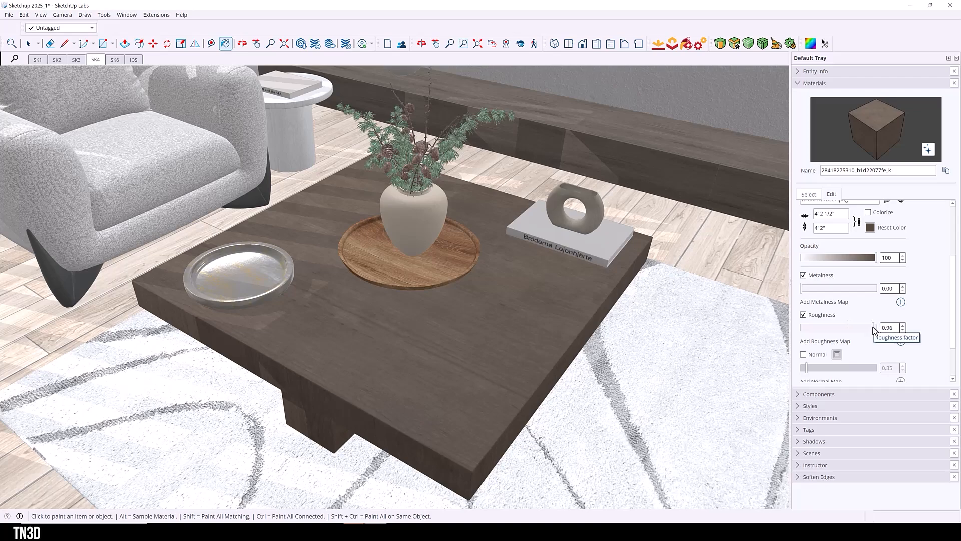
# - Load the Wood Roughness 2.png roughness map and set Roughness to about 0.82
pyautogui.moveTo(873, 327); pyautogui.dragTo(831, 327)
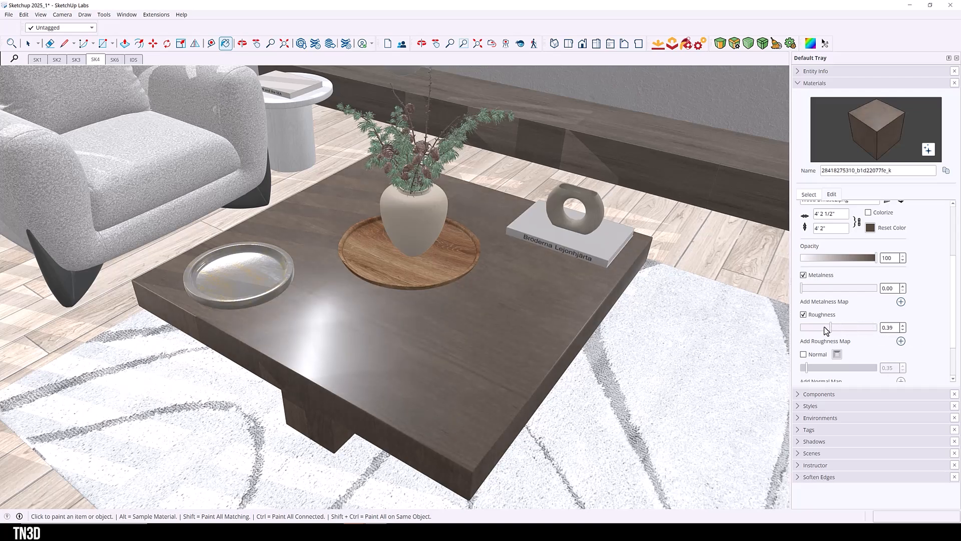
pyautogui.moveTo(828, 327); pyautogui.dragTo(849, 327)
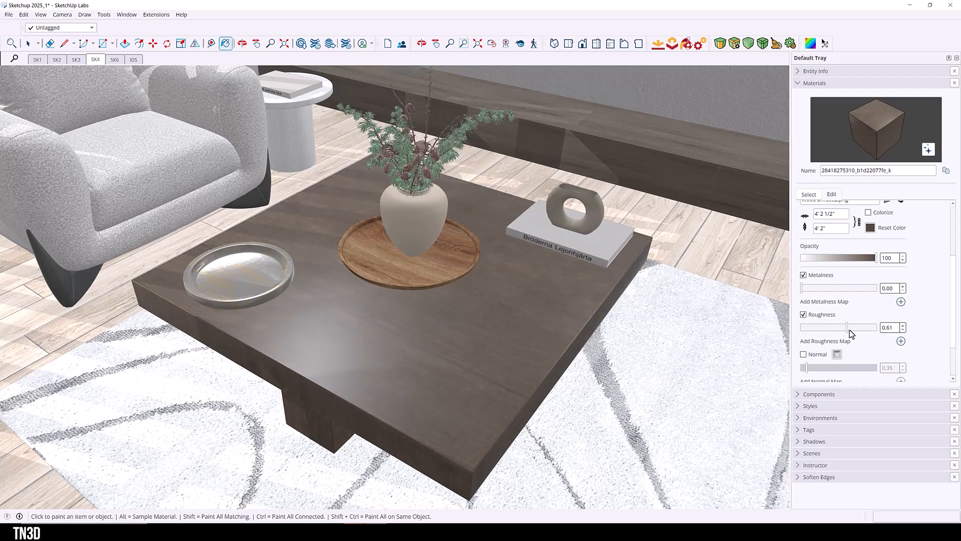
pyautogui.moveTo(843, 326); pyautogui.dragTo(852, 326)
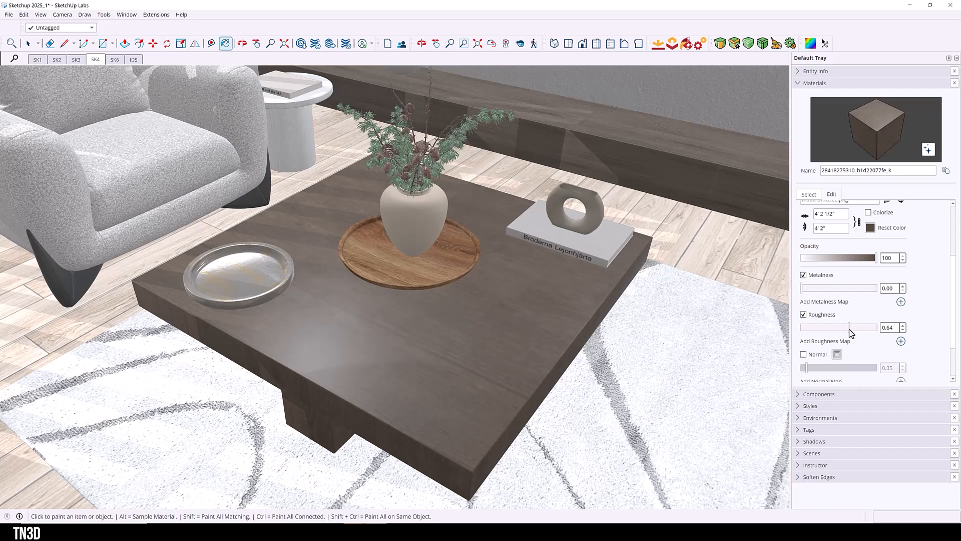
pyautogui.moveTo(849, 328); pyautogui.dragTo(864, 327)
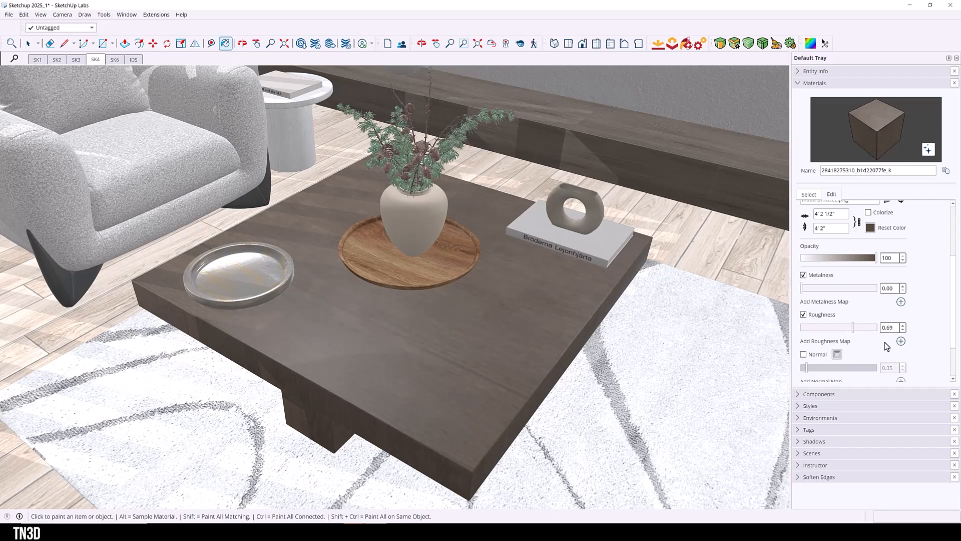
pyautogui.moveTo(901, 341)
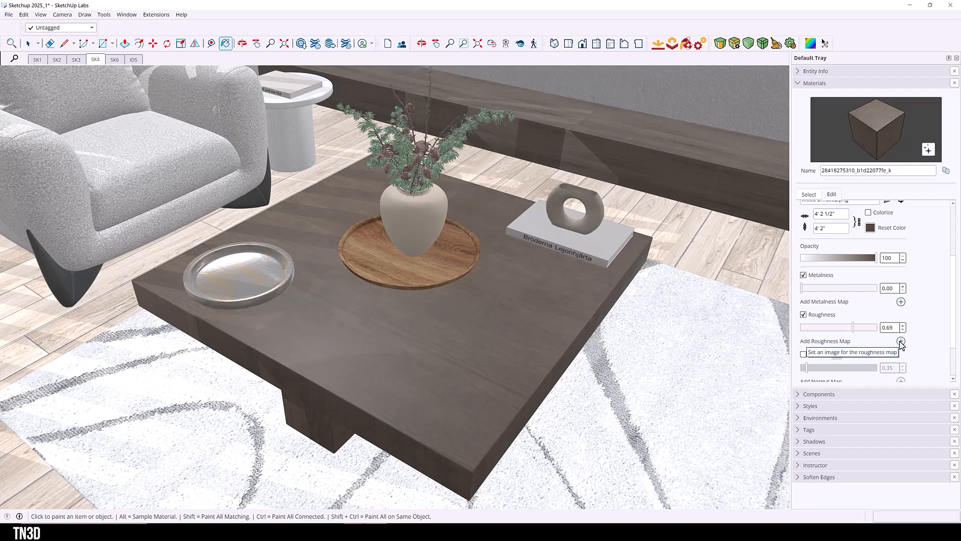
pyautogui.click(901, 341)
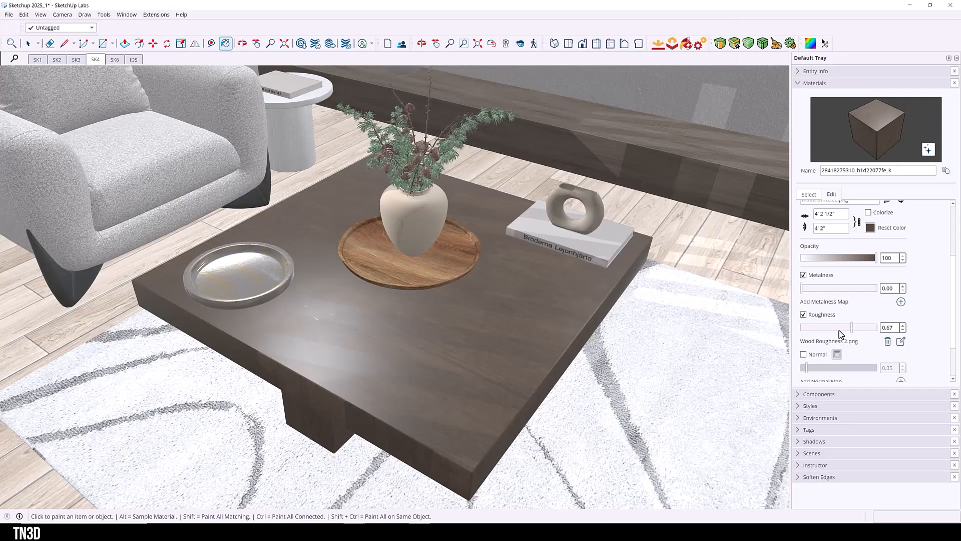
pyautogui.moveTo(849, 326); pyautogui.dragTo(864, 327)
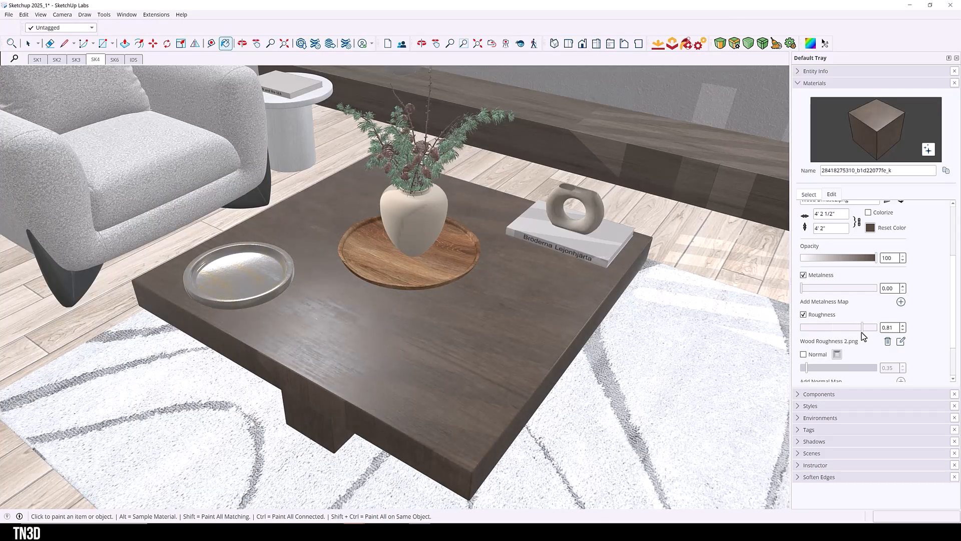
pyautogui.moveTo(867, 327); pyautogui.dragTo(870, 328)
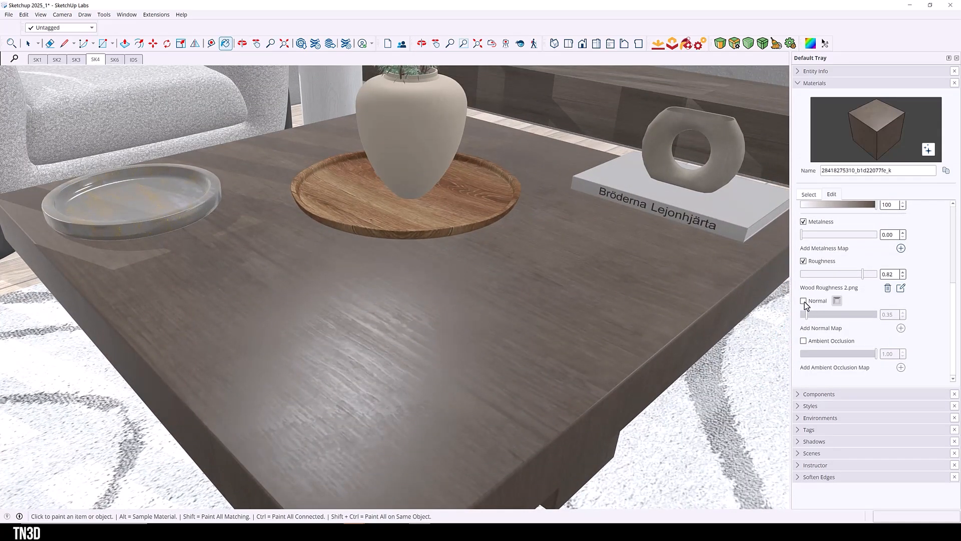
# - Enable the table wood's normal map and bring its bump strength down to a subtle level
pyautogui.click(804, 300)
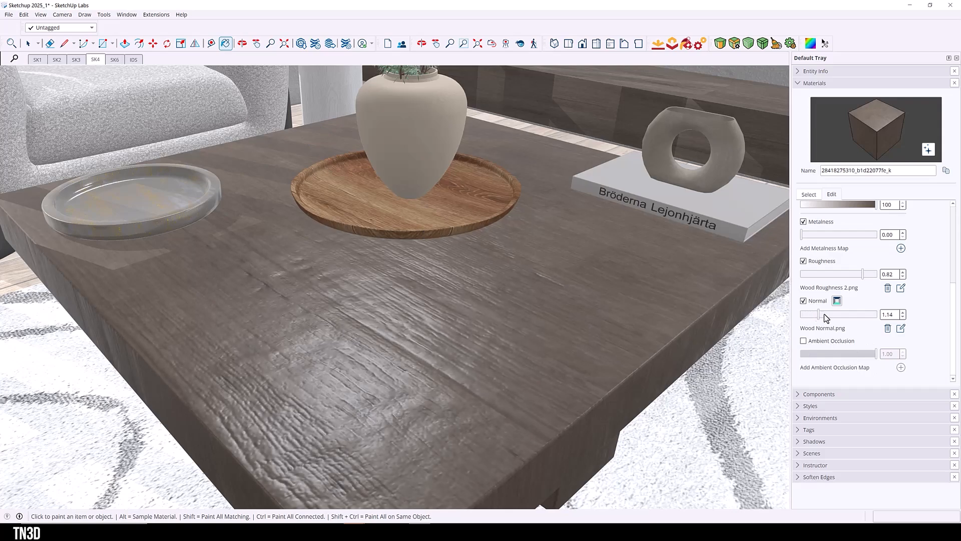
pyautogui.moveTo(834, 314); pyautogui.dragTo(818, 314)
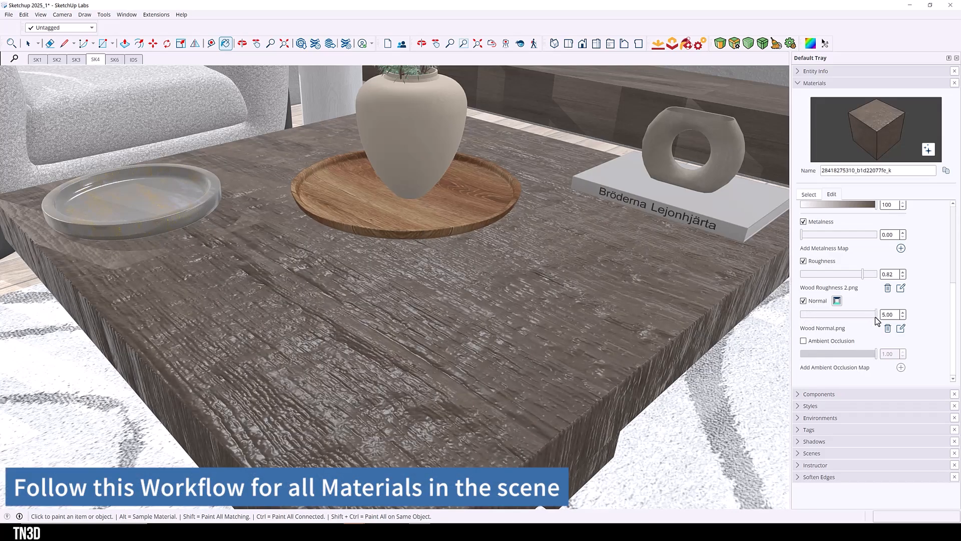
pyautogui.moveTo(877, 313); pyautogui.dragTo(873, 313)
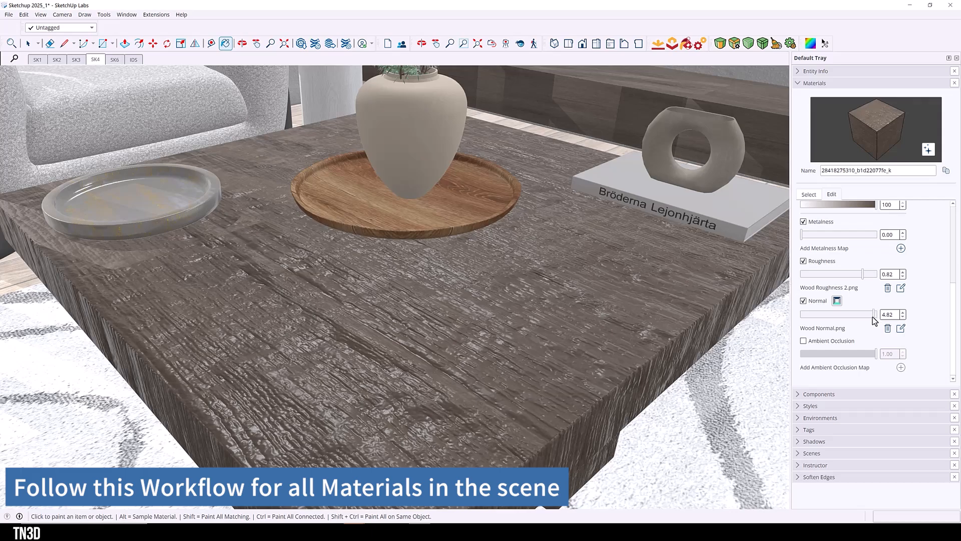
pyautogui.moveTo(873, 313); pyautogui.dragTo(837, 313)
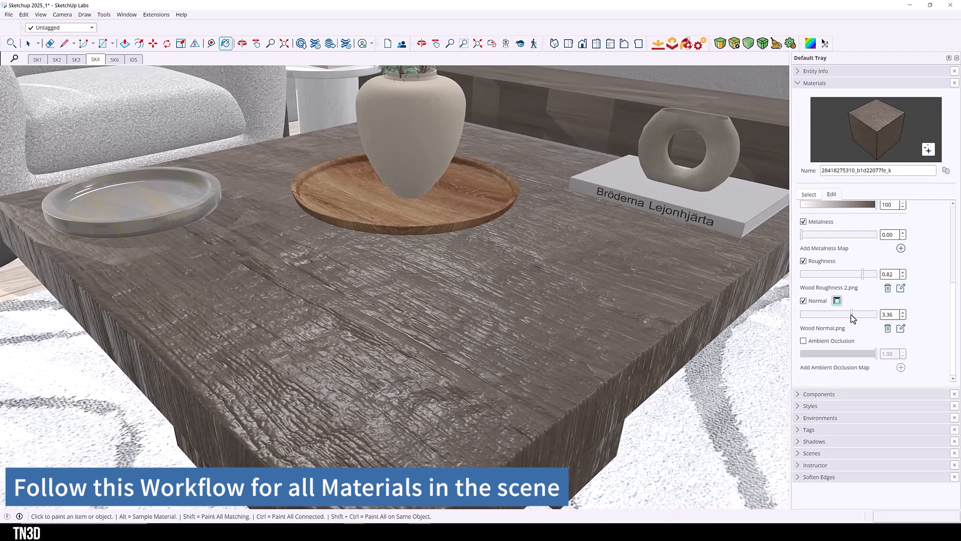
pyautogui.moveTo(851, 314); pyautogui.dragTo(799, 313)
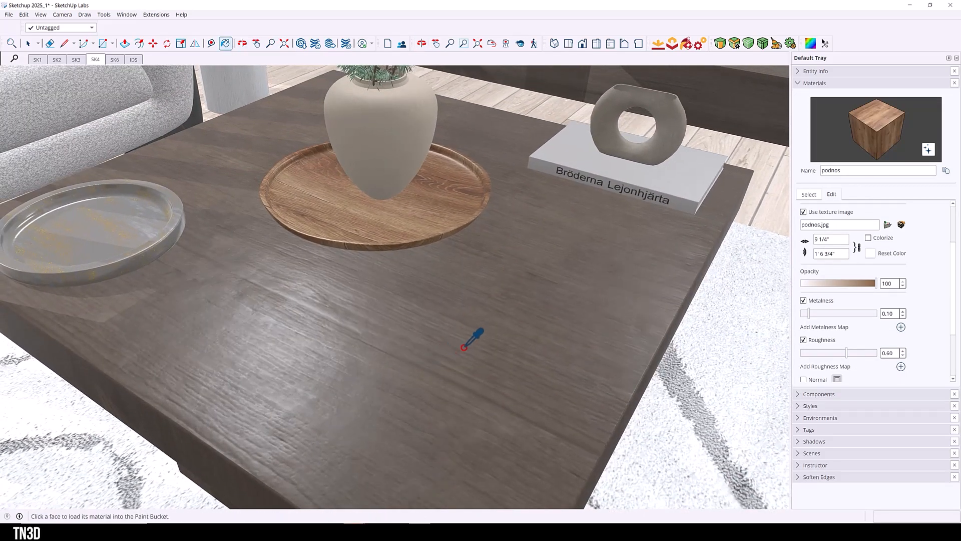
# - Enable the Wood_AO.png ambient occlusion map on the table wood at about 0.74 strength
pyautogui.click(472, 340)
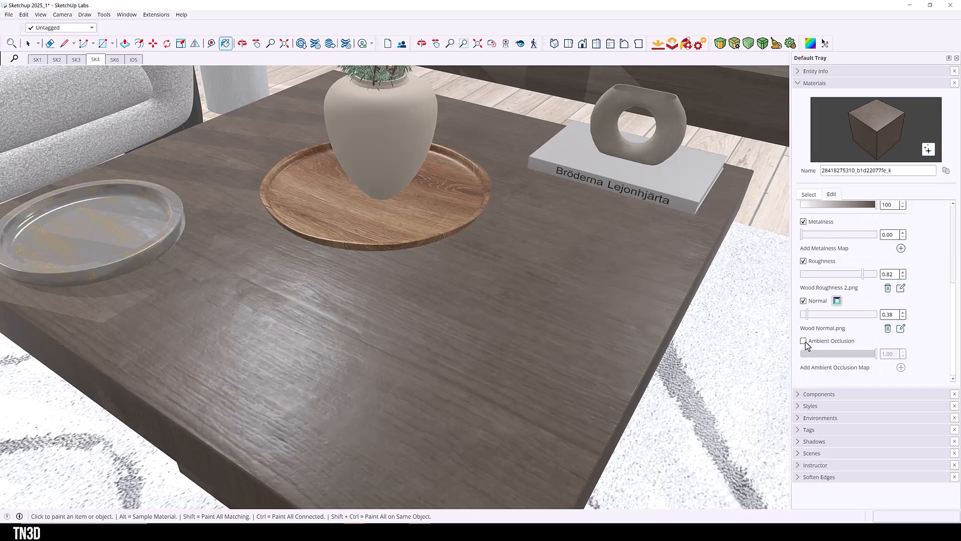
pyautogui.click(803, 340)
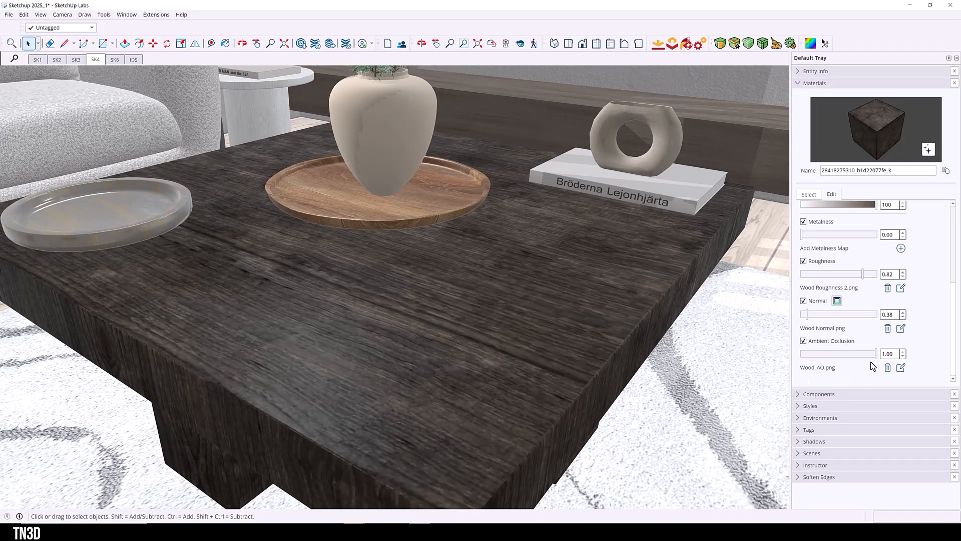
pyautogui.moveTo(877, 354); pyautogui.dragTo(849, 353)
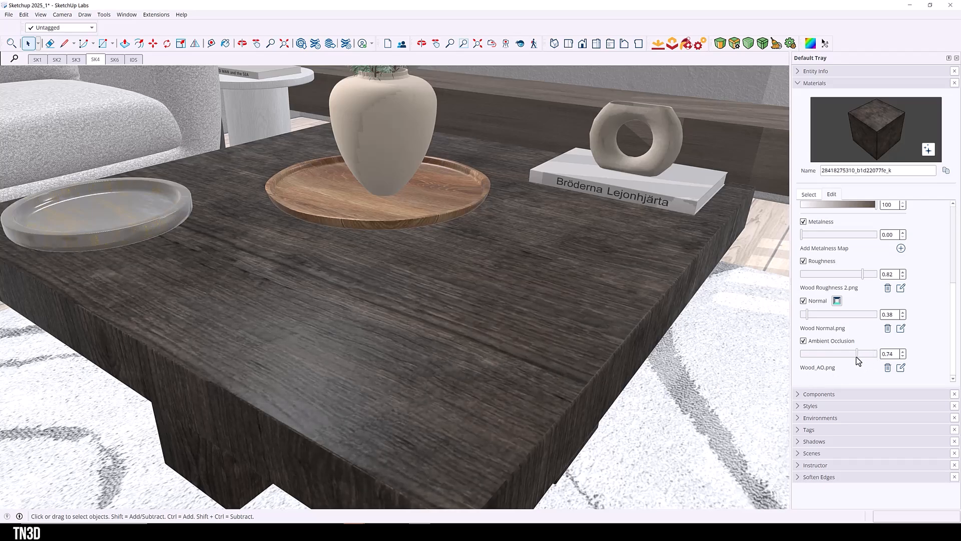
pyautogui.moveTo(849, 354); pyautogui.dragTo(834, 354)
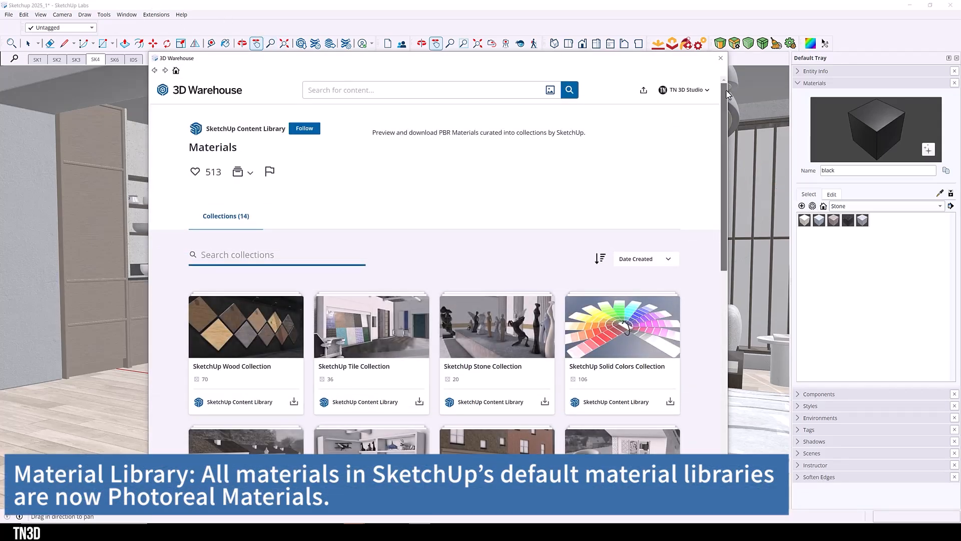
# - Download Wood_Floor_02_1K from the Wood Collection as the active paint material
pyautogui.scroll(-3)
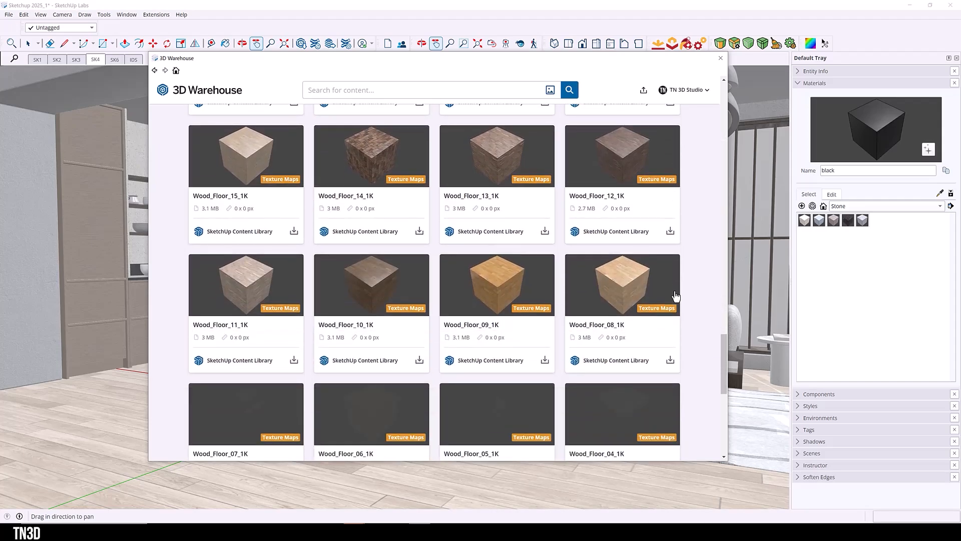
pyautogui.scroll(-3)
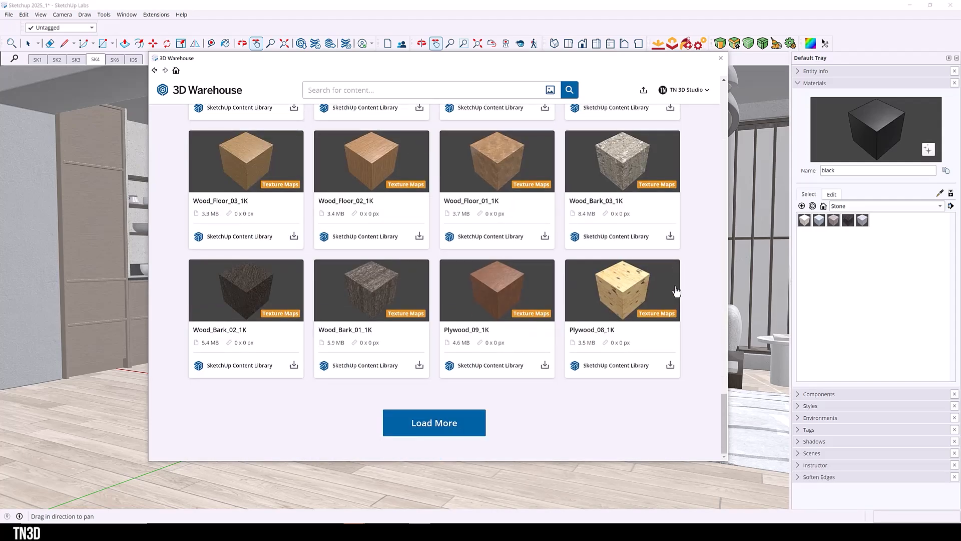
pyautogui.moveTo(417, 246)
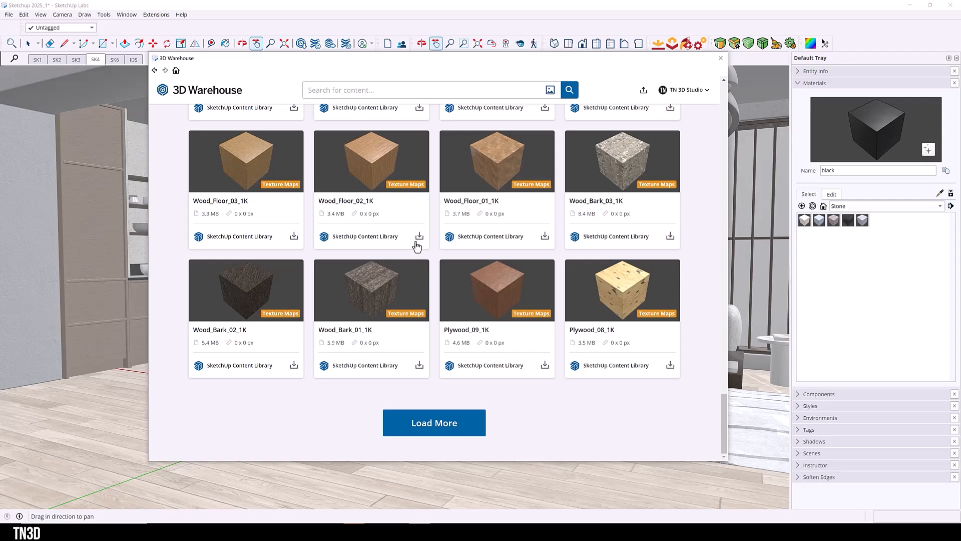
pyautogui.click(420, 236)
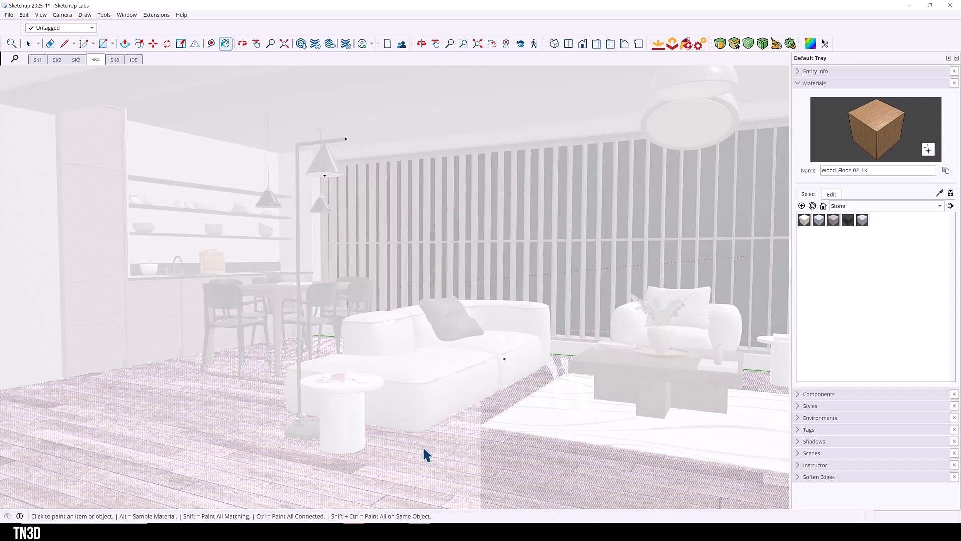
# - Paint the floor with Wood_Floor_02_1K, tweak its colour tone and check its roughness, normal and AO maps
pyautogui.click(427, 437)
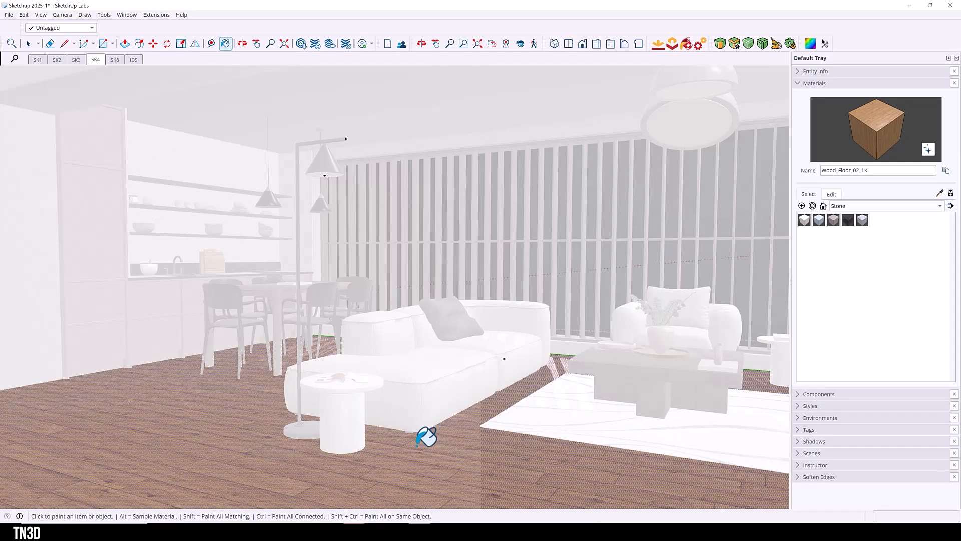
pyautogui.click(29, 43)
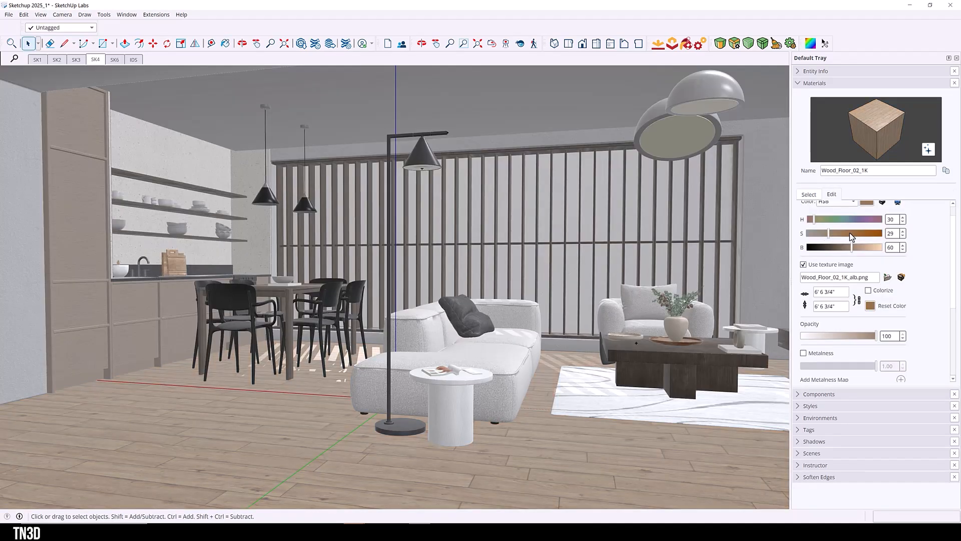
pyautogui.moveTo(848, 248); pyautogui.dragTo(858, 247)
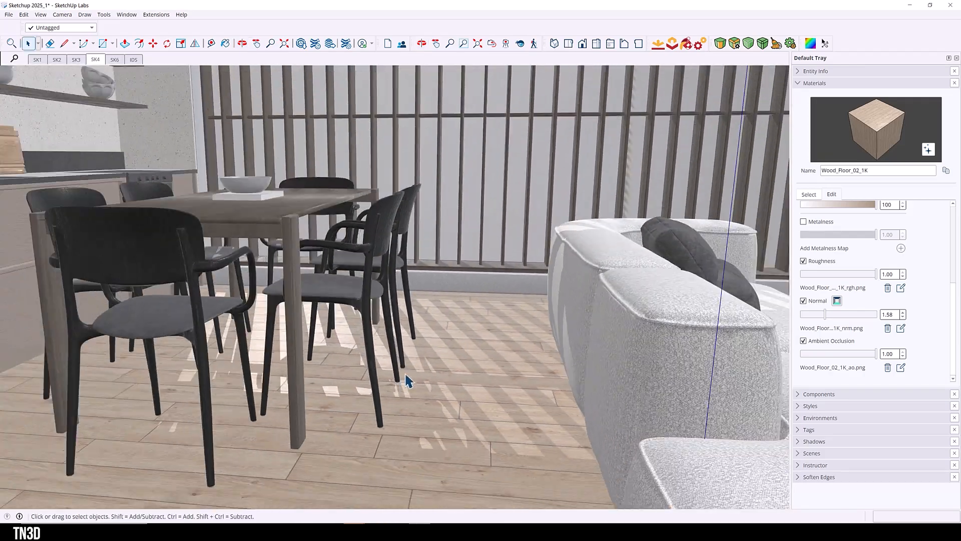
pyautogui.click(75, 59)
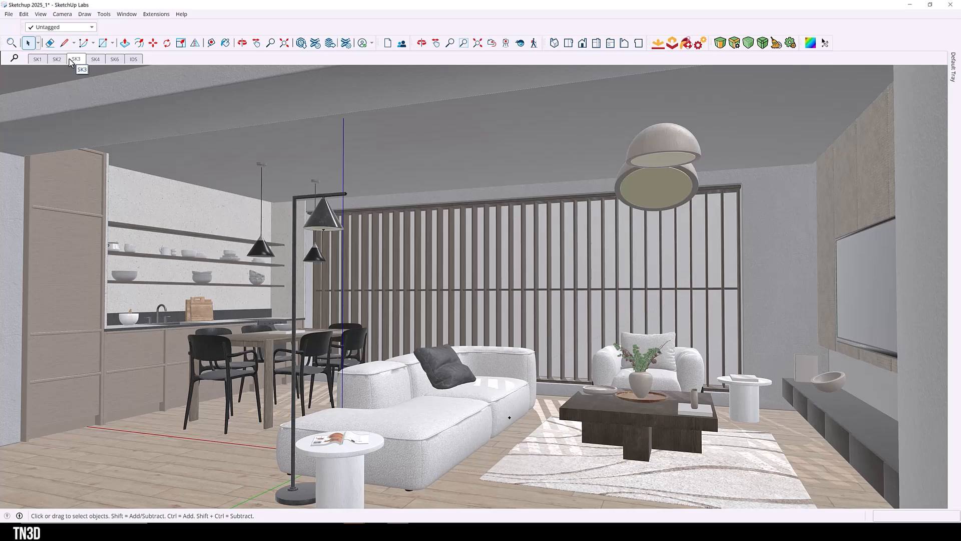
# - Preview the SK3, SK4 and SK5 saved scenes, ending on the kitchen and dining view
pyautogui.click(95, 59)
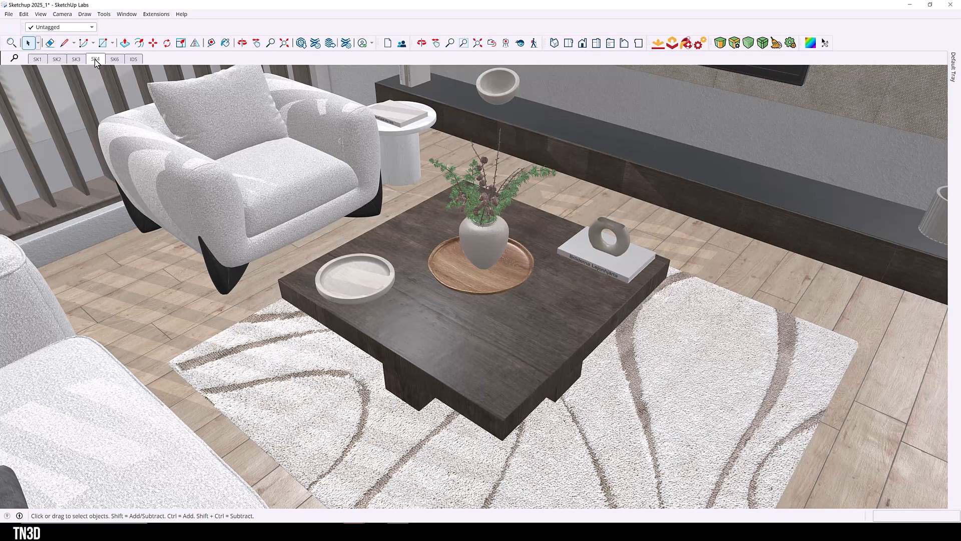
pyautogui.click(114, 59)
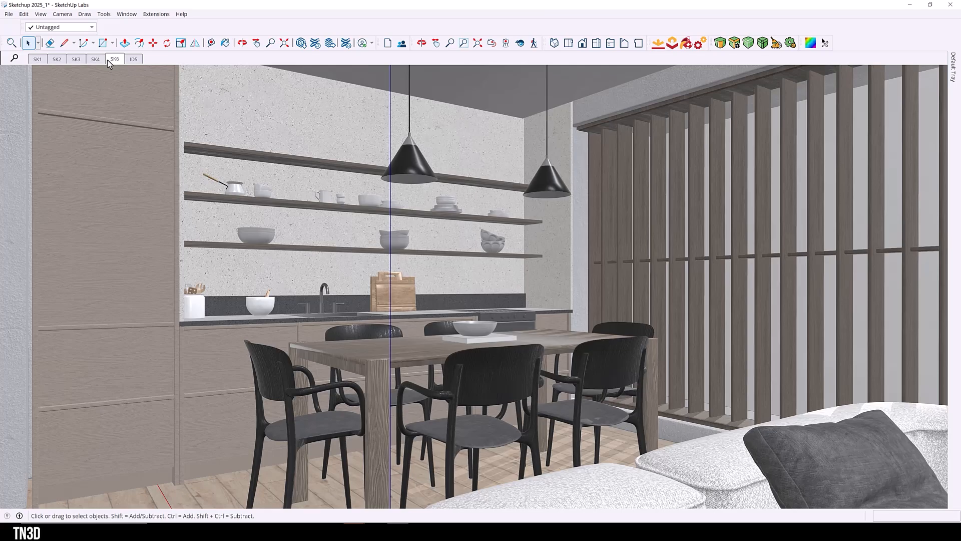
pyautogui.click(37, 59)
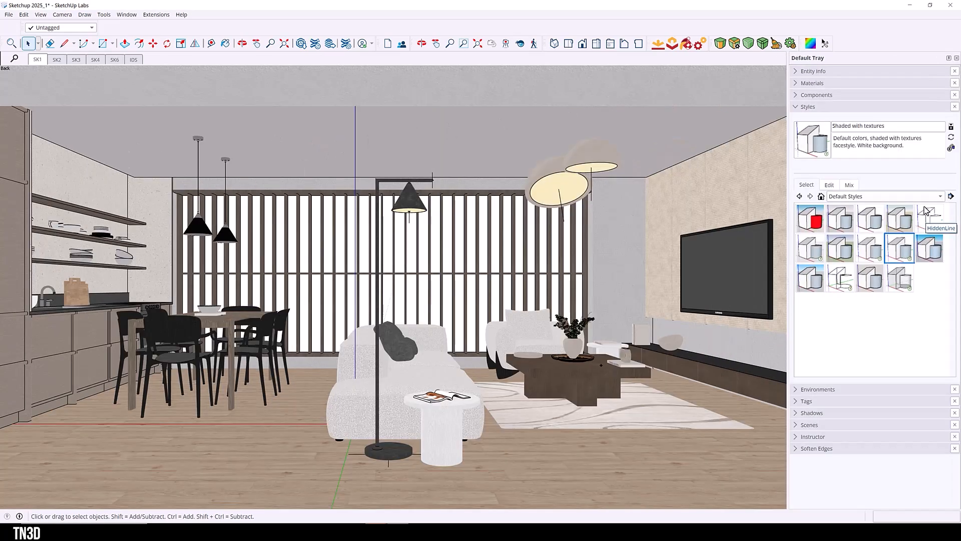
# - Apply the Hidden Line style with Edges off and ambient occlusion, then create a new AO scene
pyautogui.click(929, 218)
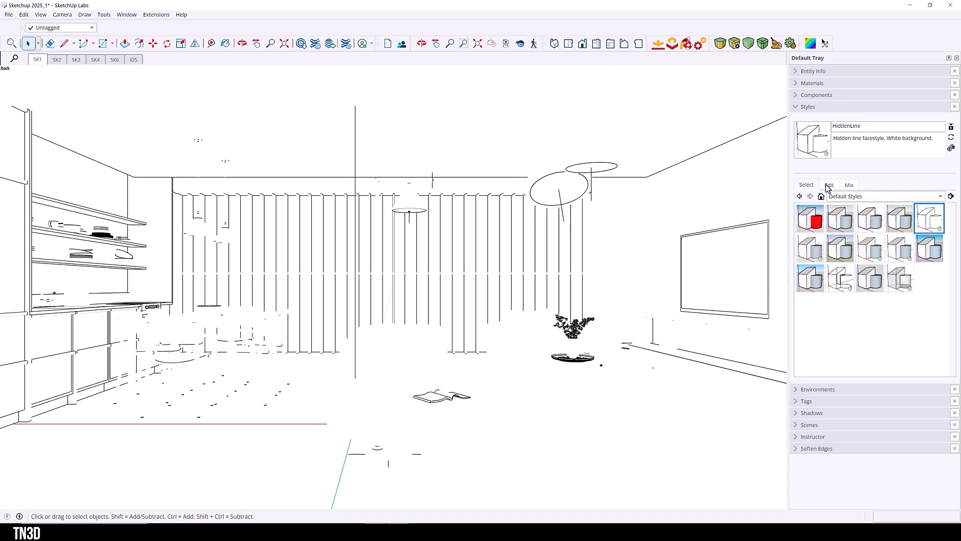
pyautogui.click(829, 184)
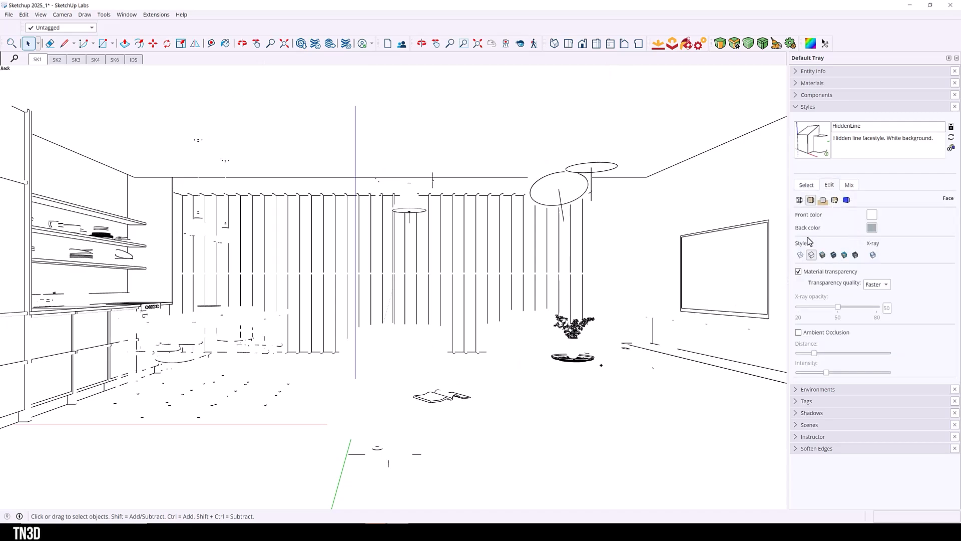
pyautogui.click(799, 200)
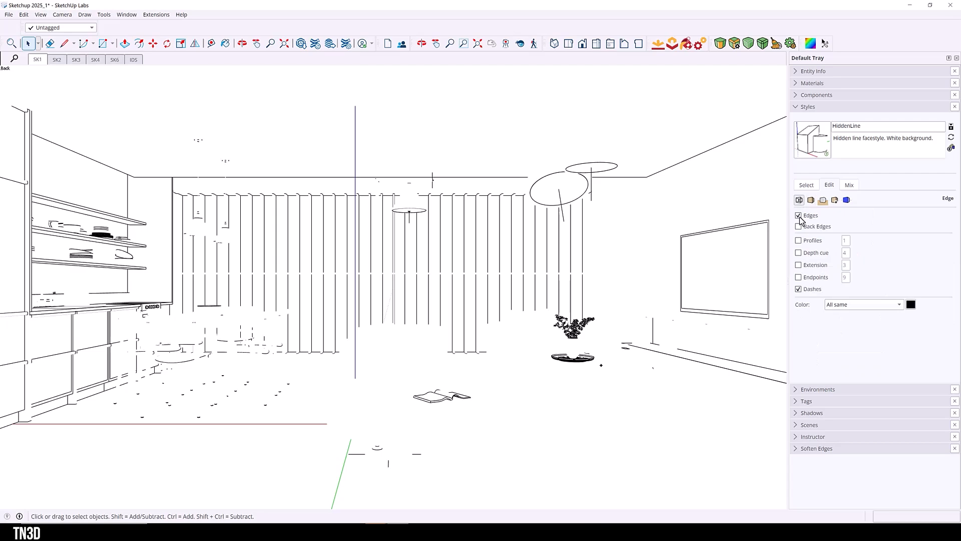
pyautogui.click(798, 215)
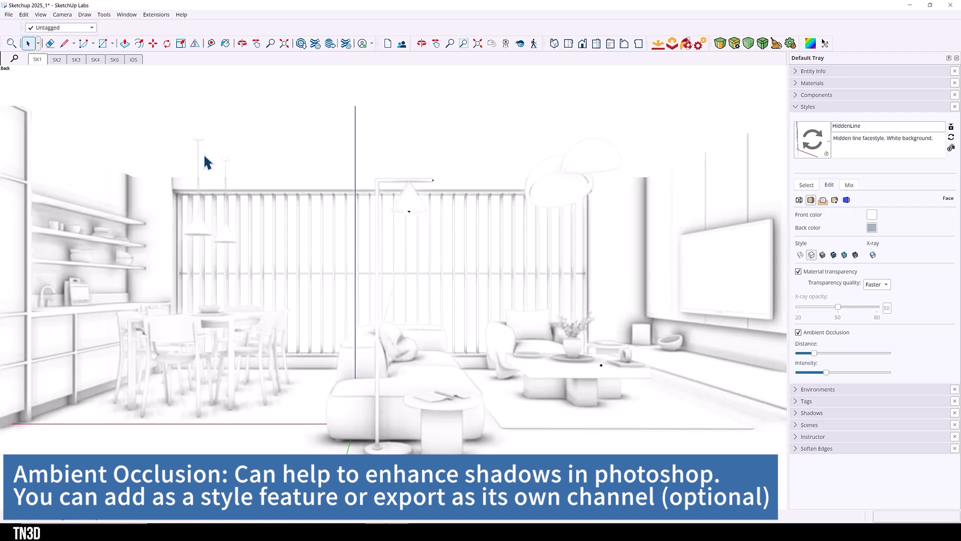
pyautogui.moveTo(378, 337)
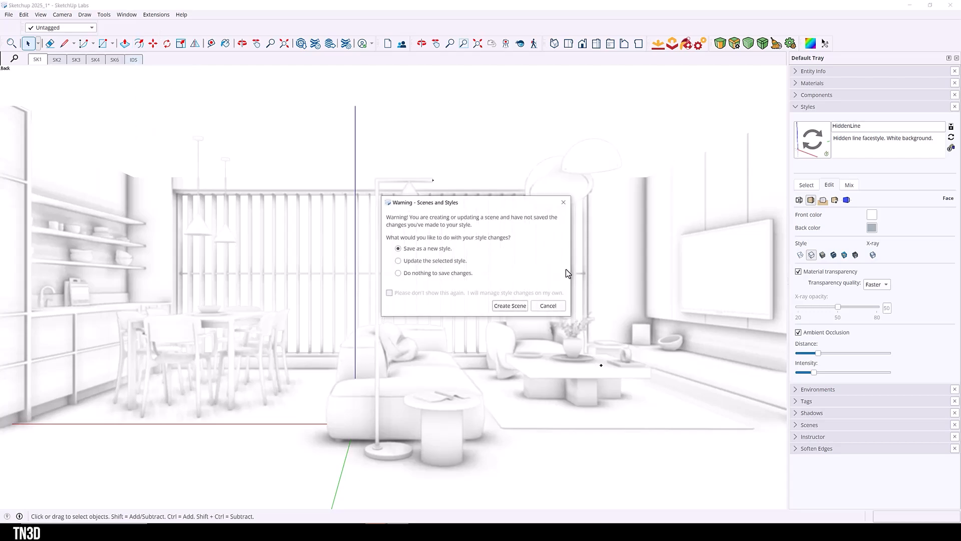
pyautogui.click(508, 305)
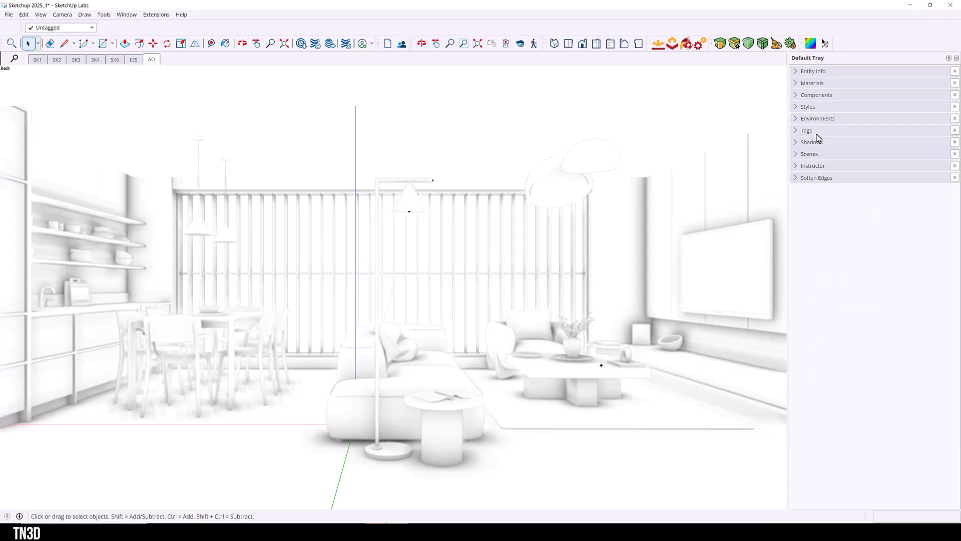
# - Update the AO scene without Camera Location and verify it against SK1
pyautogui.click(809, 154)
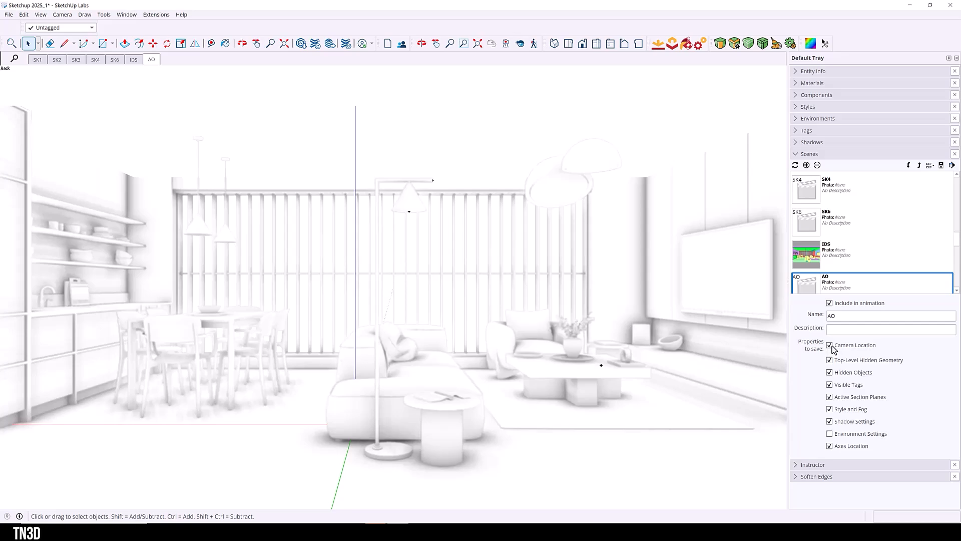
pyautogui.moveTo(851, 344)
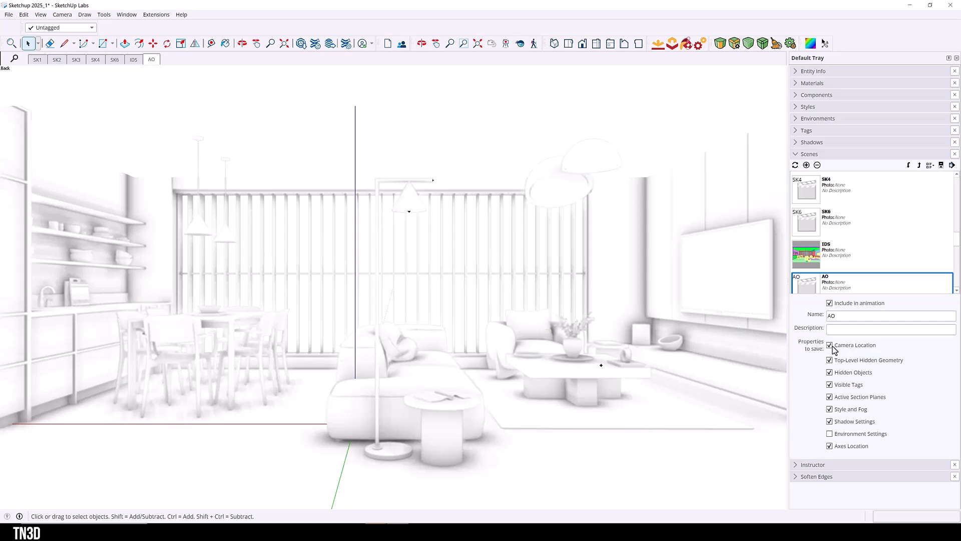
pyautogui.rightClick(151, 59)
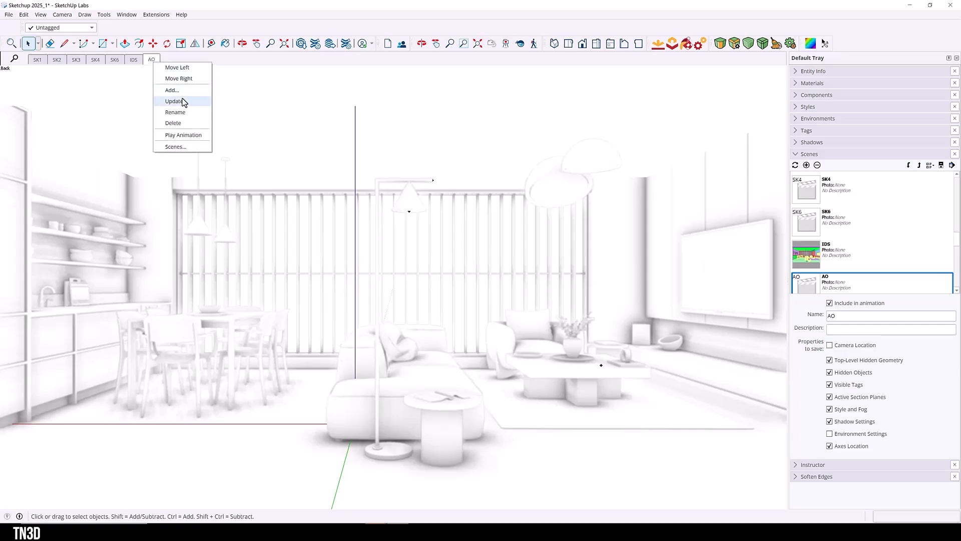
pyautogui.click(174, 101)
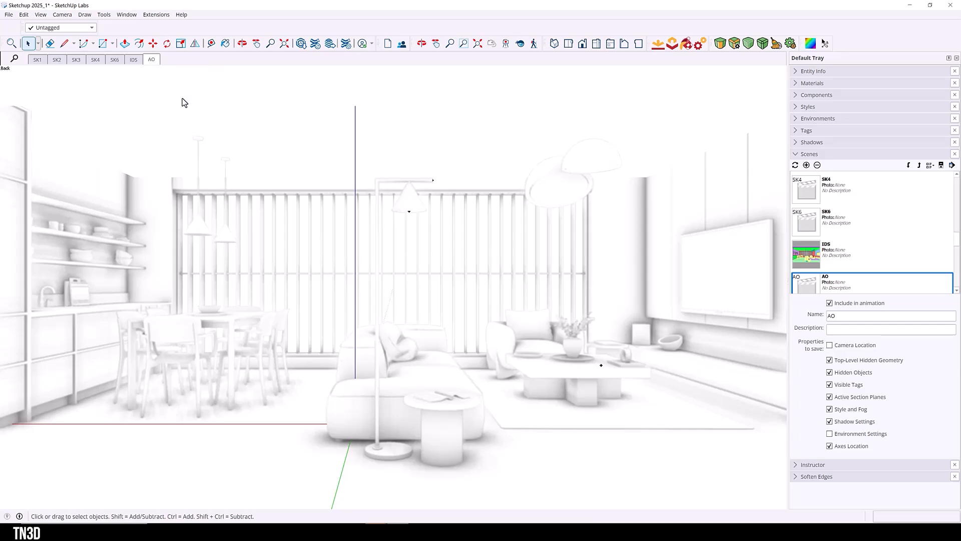
pyautogui.click(38, 59)
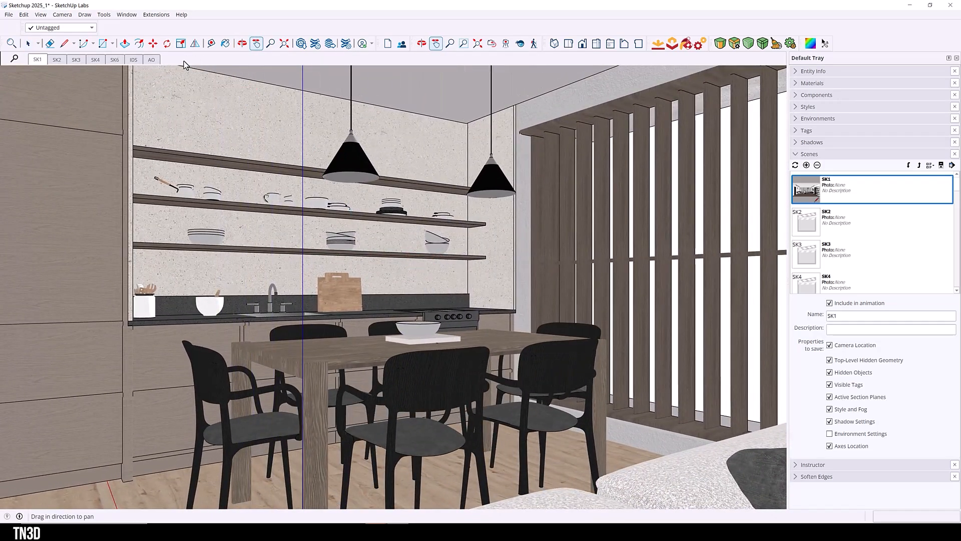
pyautogui.click(151, 59)
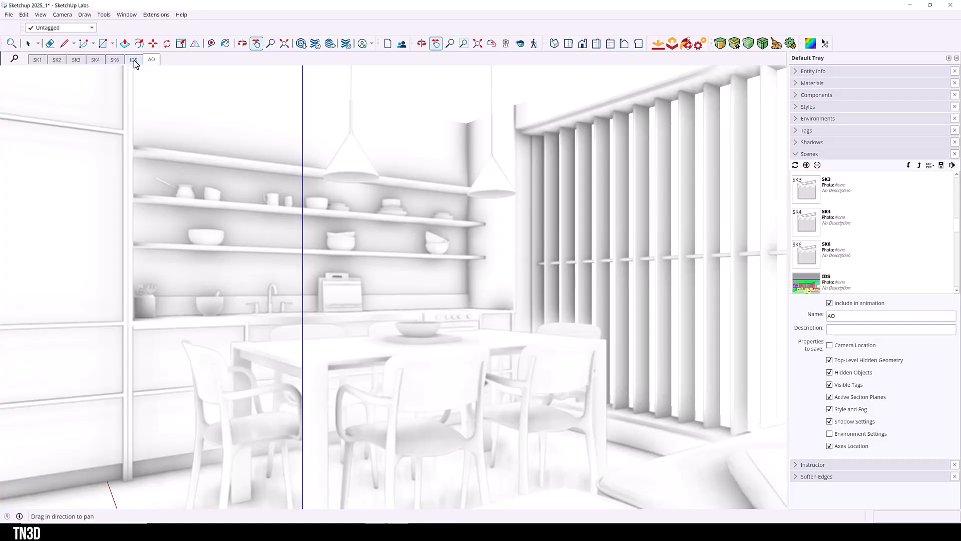
pyautogui.moveTo(133, 62)
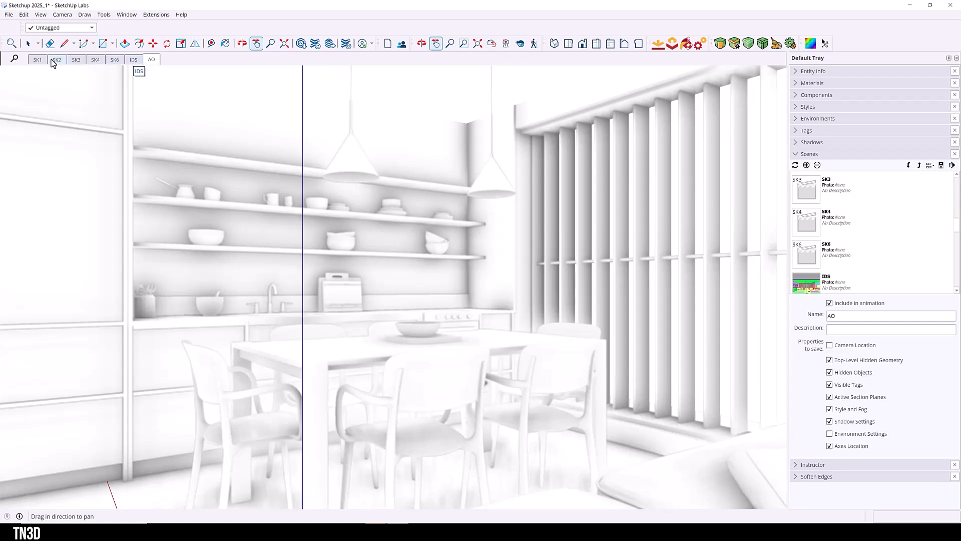
# - Return to the textured SK1 living room scene and show the Tags panel
pyautogui.click(133, 59)
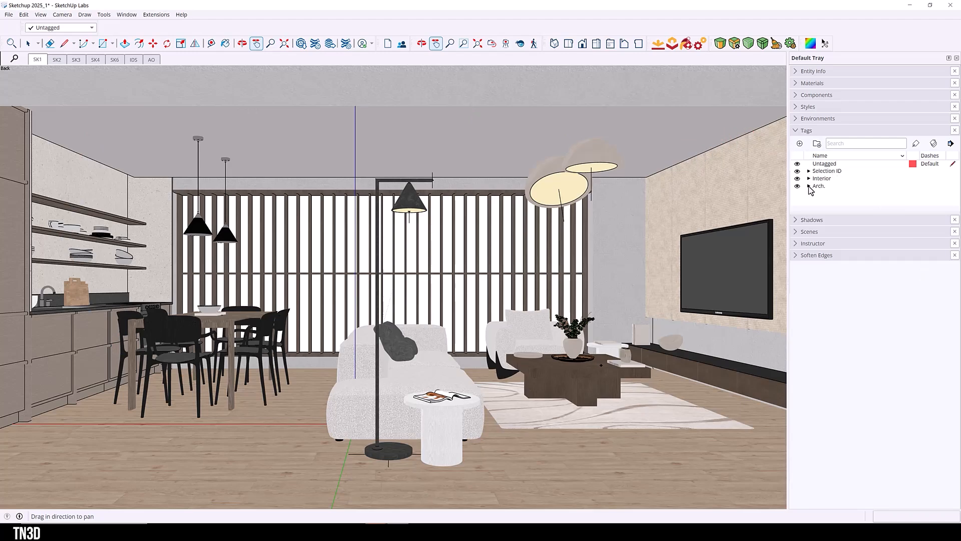
# - Inspect the Arch. and Interior tags, select the Furnitures dining set and expand the Selection ID folder (ID1–ID8)
pyautogui.click(809, 186)
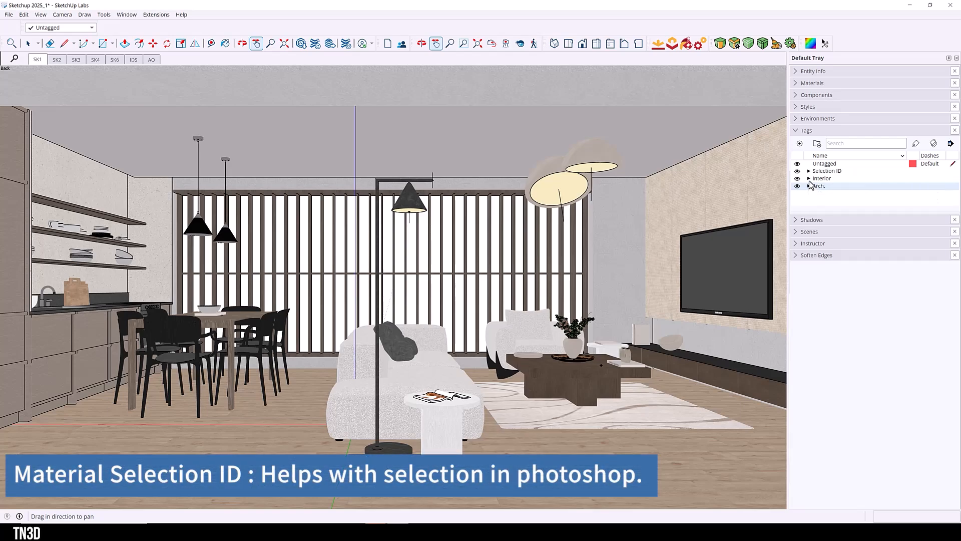
pyautogui.click(809, 171)
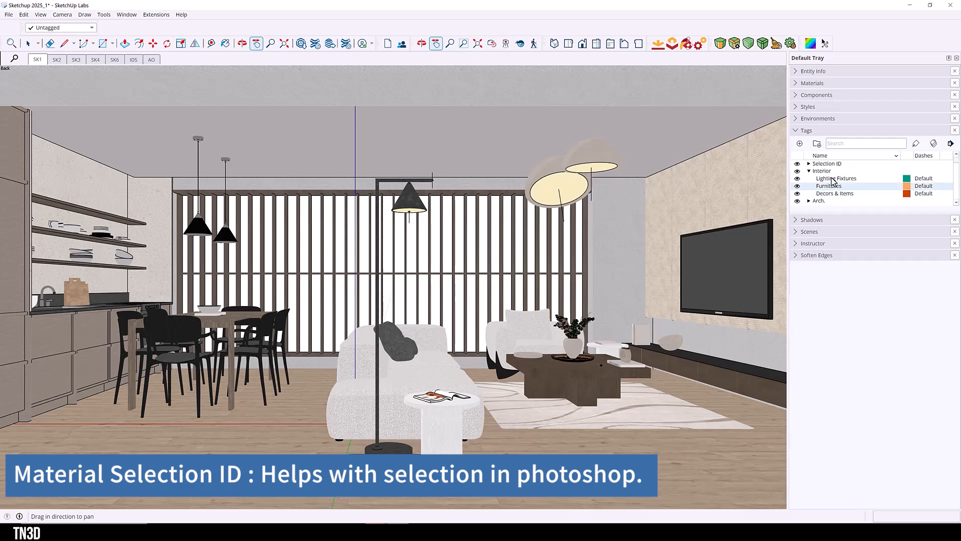
pyautogui.click(410, 205)
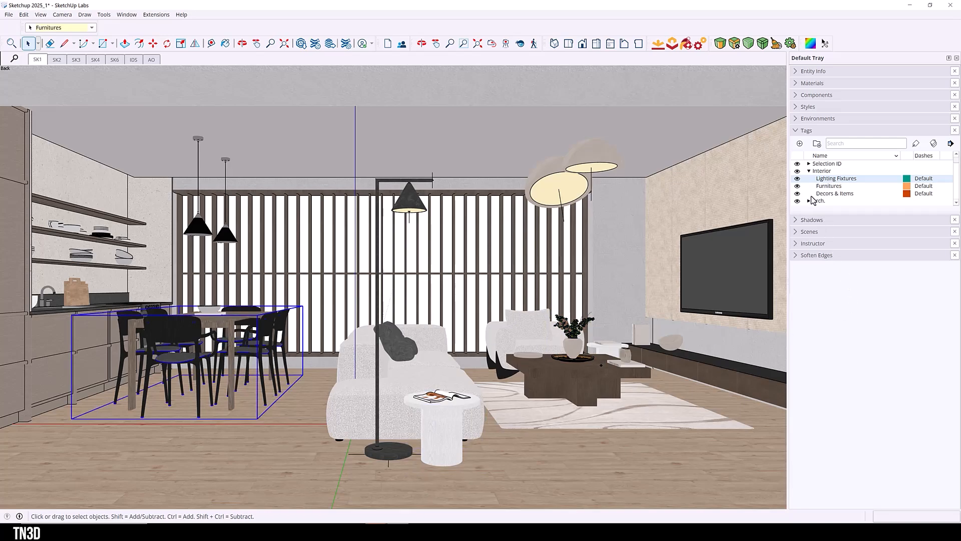
pyautogui.click(809, 170)
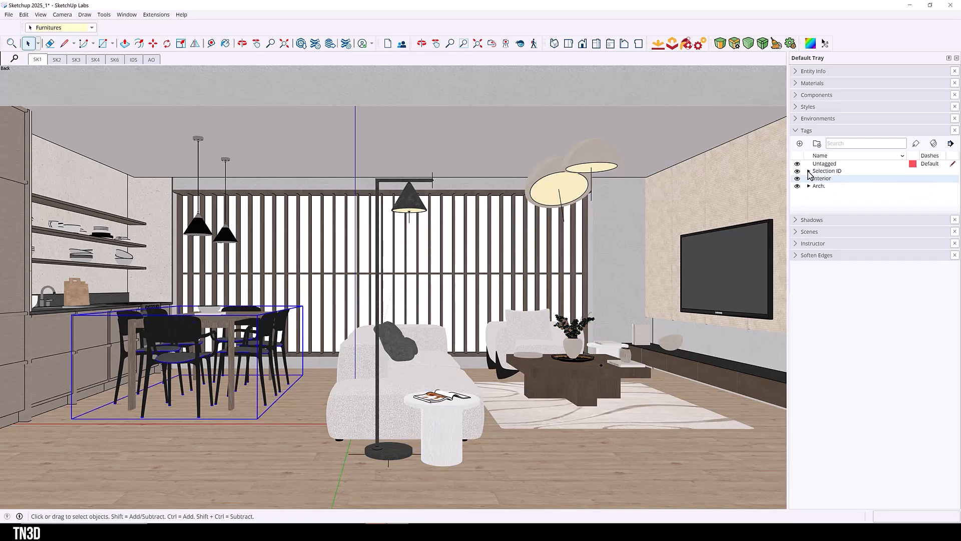
pyautogui.click(809, 170)
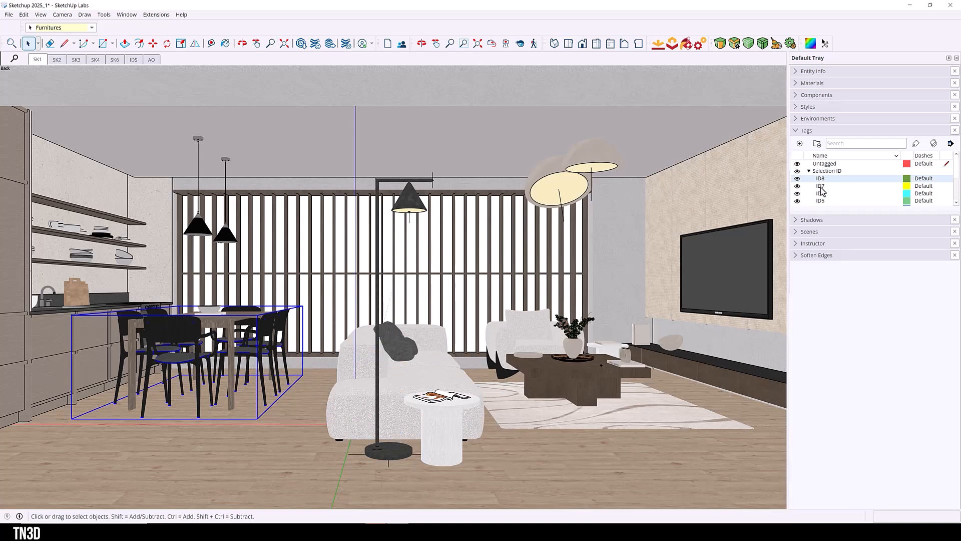
pyautogui.moveTo(938, 177)
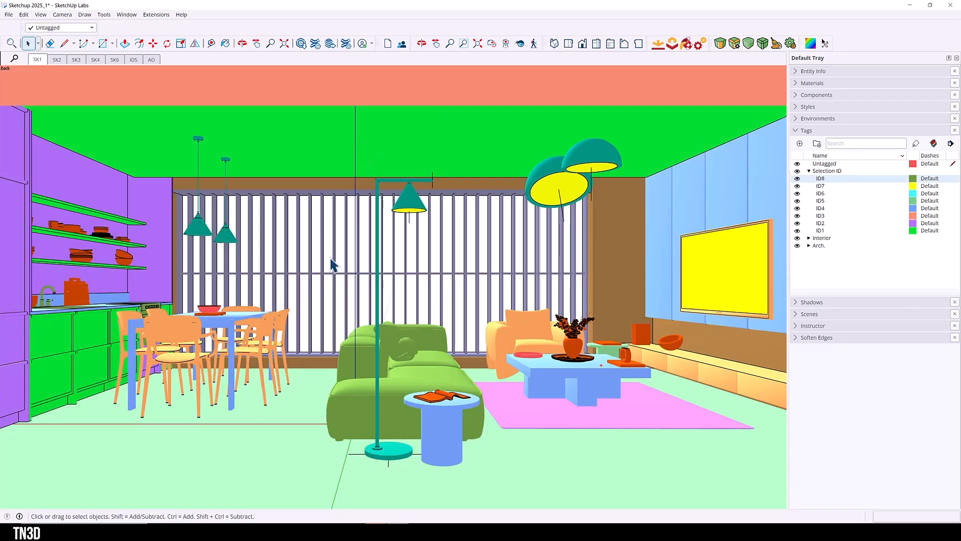
# - Flatten the tag-coloured view with Shadows Dark 100 and Light 0, then go to SK2
pyautogui.click(796, 131)
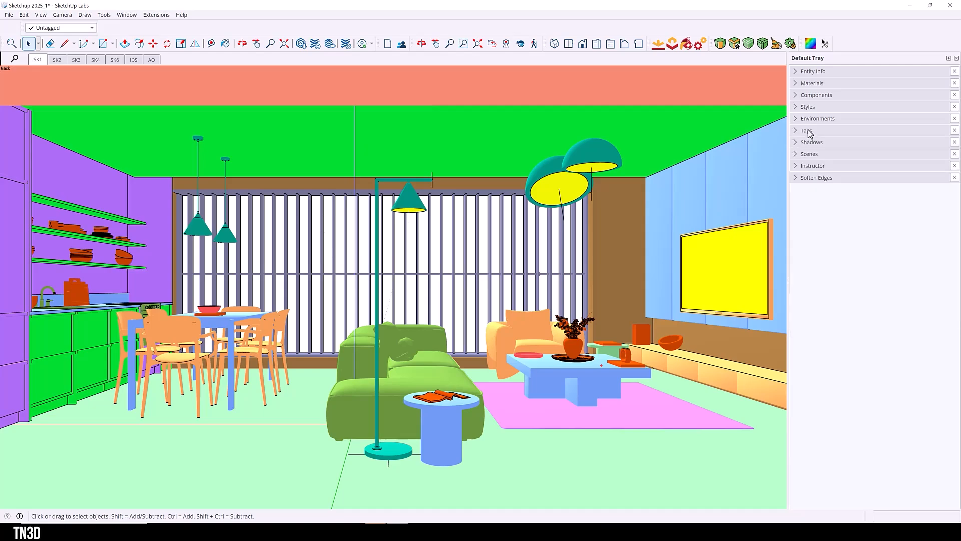
pyautogui.click(807, 106)
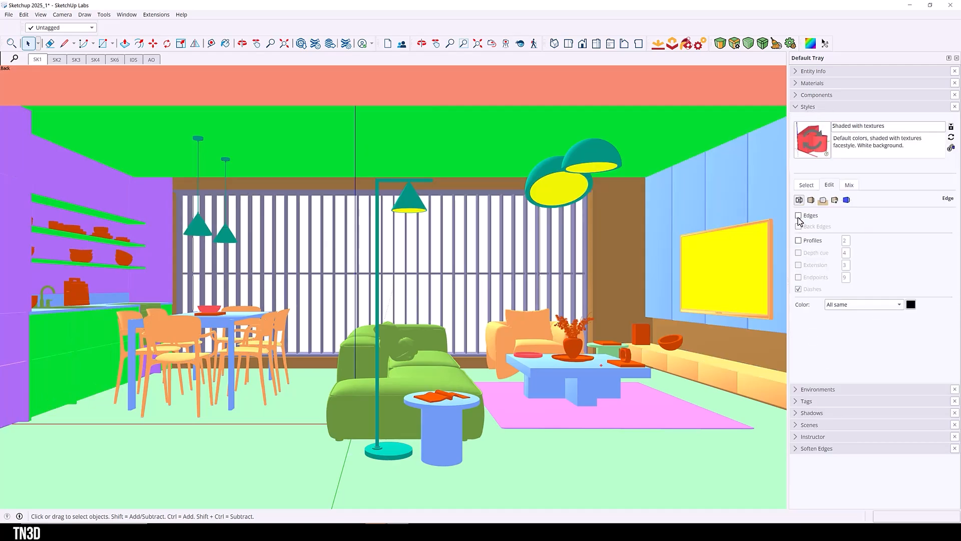
pyautogui.click(807, 106)
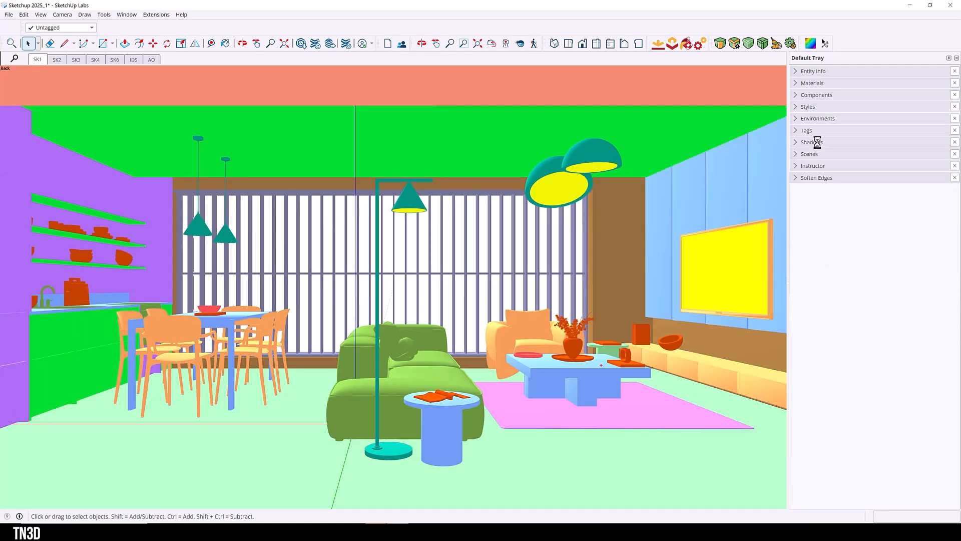
pyautogui.click(811, 141)
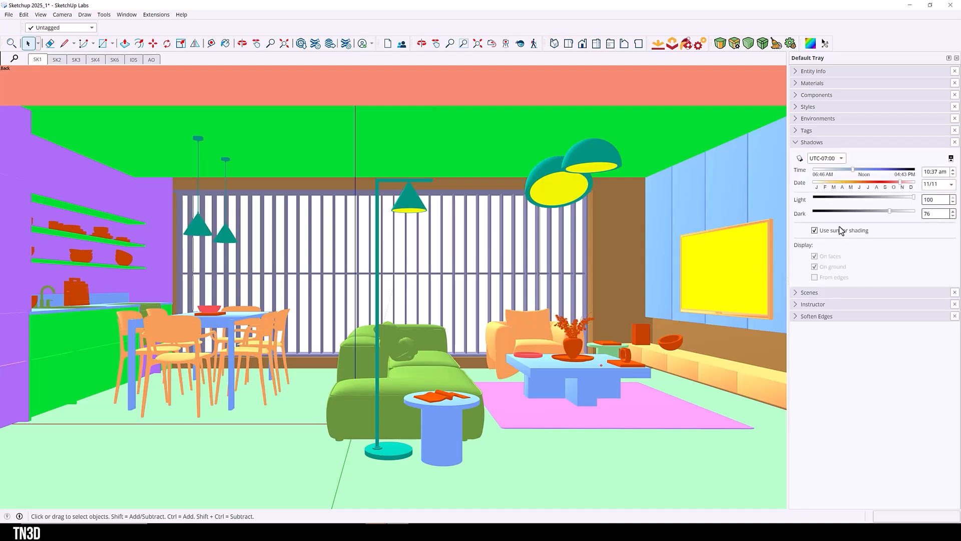
pyautogui.moveTo(889, 211); pyautogui.dragTo(913, 211)
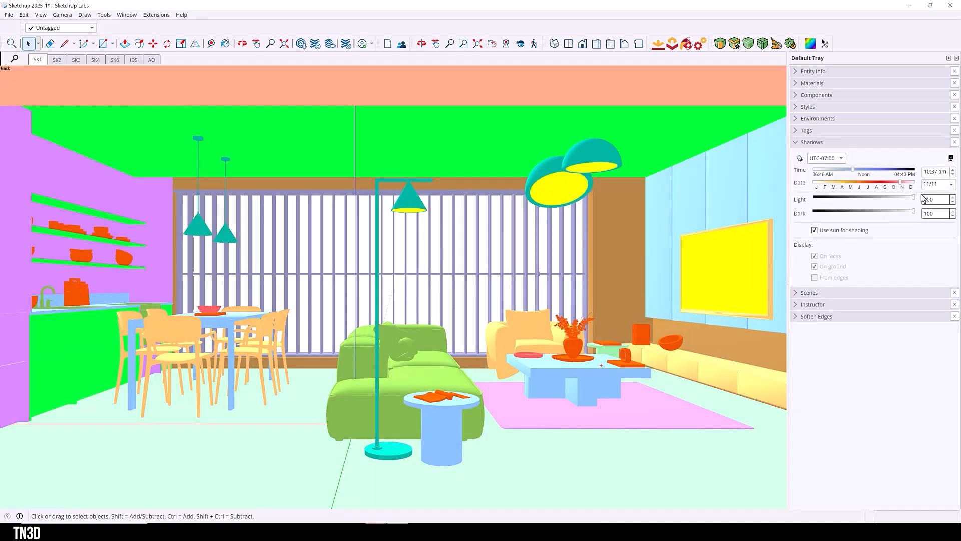
pyautogui.moveTo(913, 200); pyautogui.dragTo(815, 199)
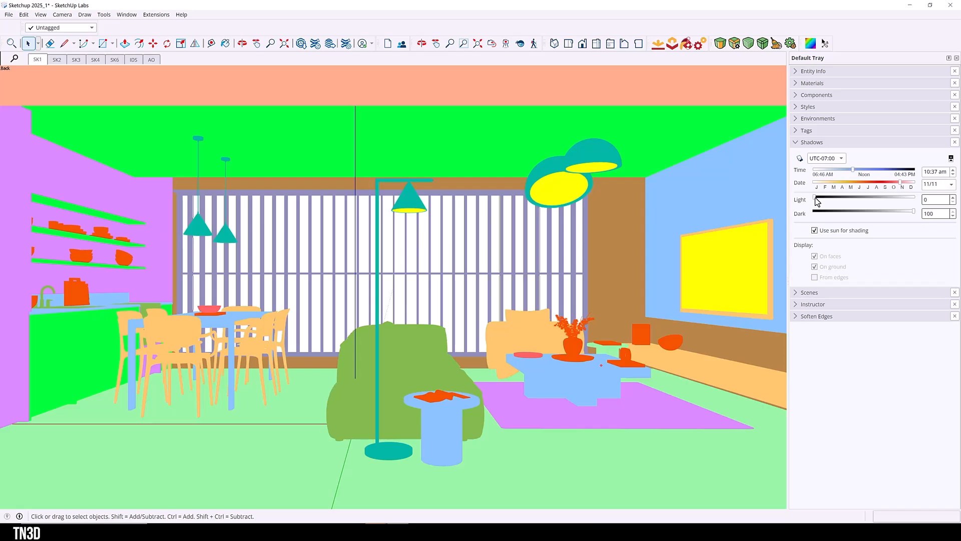
pyautogui.click(56, 59)
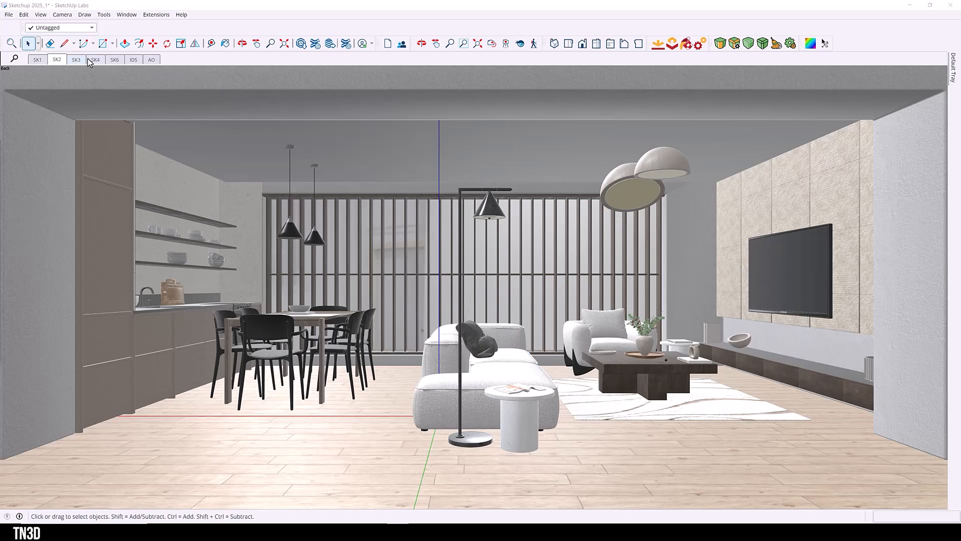
# - Compare the SK4, IDS and AO scene framing before returning to SK2
pyautogui.click(95, 60)
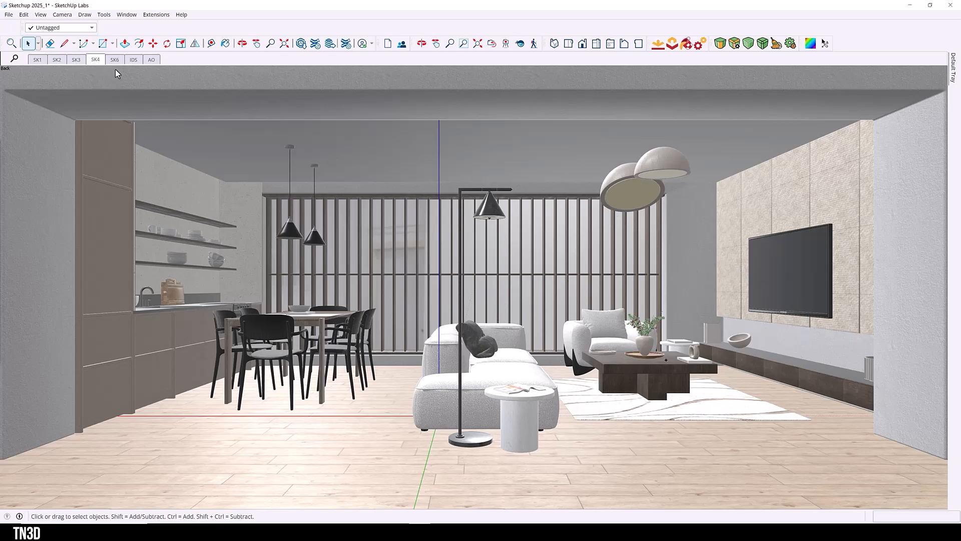
pyautogui.click(133, 59)
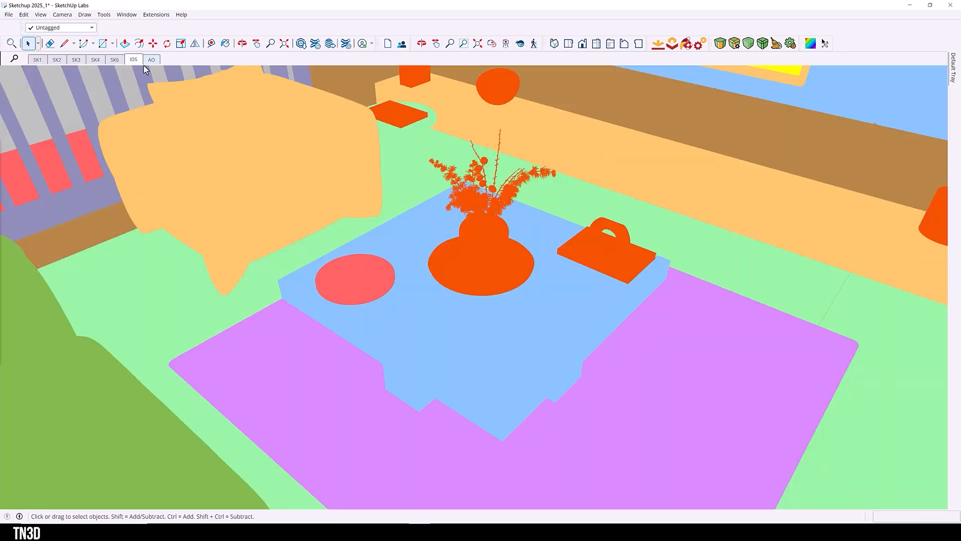
pyautogui.click(151, 59)
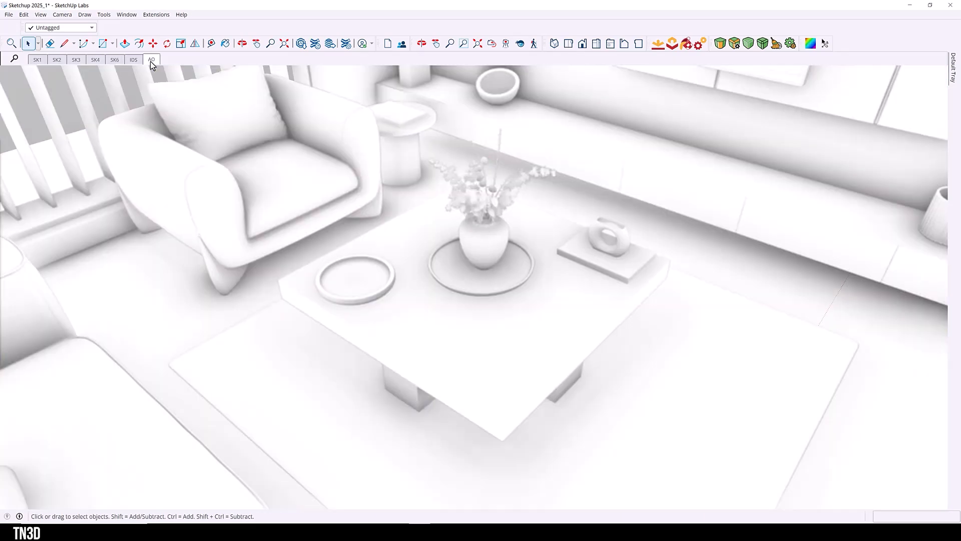
pyautogui.moveTo(409, 210)
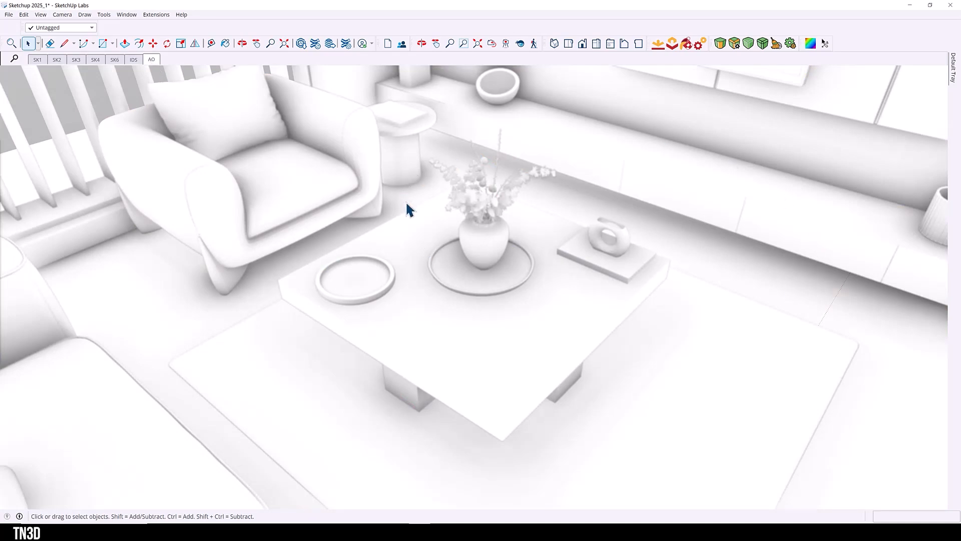
pyautogui.click(56, 59)
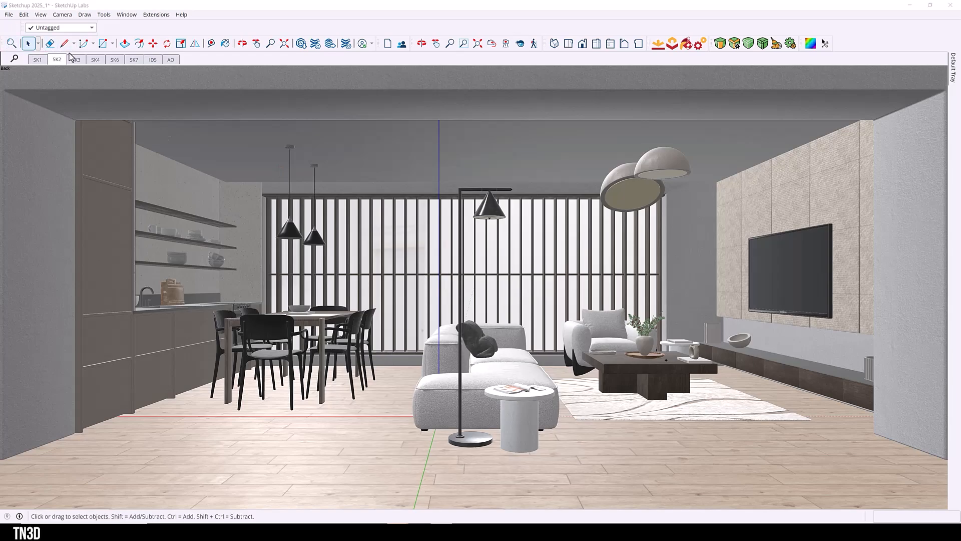
# - Export the SK2 view as a 7000×3277 PNG via File > Export > 2D Graphic
pyautogui.click(8, 14)
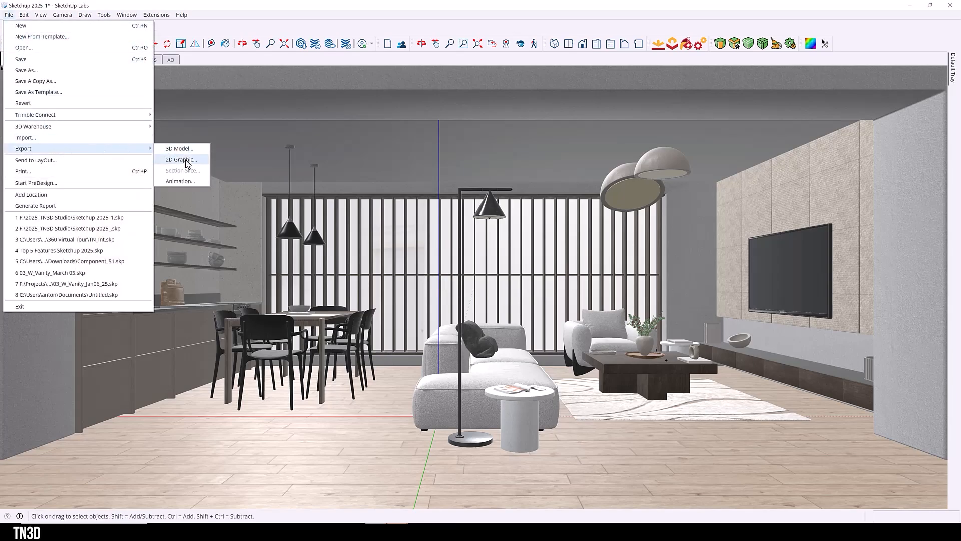
pyautogui.click(181, 159)
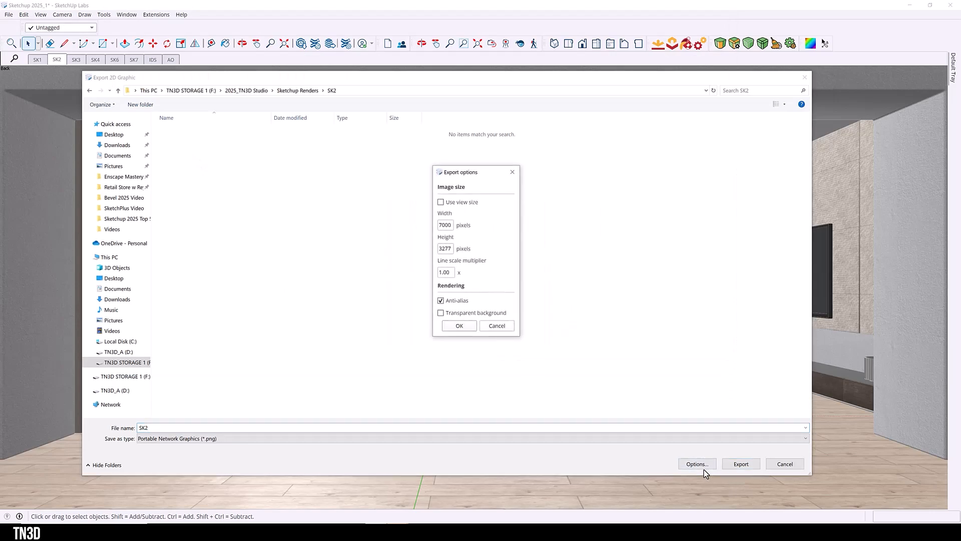
pyautogui.moveTo(502, 260)
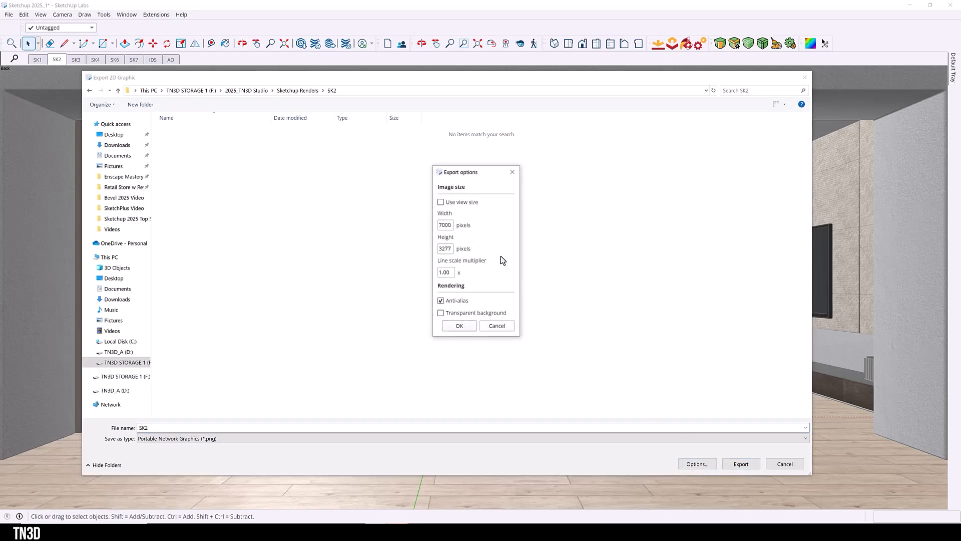
pyautogui.click(459, 325)
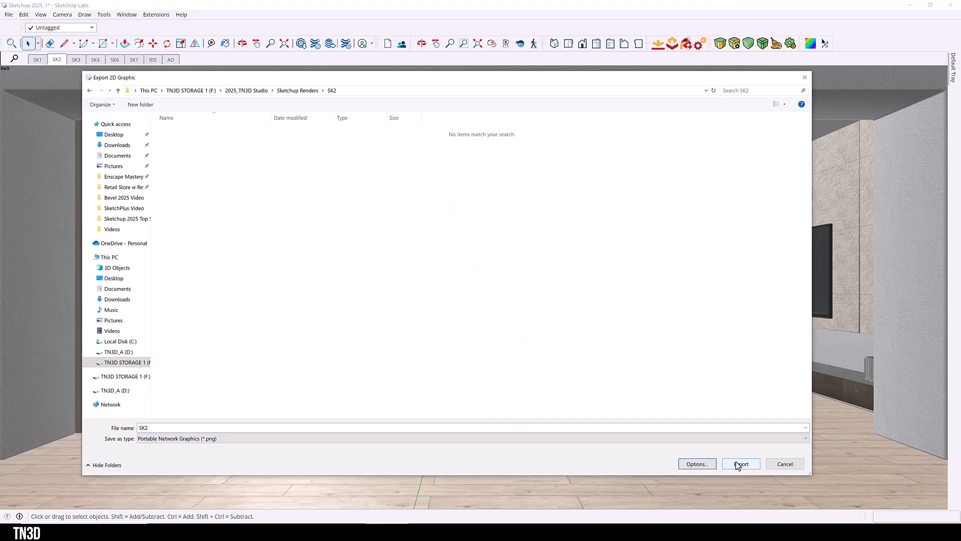
pyautogui.click(740, 463)
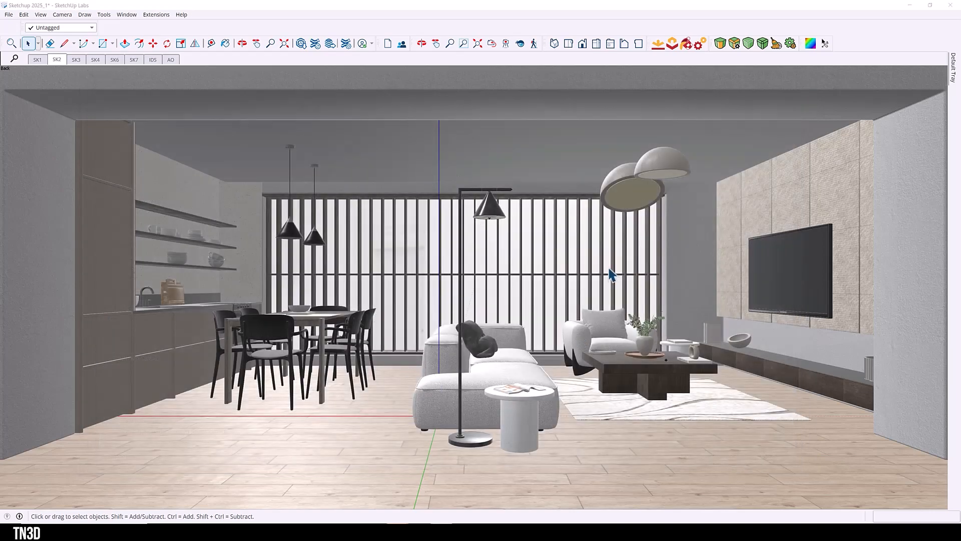
# - Switch through the IDS and AO scenes and start exporting them the same way
pyautogui.click(152, 59)
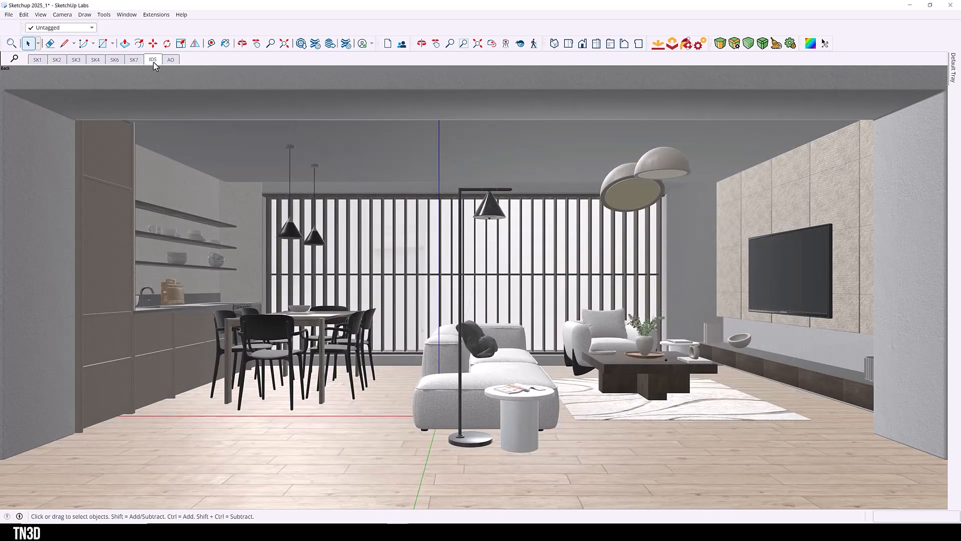
pyautogui.click(9, 14)
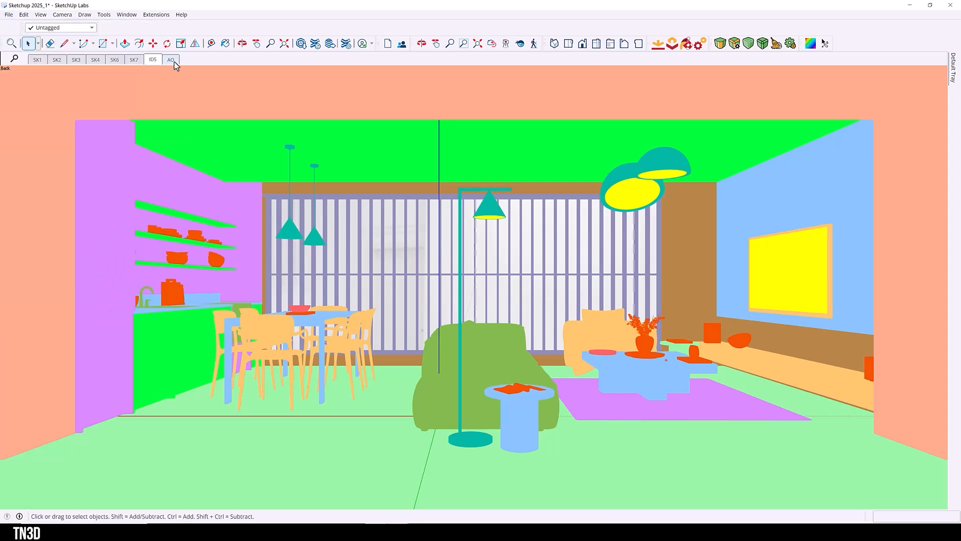
pyautogui.click(170, 60)
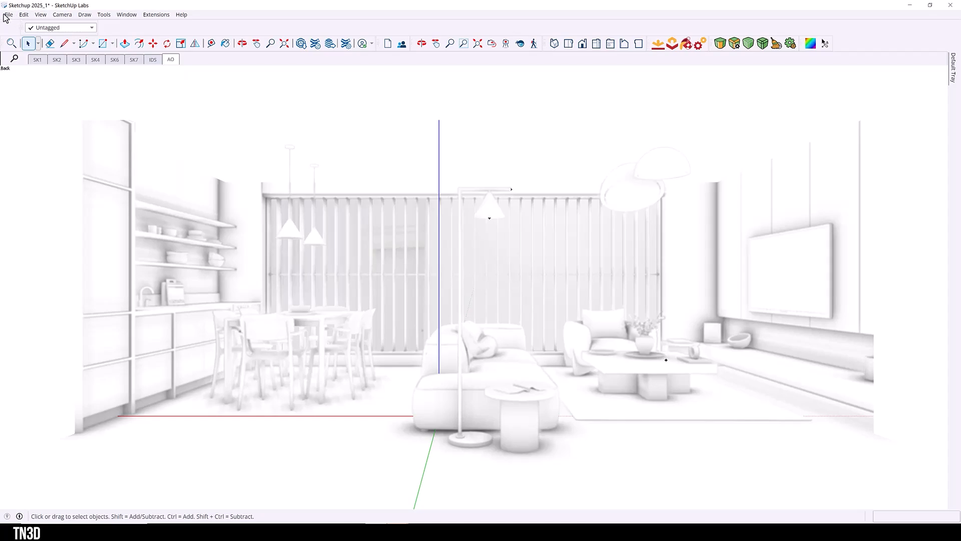
pyautogui.click(8, 14)
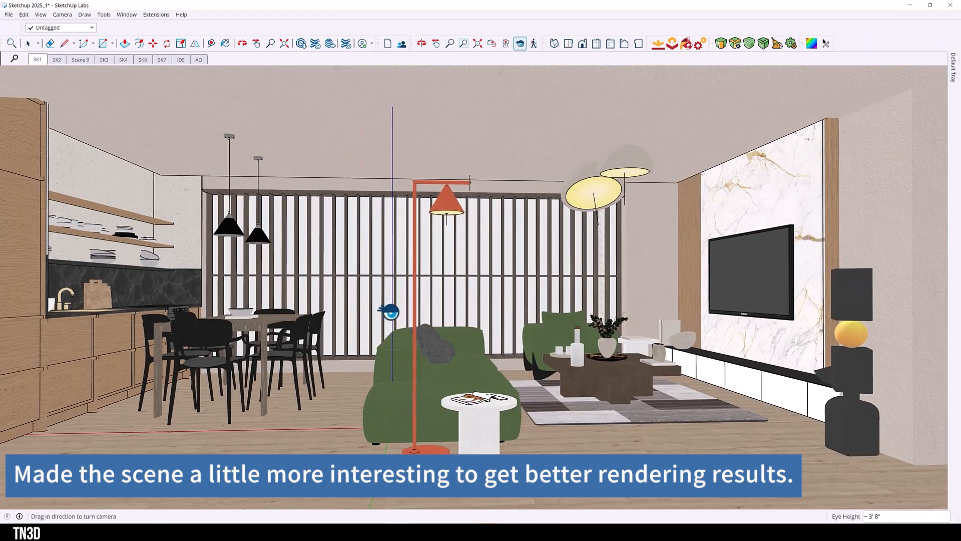
pyautogui.click(103, 59)
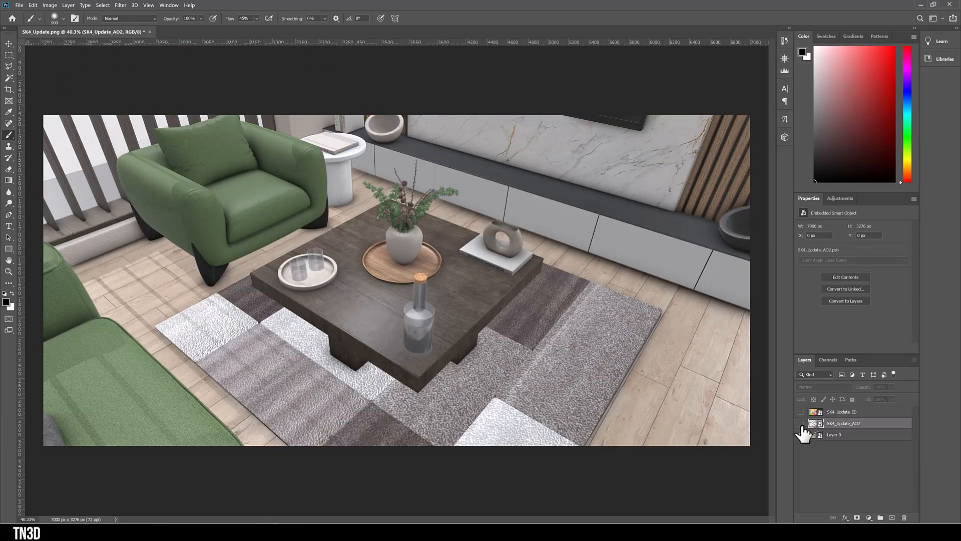
# - Apply a Camera Raw filter to the base render layer with more contrast, shadows, whites, texture and vibrance
pyautogui.click(801, 422)
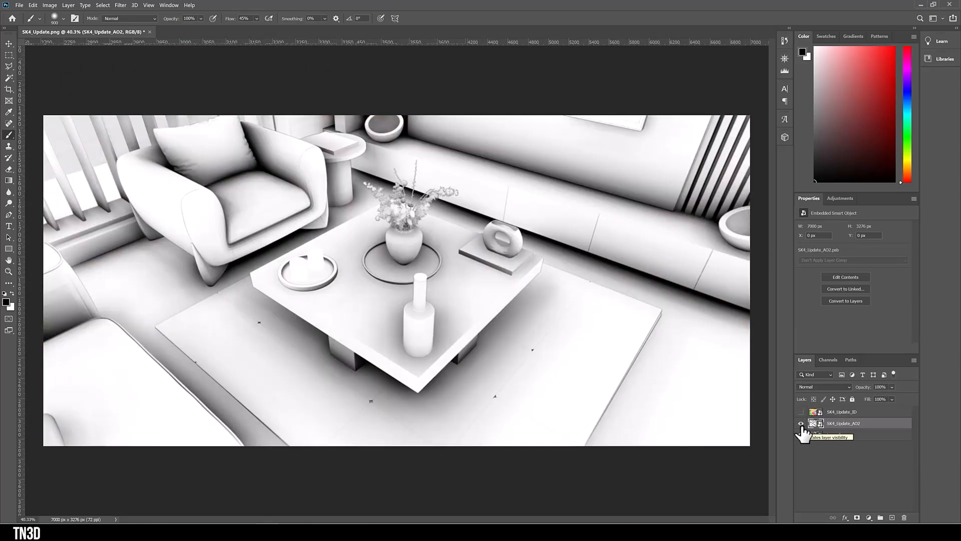
pyautogui.click(801, 422)
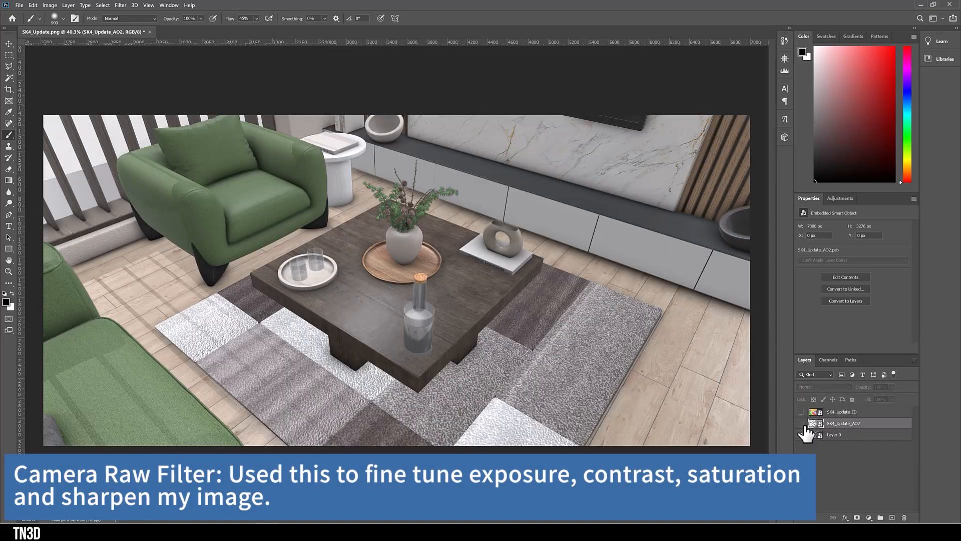
pyautogui.click(120, 5)
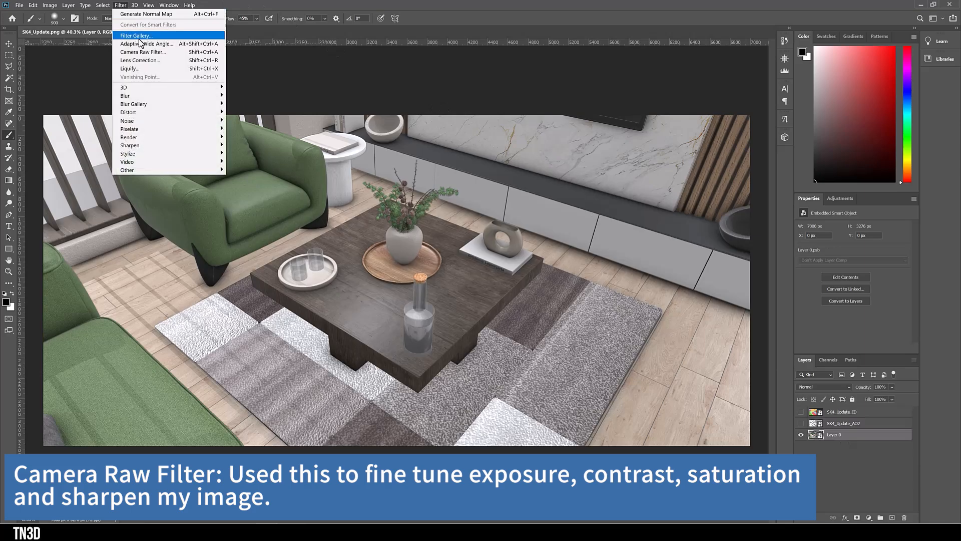
pyautogui.click(143, 51)
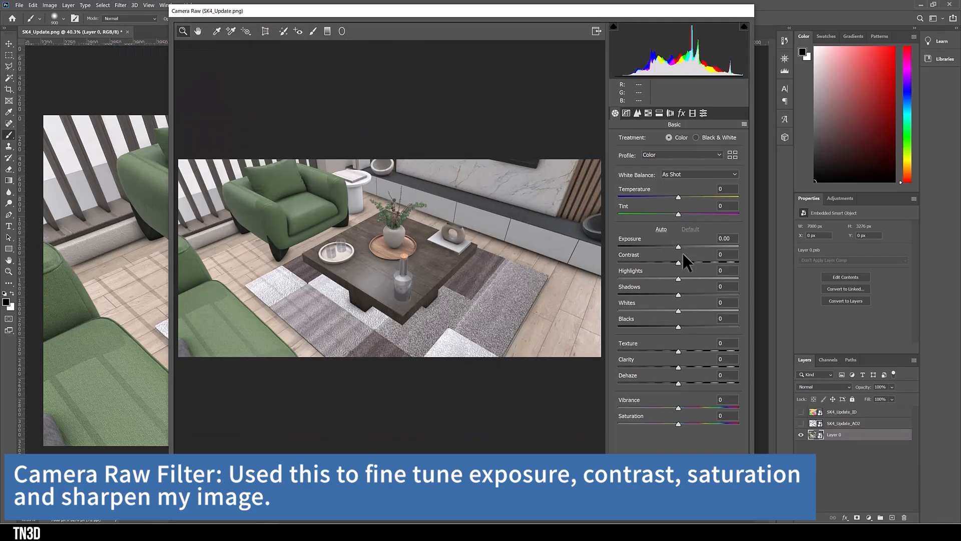
pyautogui.moveTo(678, 261); pyautogui.dragTo(690, 262)
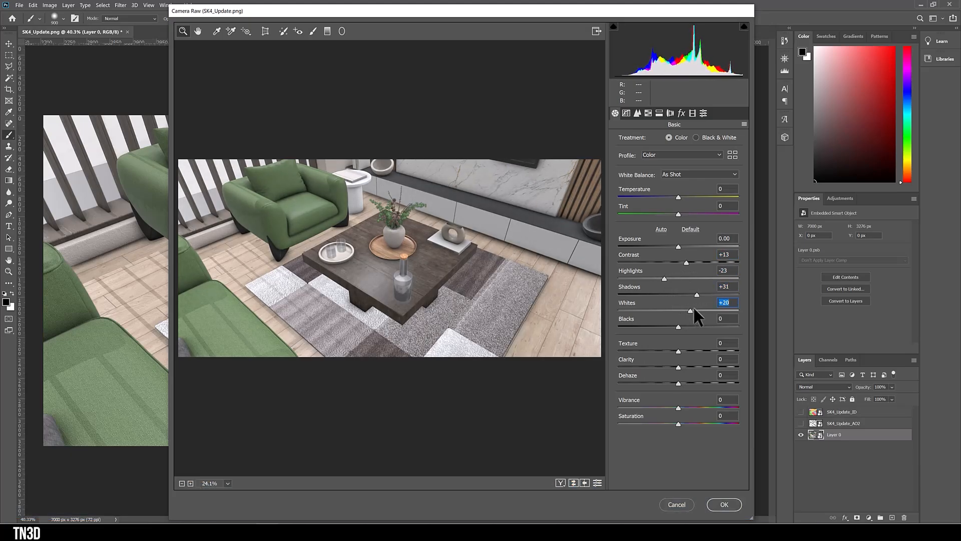
pyautogui.moveTo(691, 311); pyautogui.dragTo(696, 312)
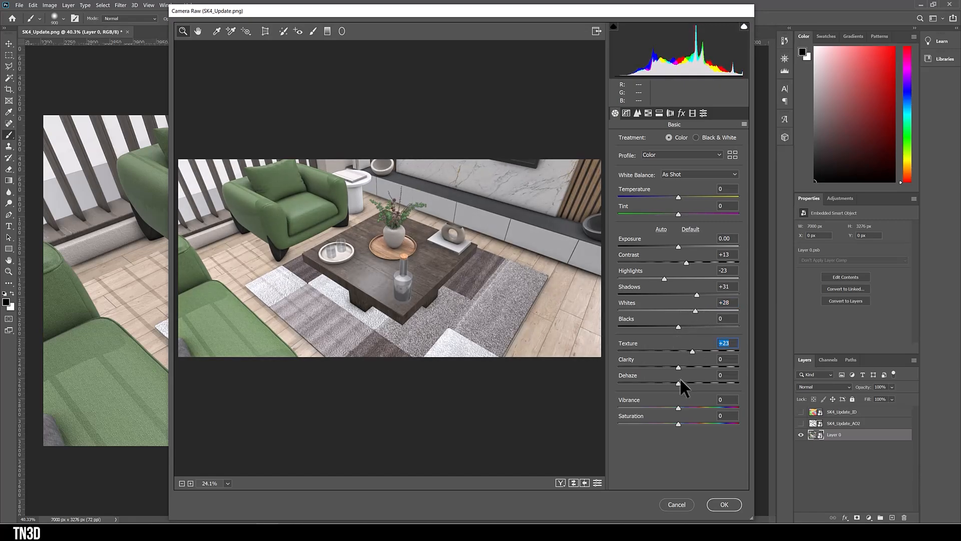
pyautogui.moveTo(678, 367); pyautogui.dragTo(618, 367)
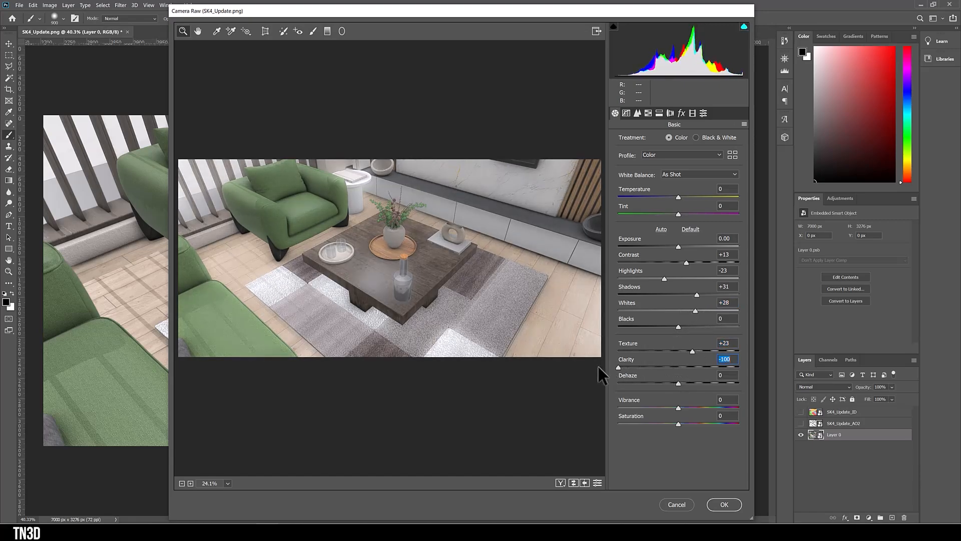
pyautogui.moveTo(618, 367); pyautogui.dragTo(678, 368)
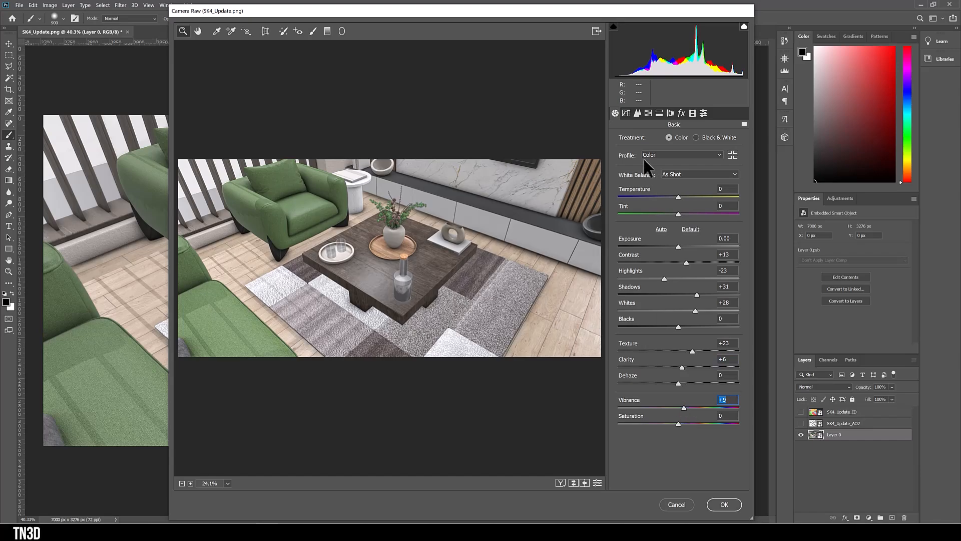
# - Adjust sharpening and HSL green hue and luminance in Camera Raw and commit the filter
pyautogui.click(637, 113)
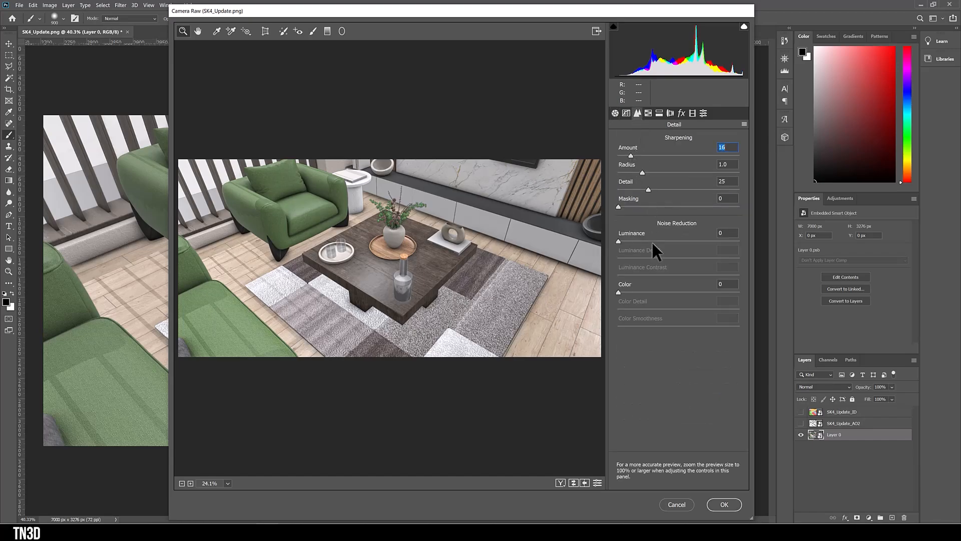
pyautogui.click(648, 113)
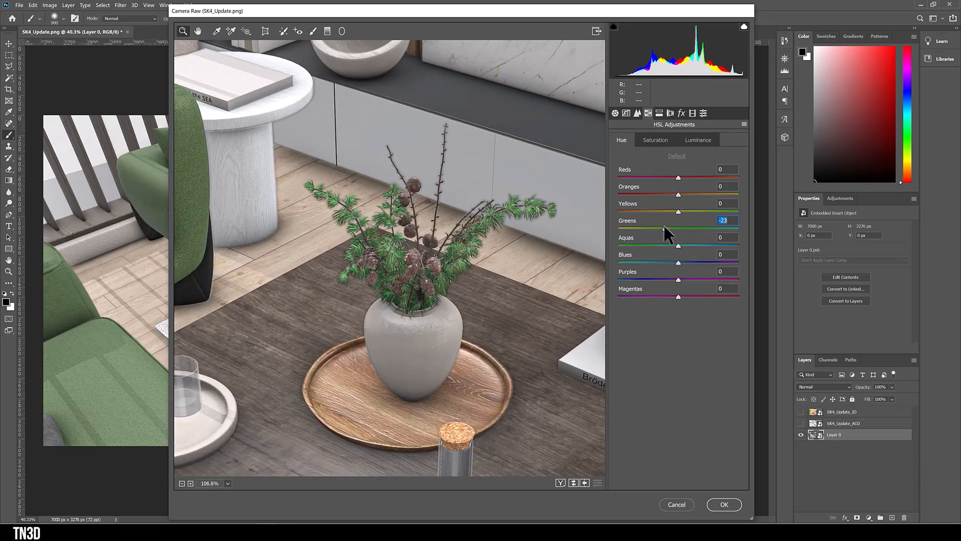
pyautogui.click(697, 140)
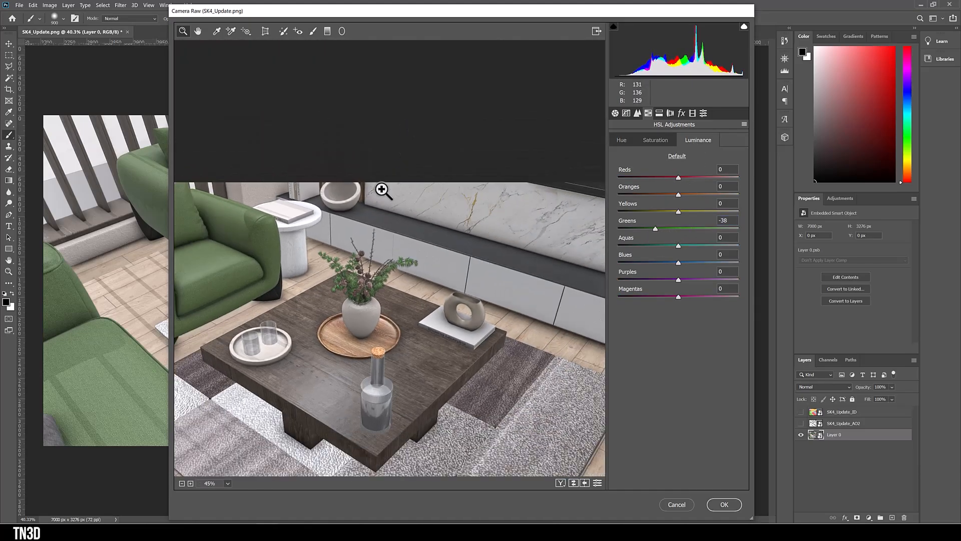
pyautogui.click(723, 504)
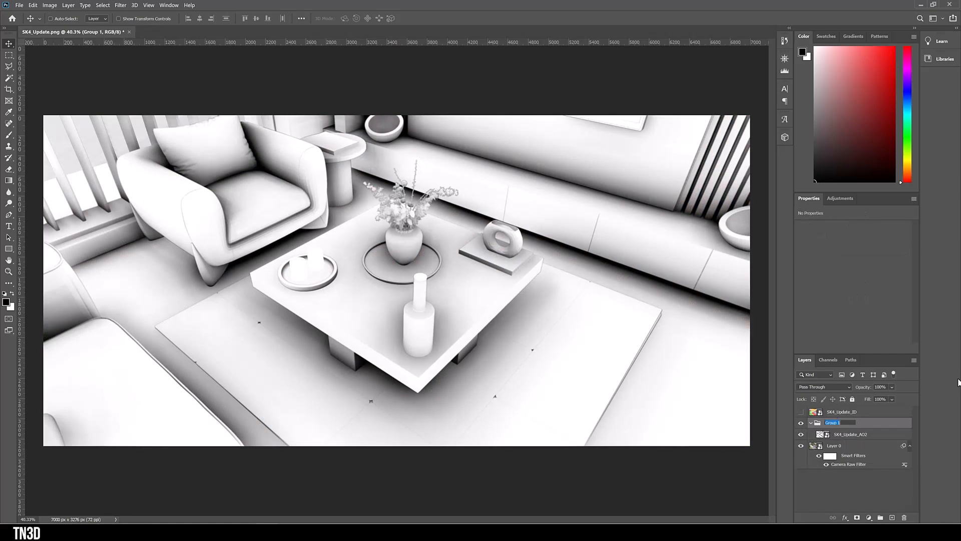
# - Rename the AO group to Shadows, set the layer to Multiply at 69% opacity and add a layer mask
pyautogui.doubleClick(840, 423)
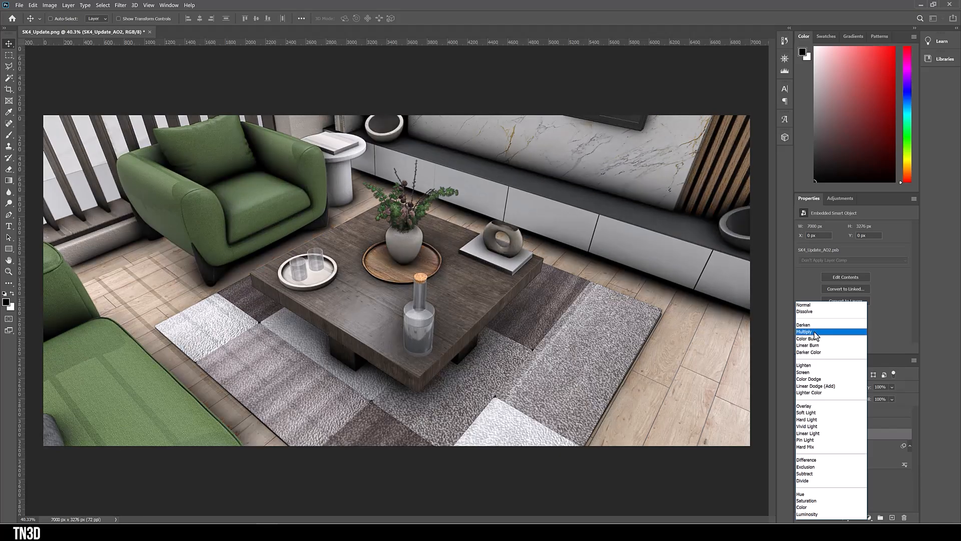
pyautogui.click(805, 331)
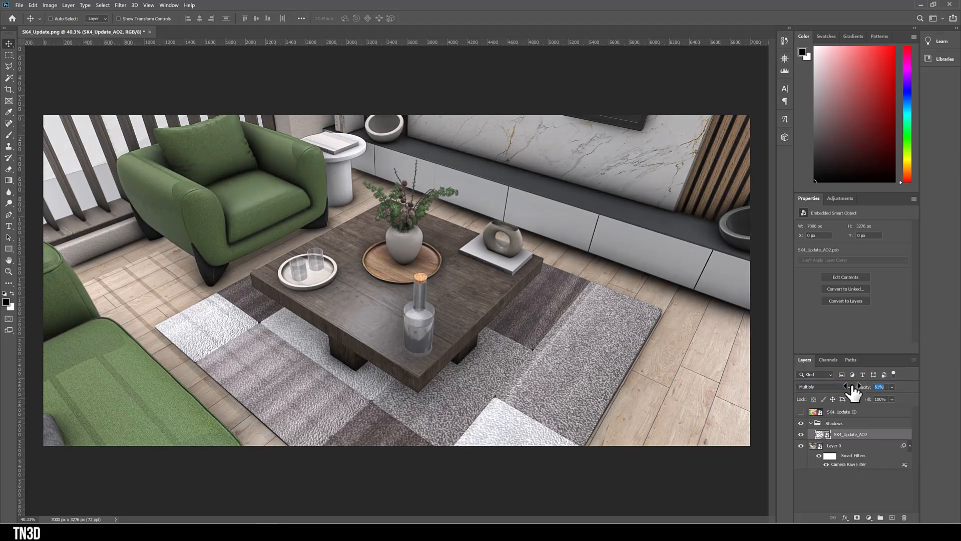
pyautogui.moveTo(846, 386); pyautogui.dragTo(855, 386)
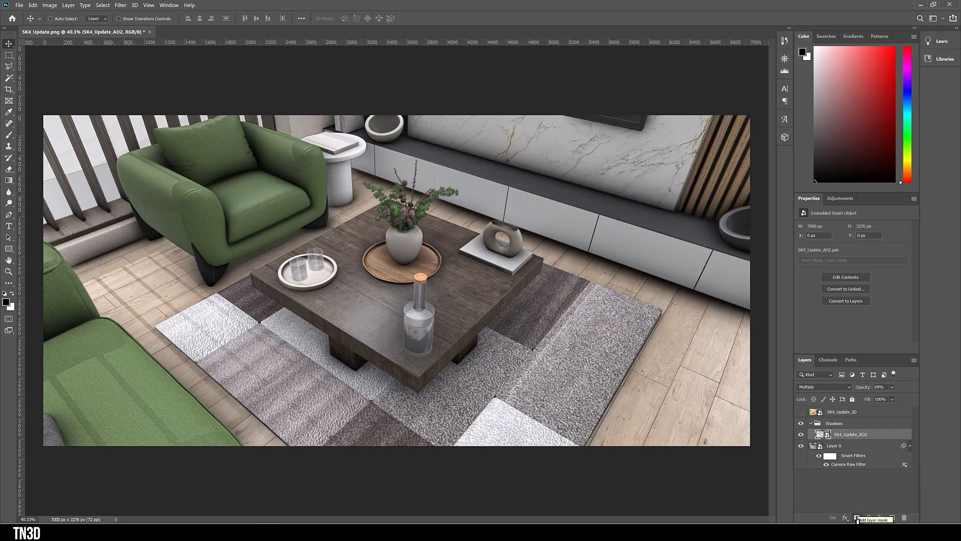
pyautogui.click(873, 518)
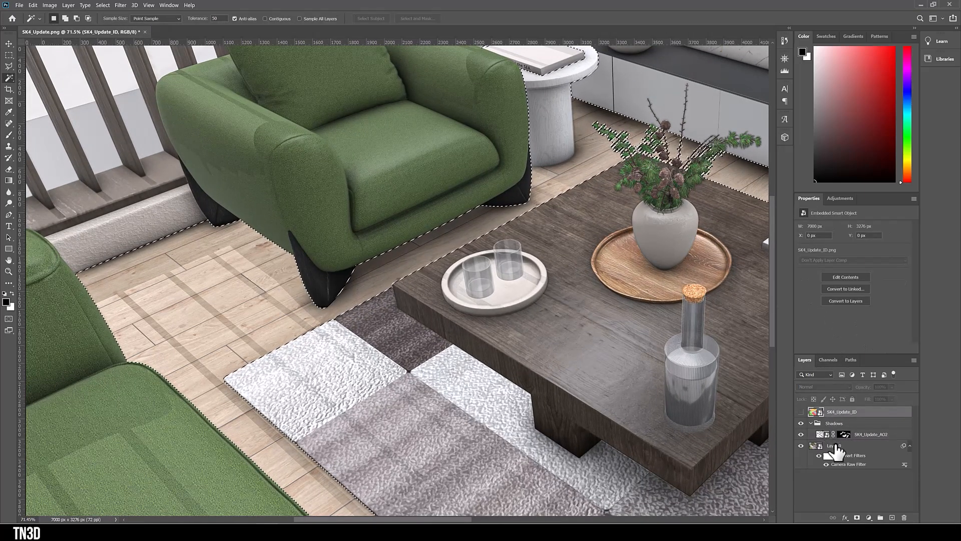
pyautogui.click(870, 433)
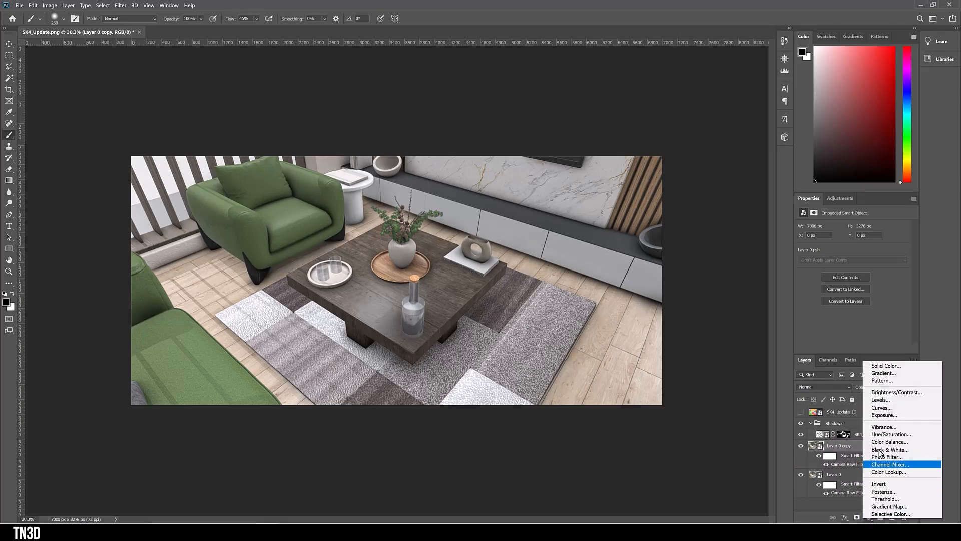
# - Add a Curves adjustment clipped to Layer 0 copy with an S-curve boosting contrast
pyautogui.click(881, 407)
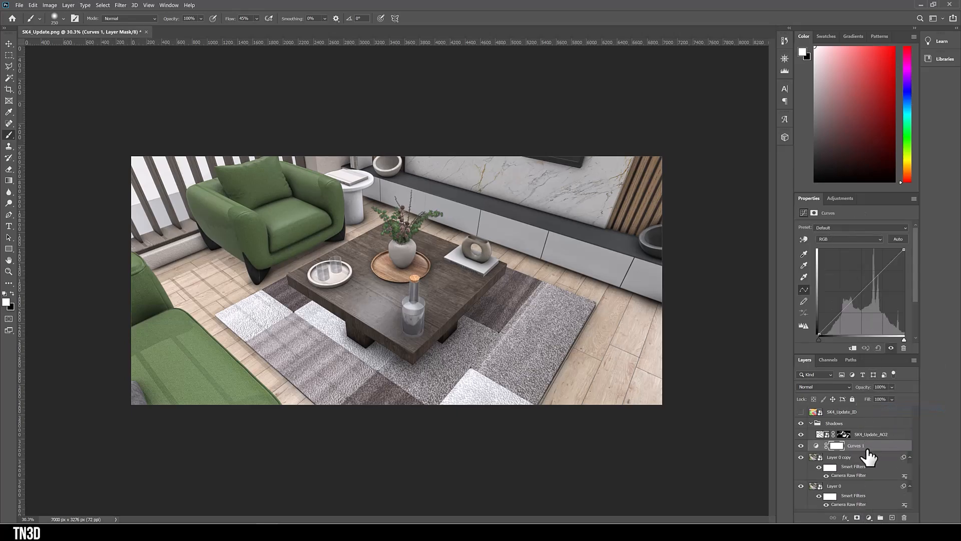
pyautogui.click(838, 457)
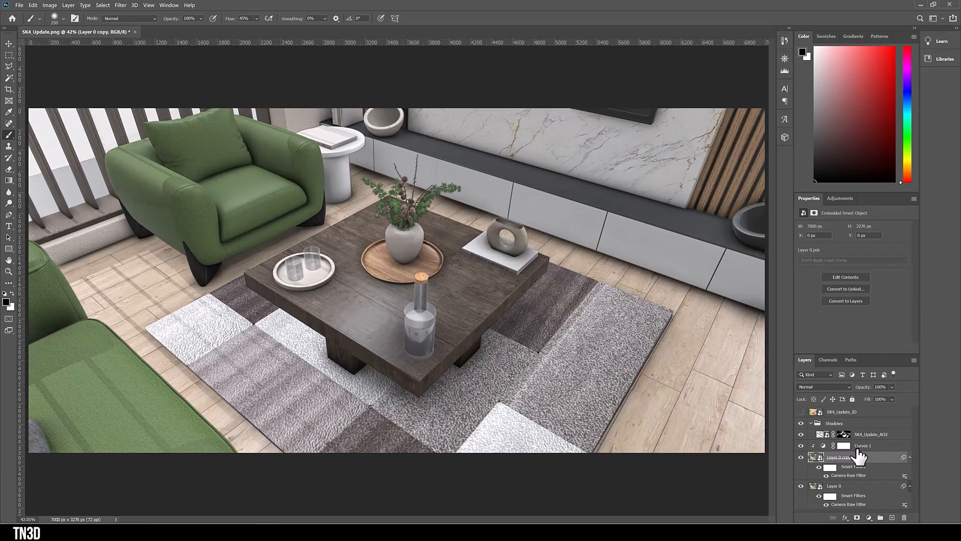
pyautogui.click(862, 444)
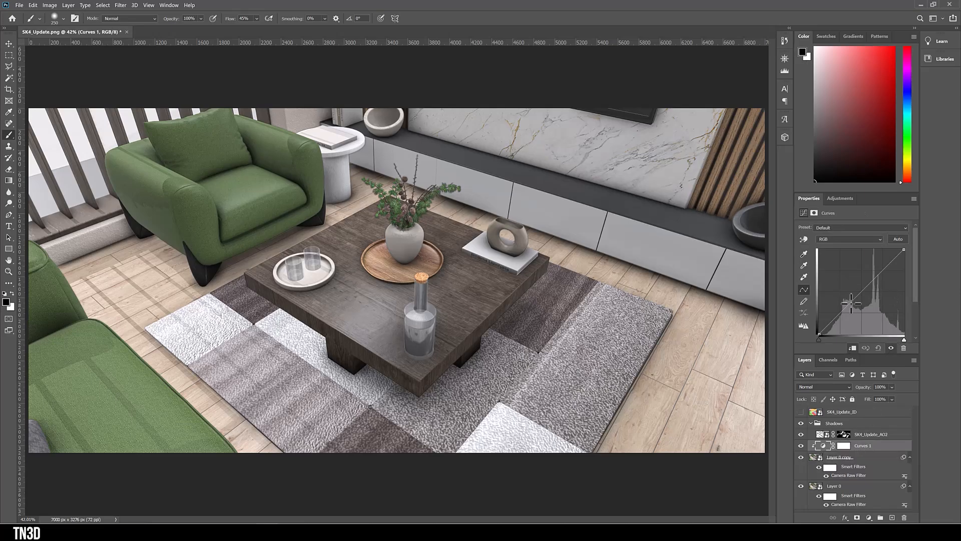
pyautogui.moveTo(851, 300); pyautogui.dragTo(851, 315)
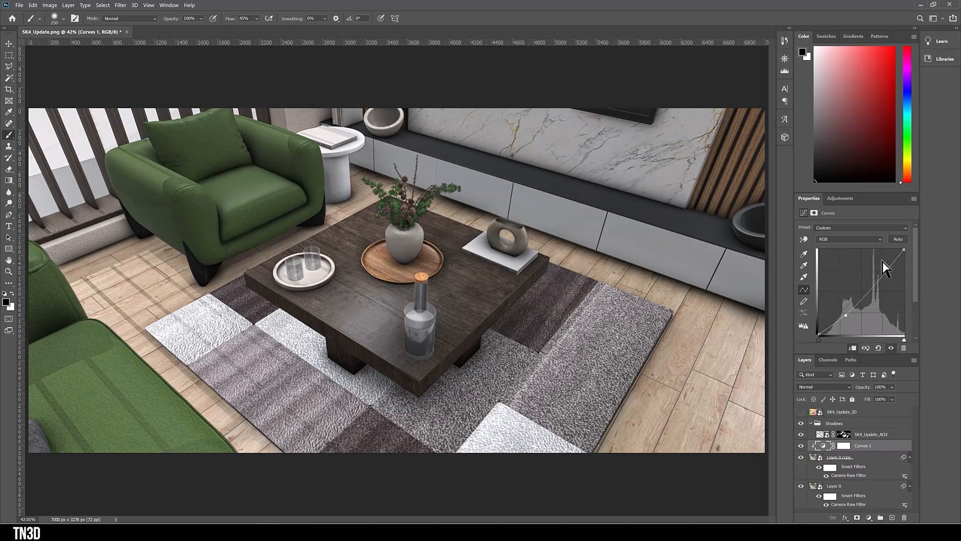
pyautogui.moveTo(886, 266); pyautogui.dragTo(892, 277)
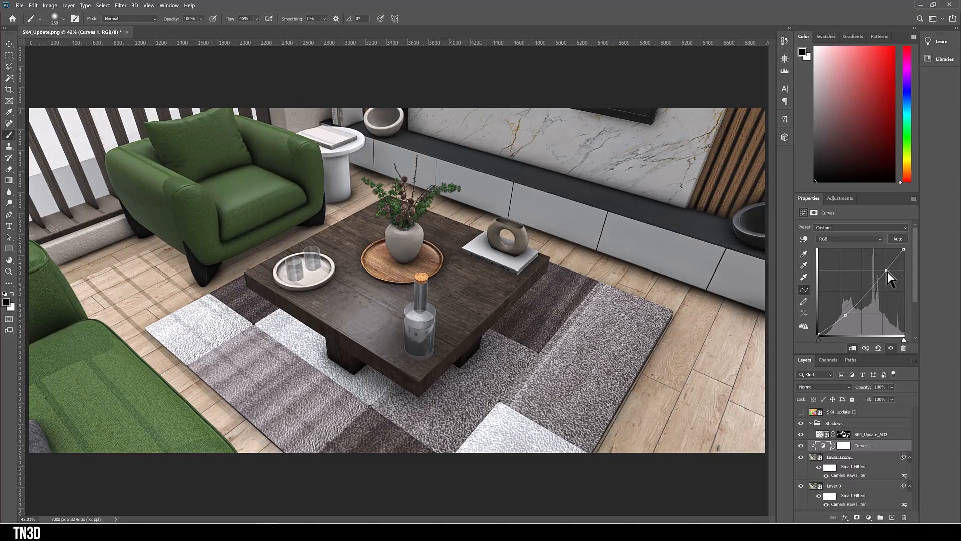
# - Paint the render copy's layer mask around the coffee table
pyautogui.click(840, 456)
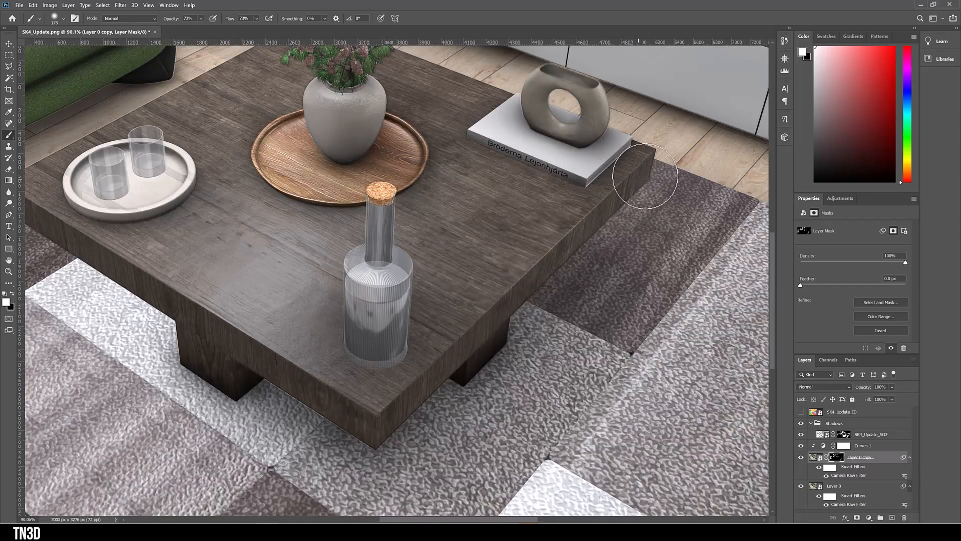
pyautogui.moveTo(644, 174); pyautogui.dragTo(260, 368)
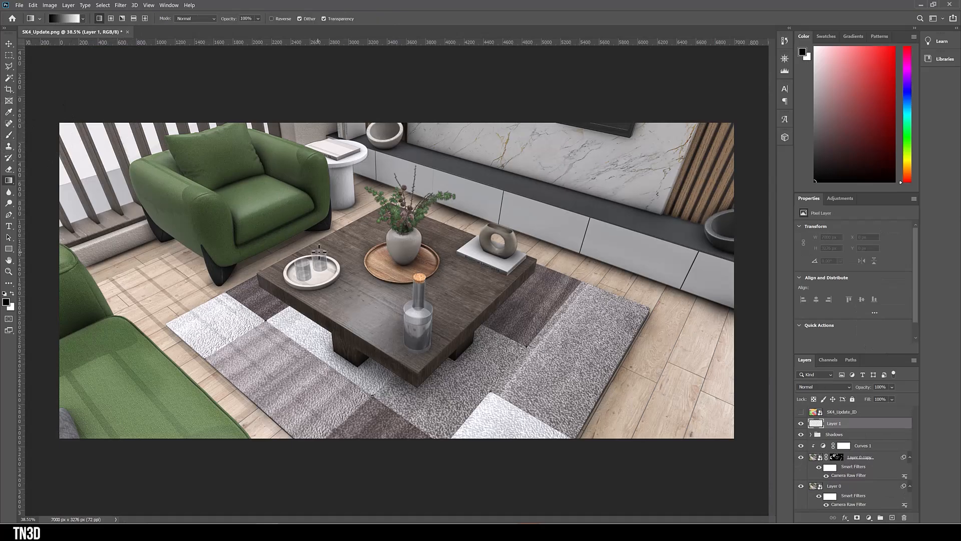
# - Fill the new layer with black and set its blending mode to Color Dodge
pyautogui.click(9, 180)
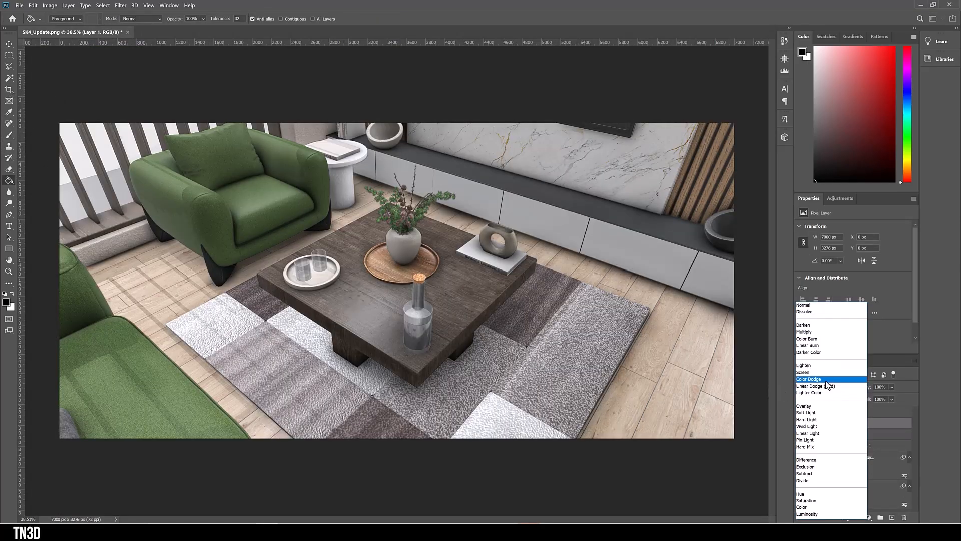
pyautogui.click(809, 378)
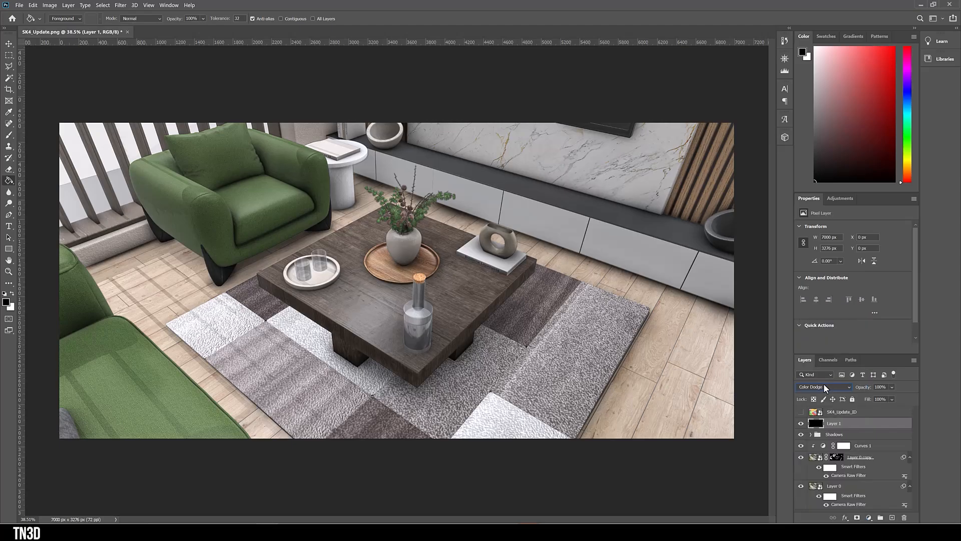